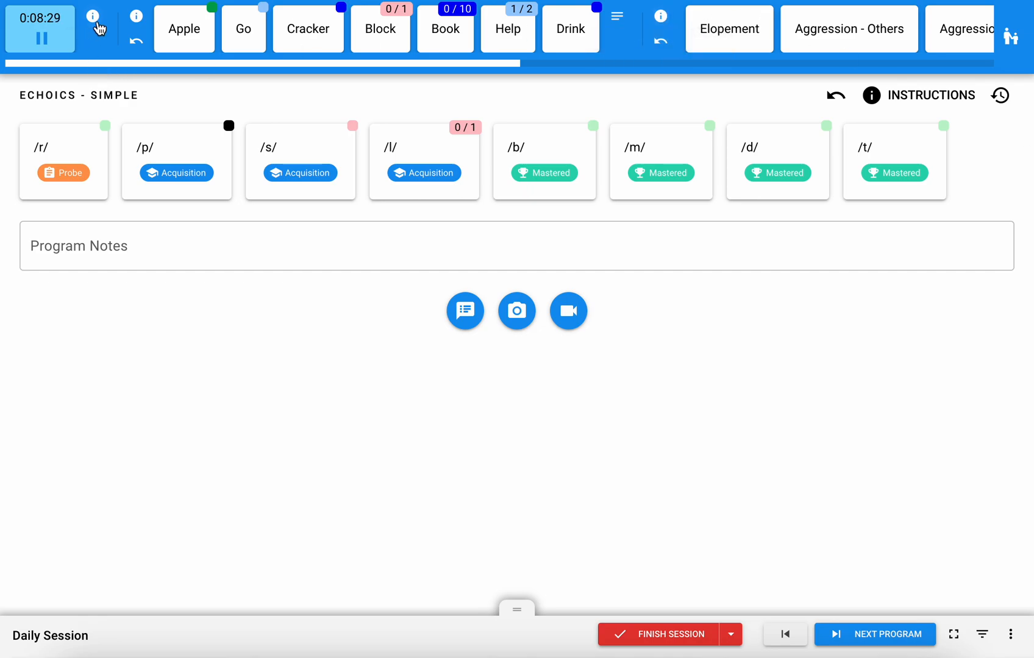
{"action": "mouse_move", "coordinate": [689, 114]}
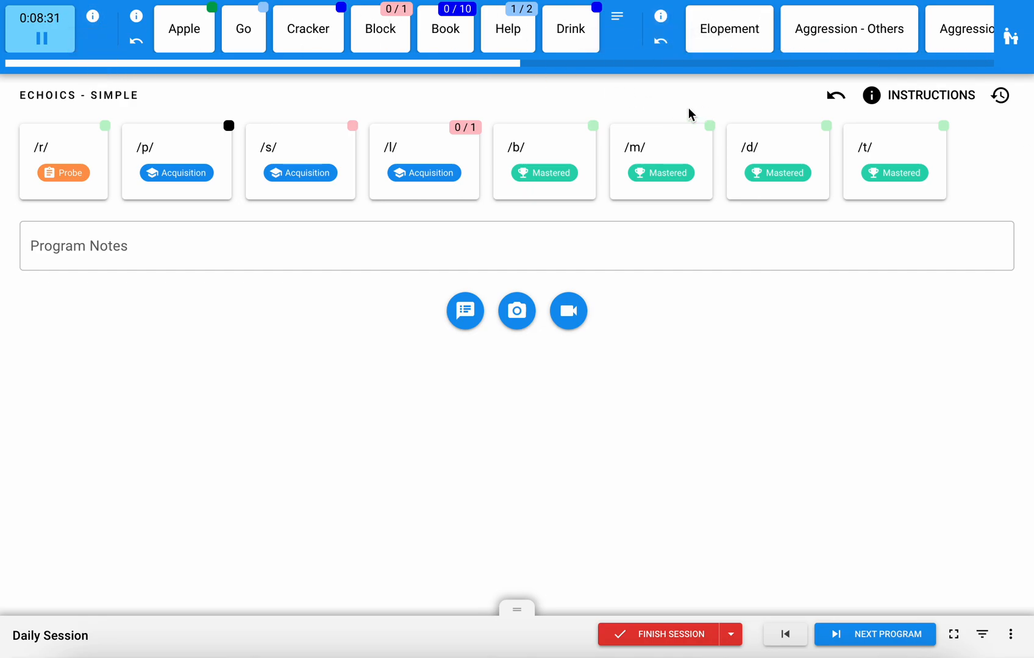
{"action": "mouse_move", "coordinate": [576, 98]}
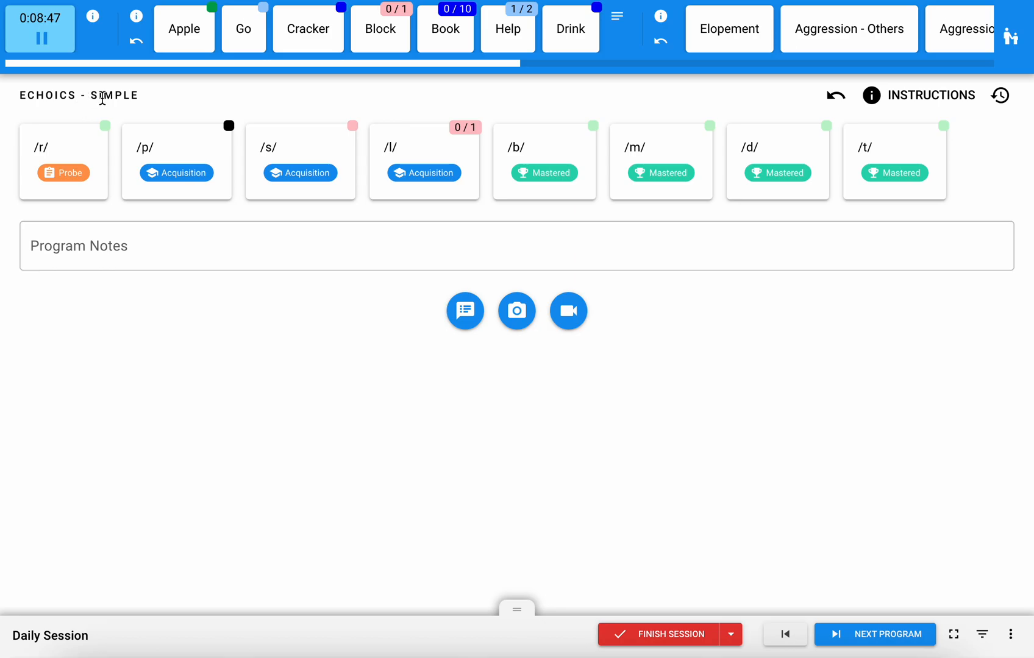
{"action": "mouse_move", "coordinate": [91, 16]}
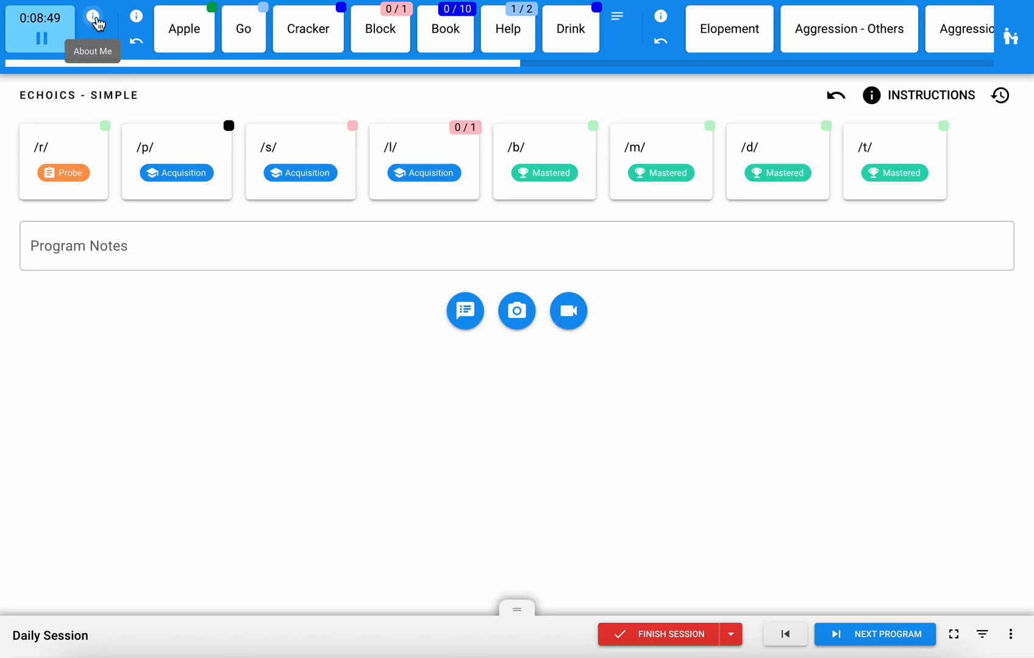
Review the client's About Me profile and return to the session
{"action": "left_click", "coordinate": [93, 16]}
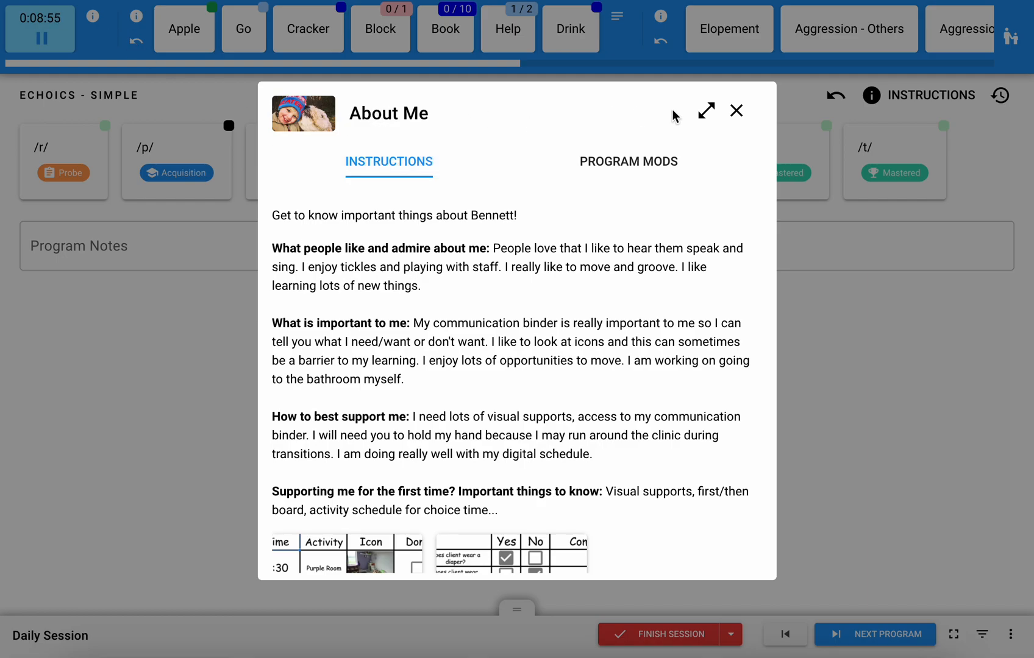
{"action": "left_click", "coordinate": [737, 110]}
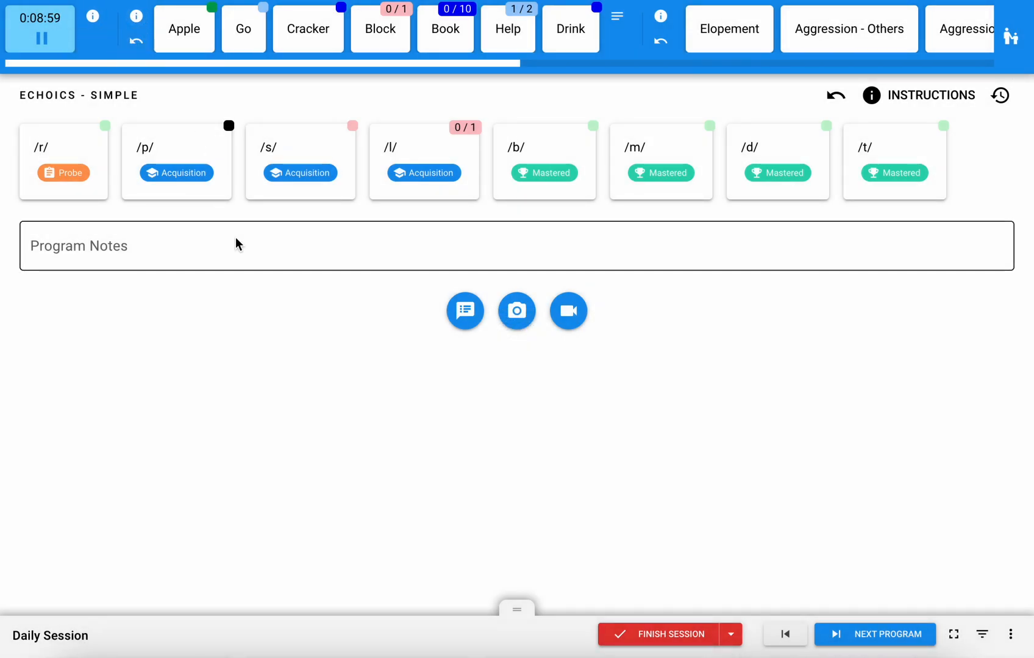
{"action": "mouse_move", "coordinate": [524, 42]}
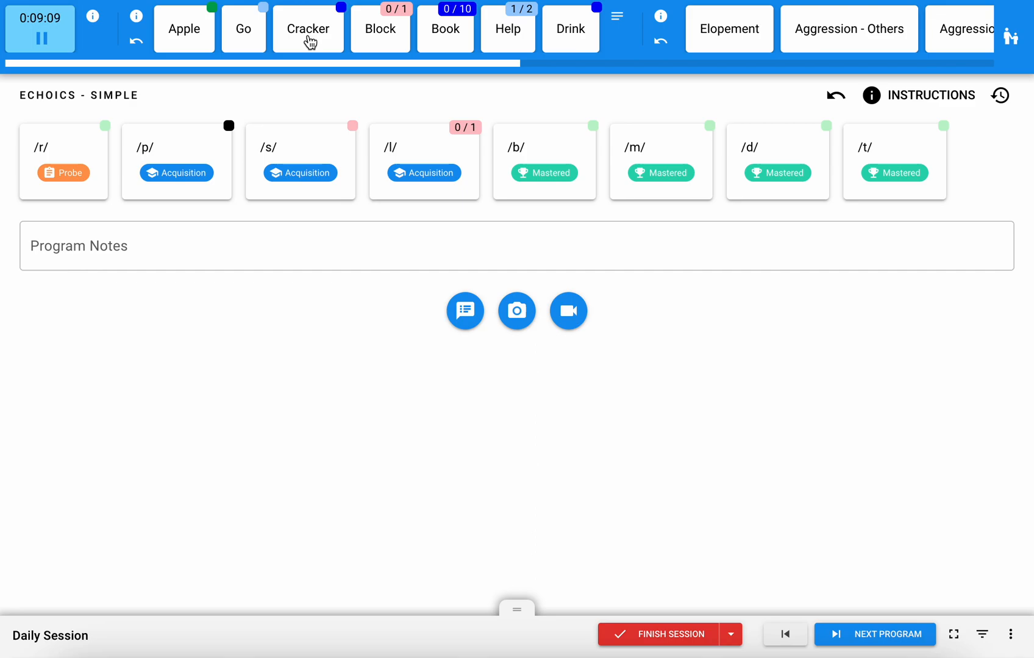
Record a Partial Model prompted trial for the Cracker mand target (0 / 3)
{"action": "left_click", "coordinate": [307, 28]}
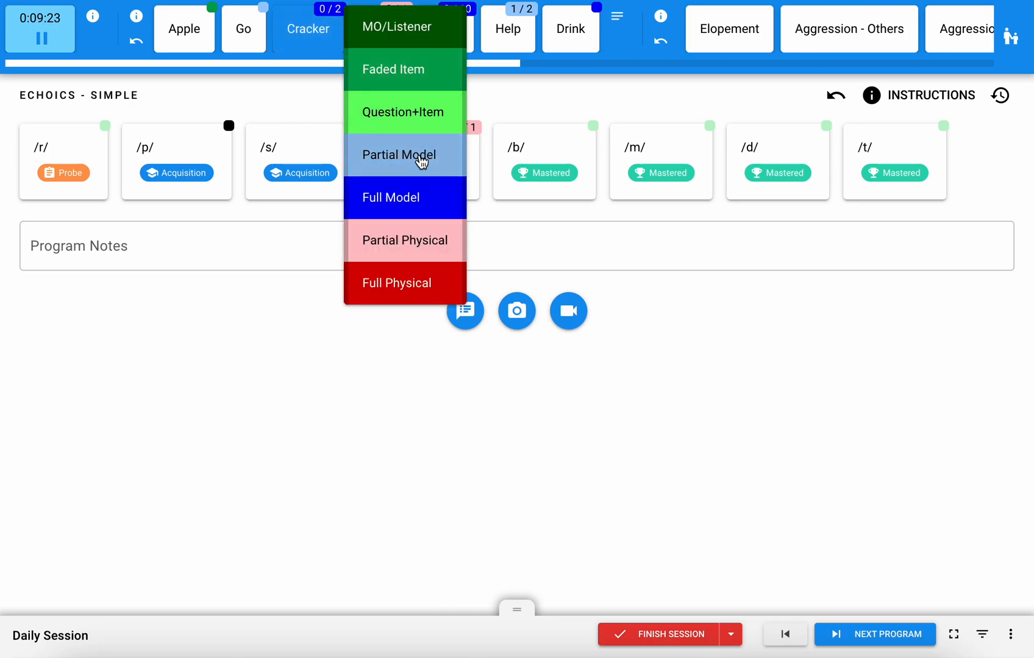
{"action": "left_click", "coordinate": [399, 155]}
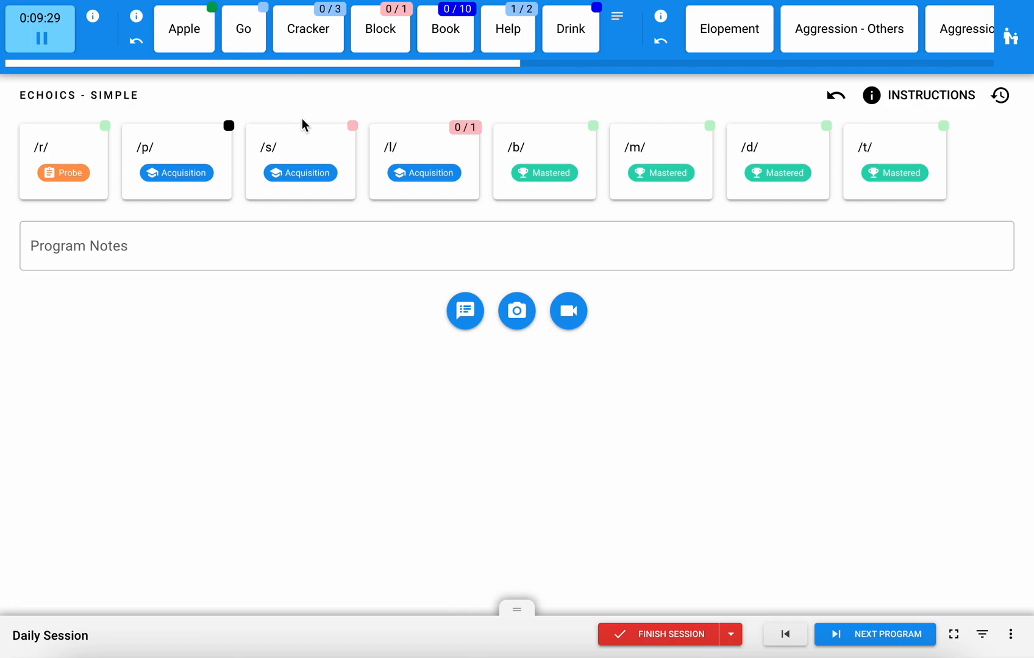
{"action": "mouse_move", "coordinate": [421, 78]}
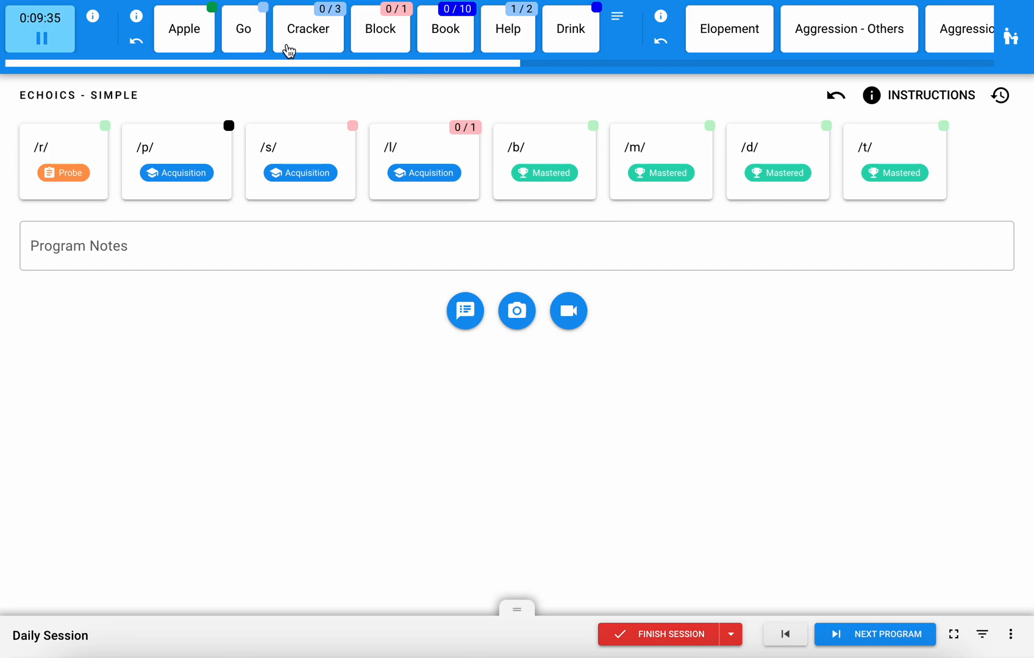
{"action": "mouse_move", "coordinate": [362, 98]}
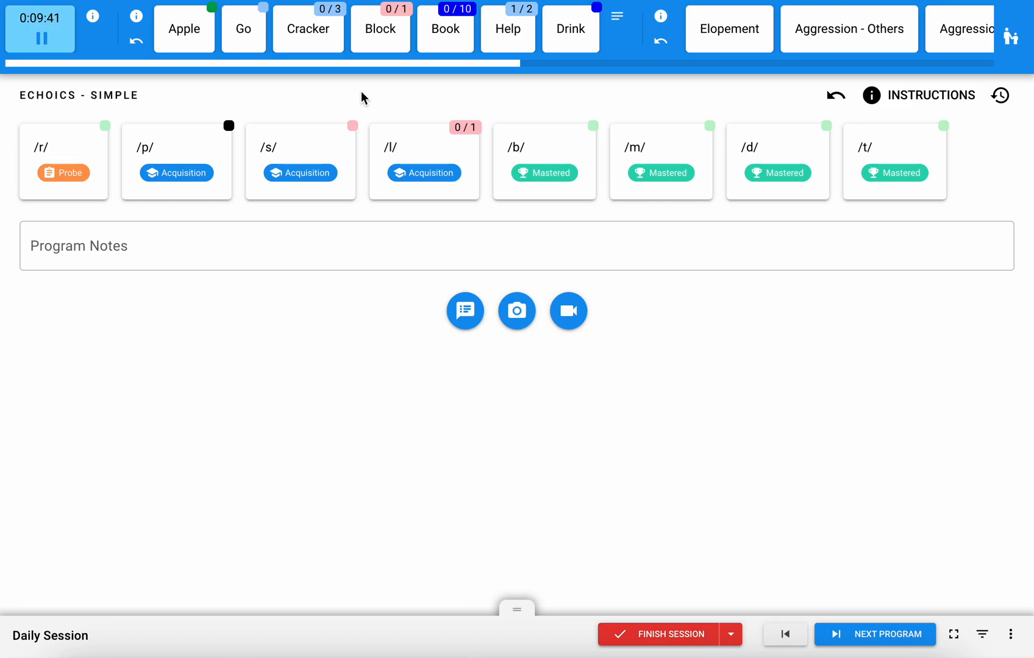
{"action": "mouse_move", "coordinate": [350, 89]}
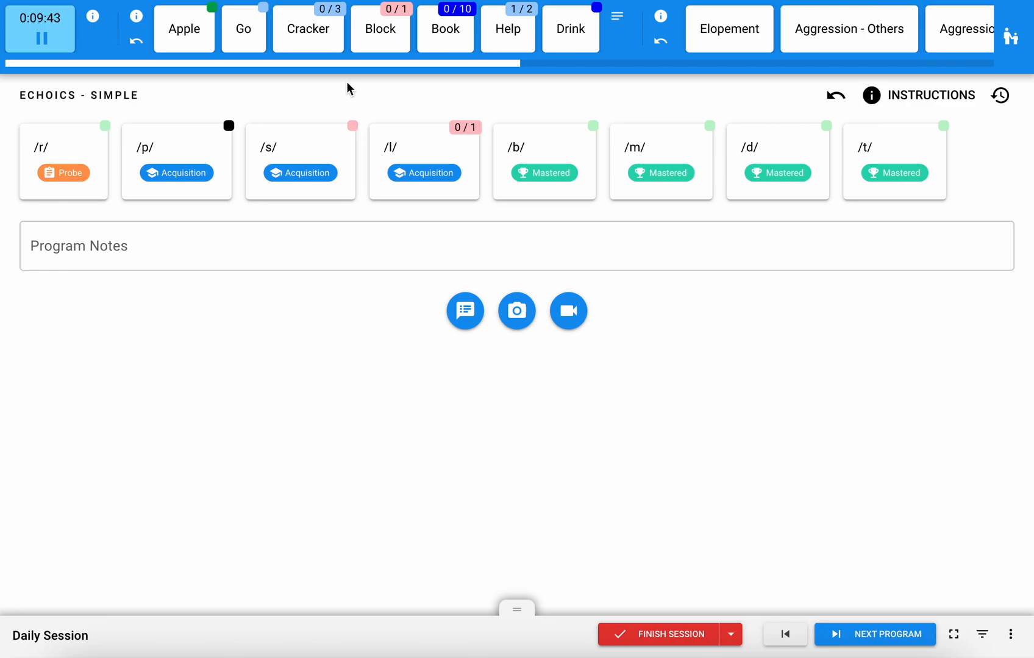
{"action": "mouse_move", "coordinate": [326, 131]}
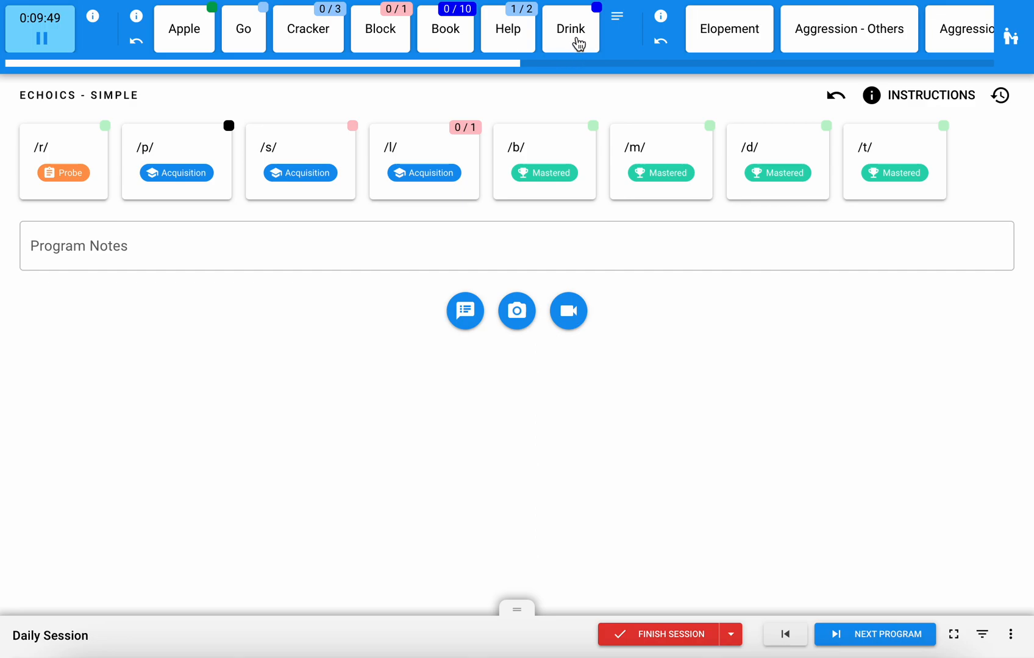
Score a Full Model trial and another trial for the Drink target, reaching 1 / 5
{"action": "left_click", "coordinate": [569, 28]}
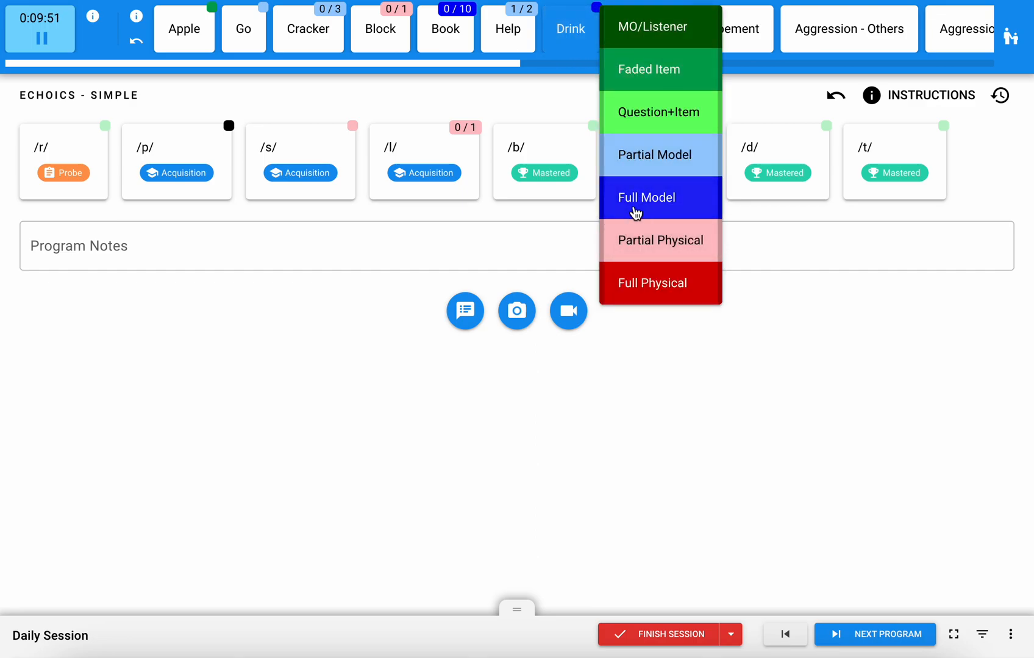
{"action": "left_click", "coordinate": [646, 197]}
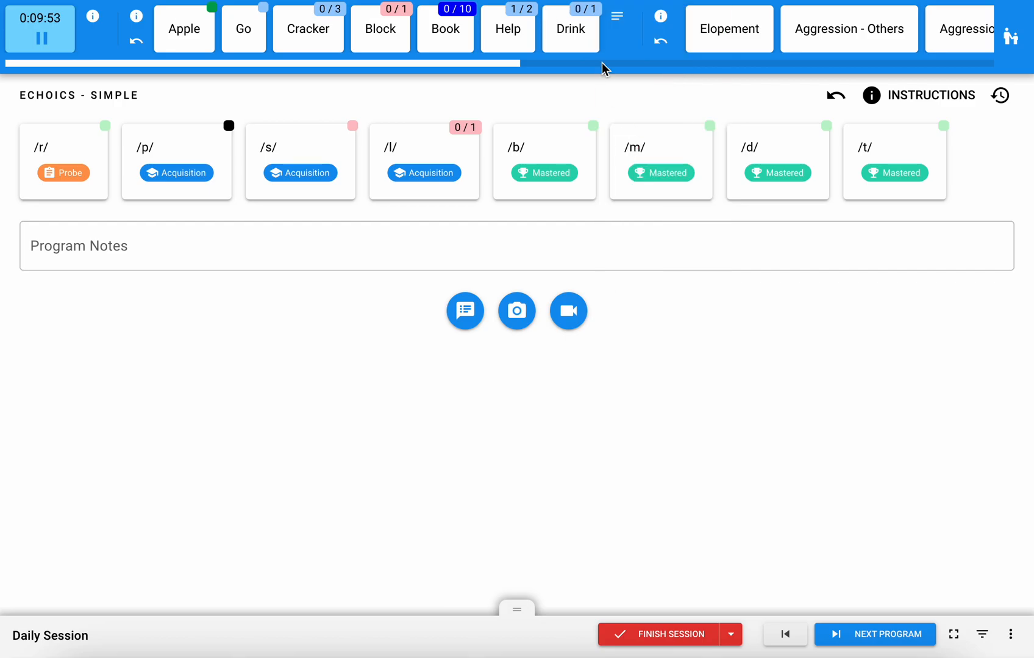
{"action": "left_click", "coordinate": [571, 28]}
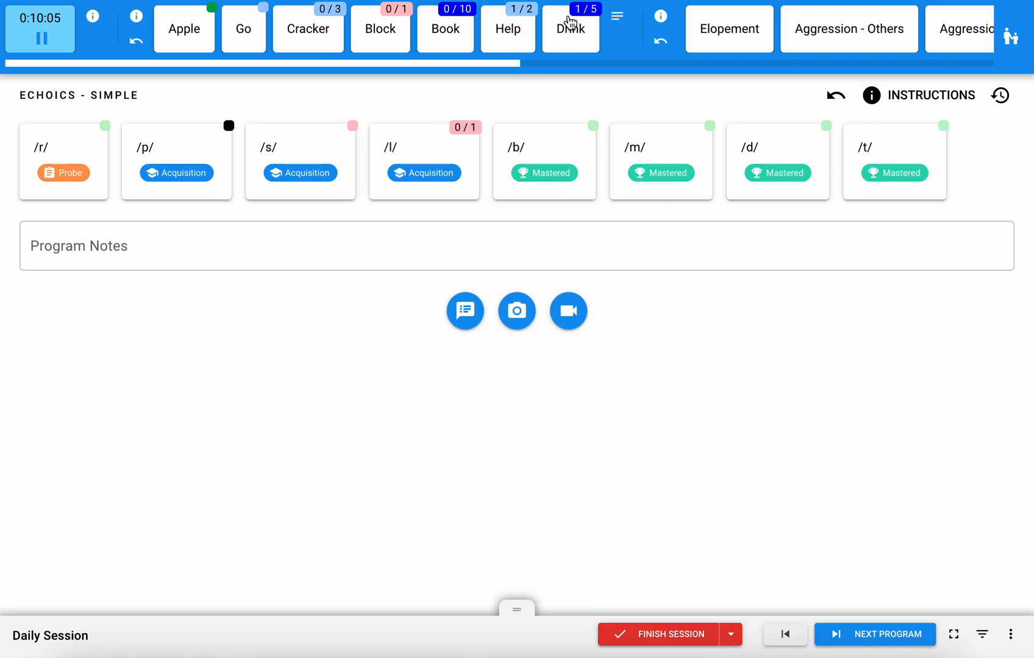
{"action": "mouse_move", "coordinate": [599, 18]}
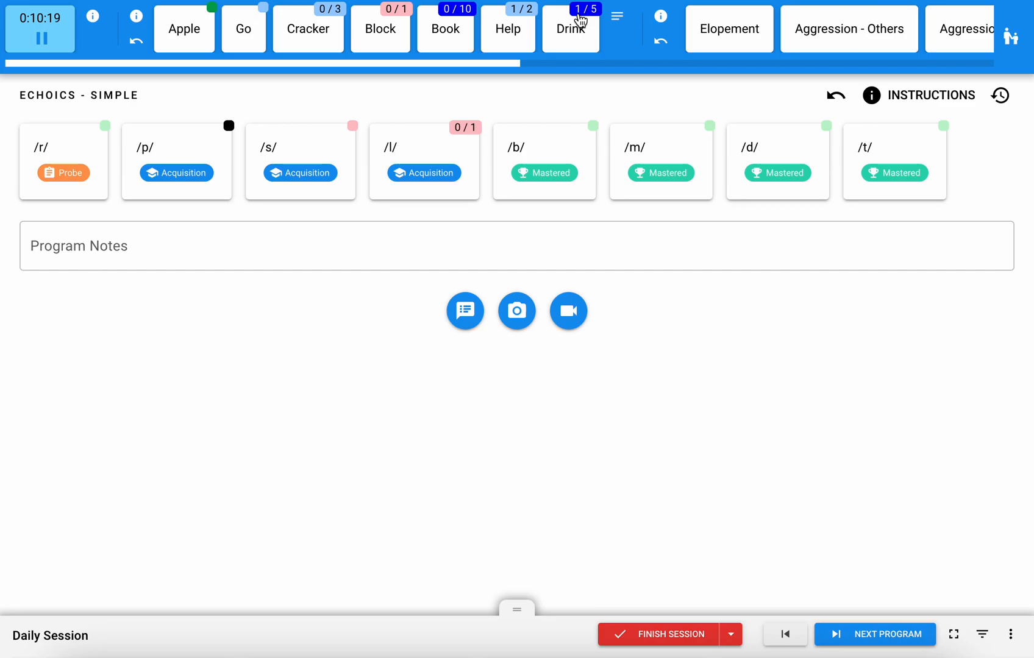
Add an Aggression - Others occurrence, then undo it so no count remains
{"action": "scroll", "scroll_direction": "left", "scroll_amount": 3}
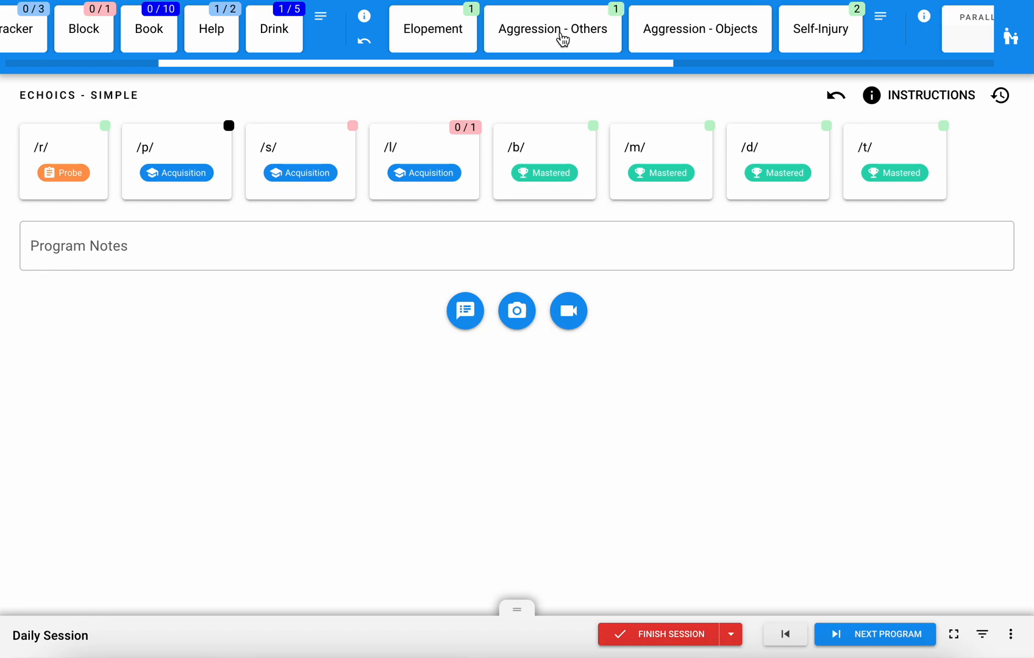
{"action": "left_click", "coordinate": [552, 28]}
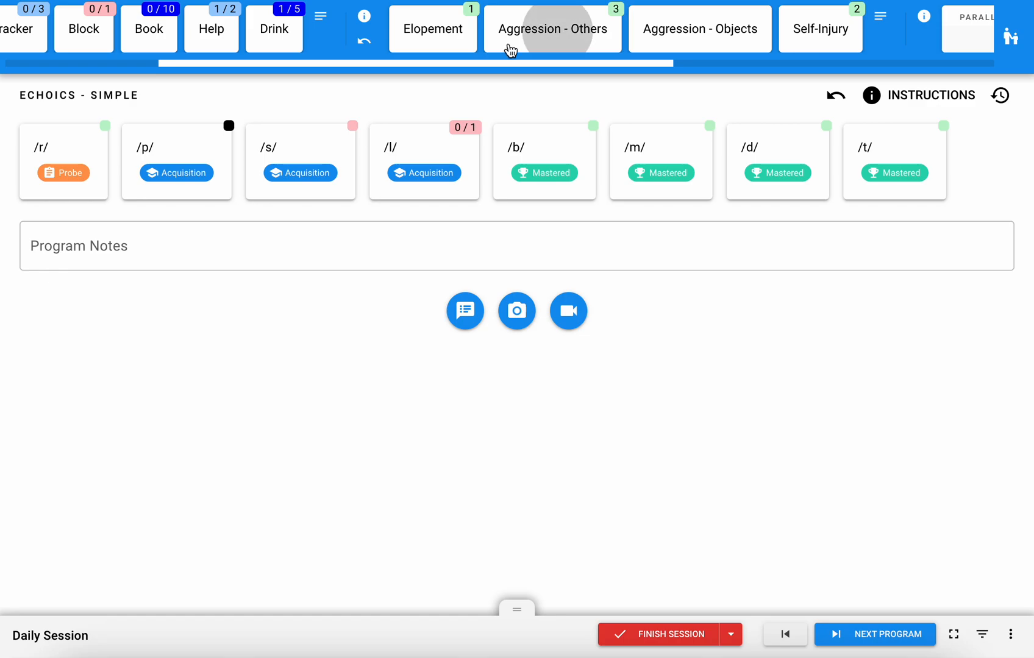
{"action": "mouse_move", "coordinate": [364, 42]}
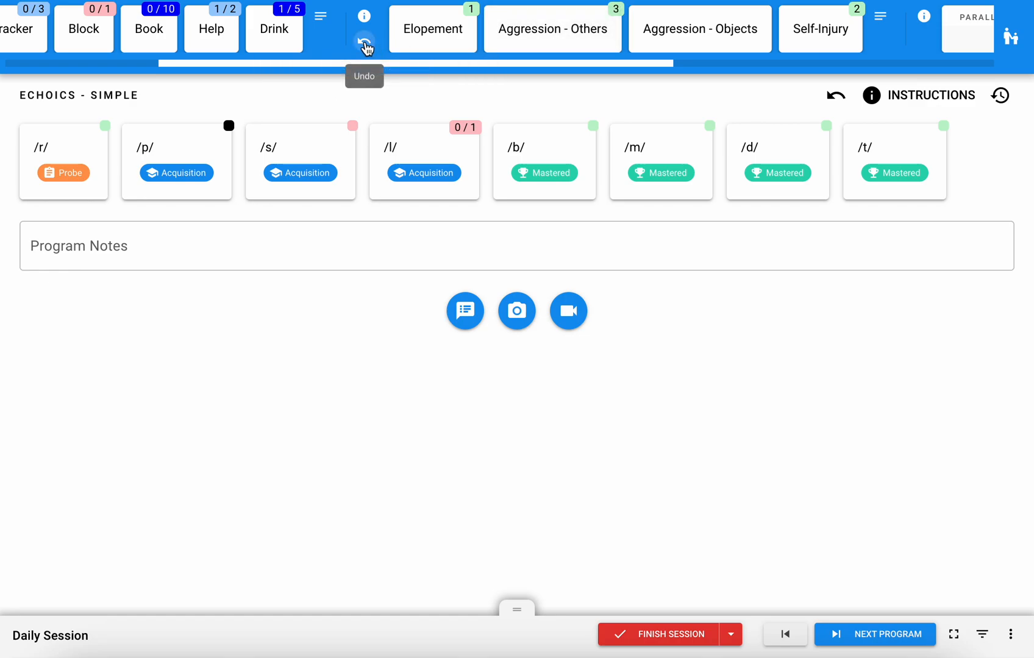
{"action": "left_click", "coordinate": [365, 44]}
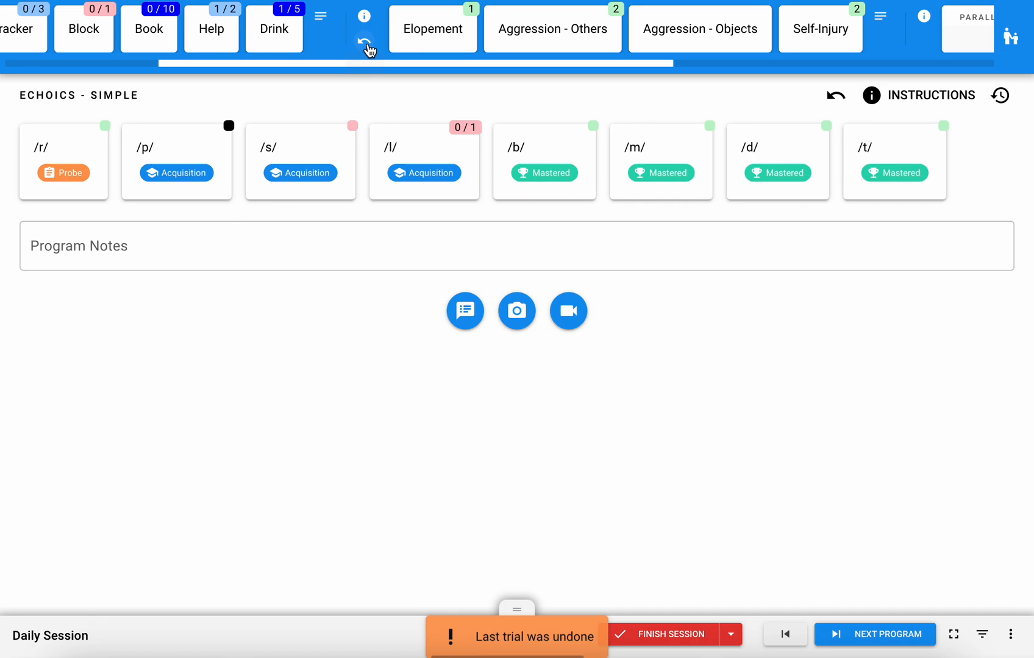
{"action": "left_click", "coordinate": [364, 40]}
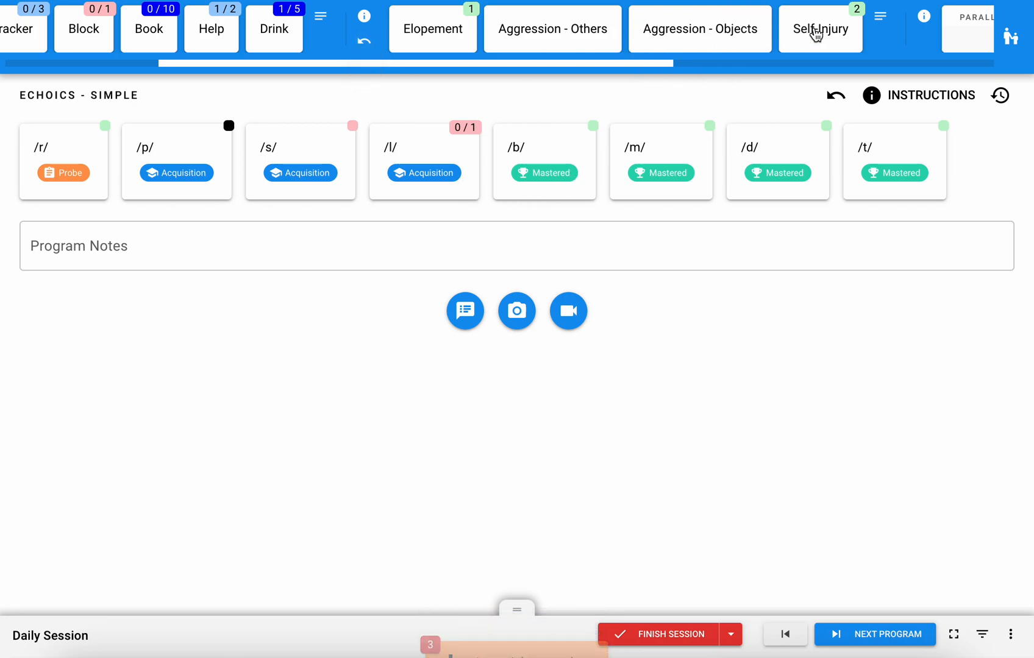
Save a batch of 10 Self-Injury observations, raising the count from 2 to 12
{"action": "left_click", "coordinate": [464, 311]}
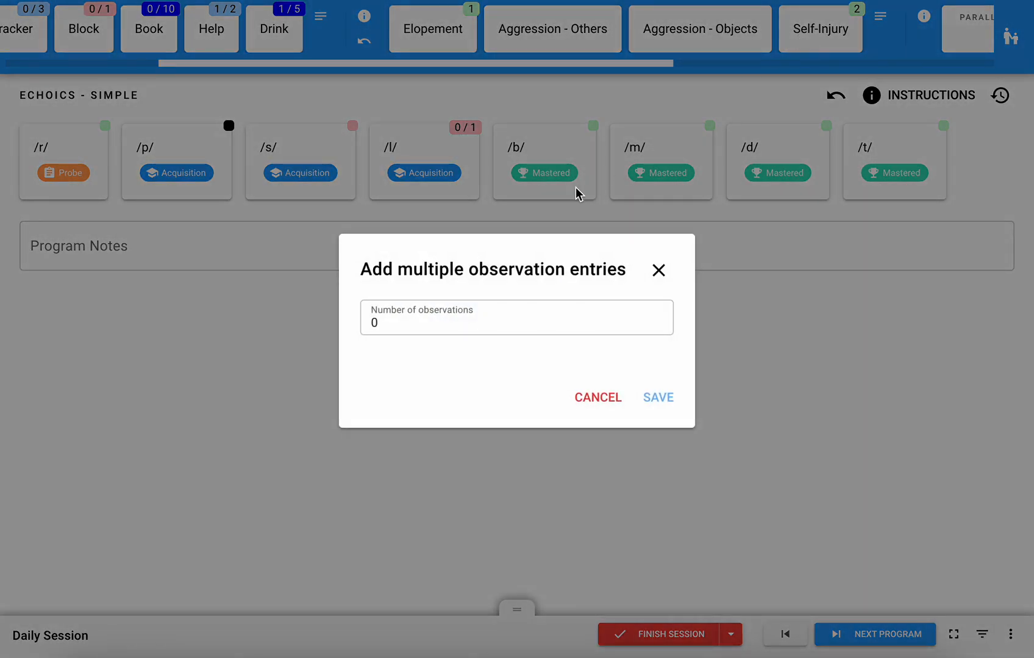
{"action": "left_click", "coordinate": [515, 317]}
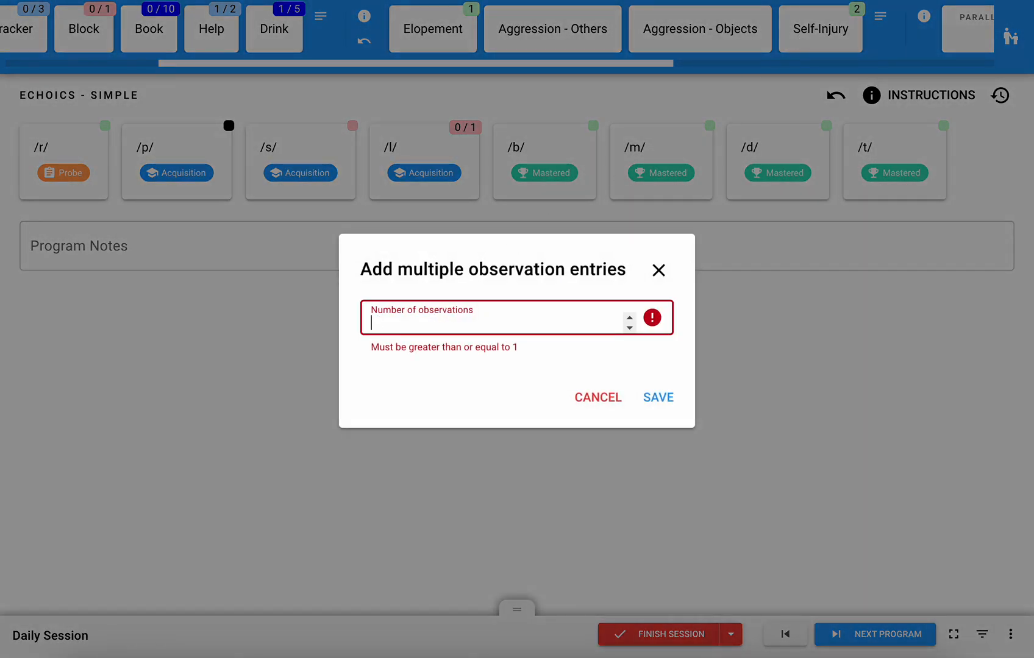
{"action": "type", "text": "10"}
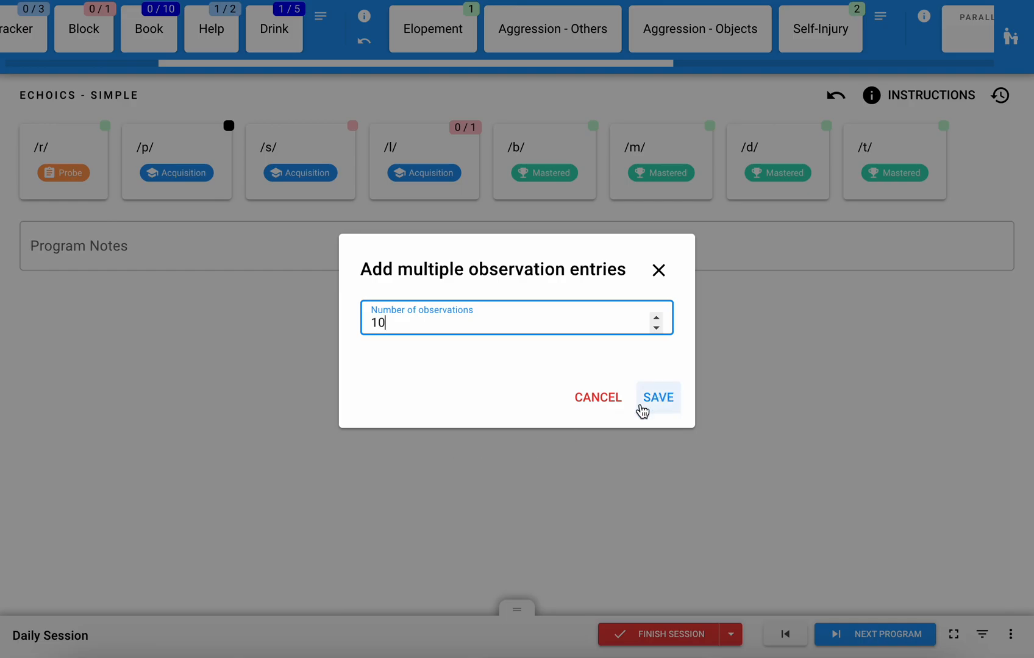
{"action": "left_click", "coordinate": [657, 397]}
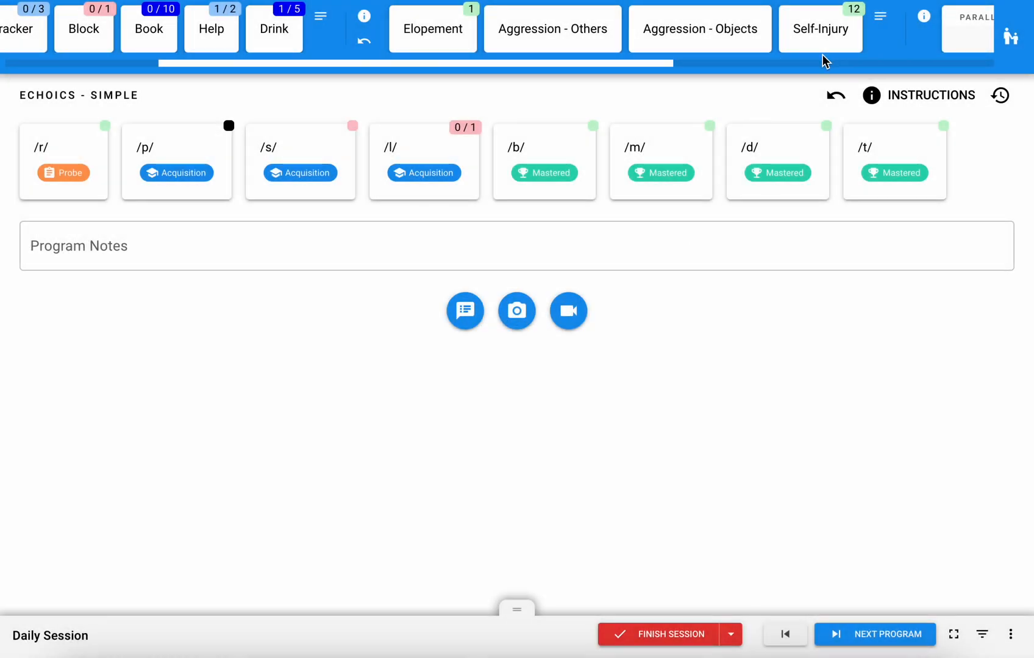
{"action": "mouse_move", "coordinate": [860, 24]}
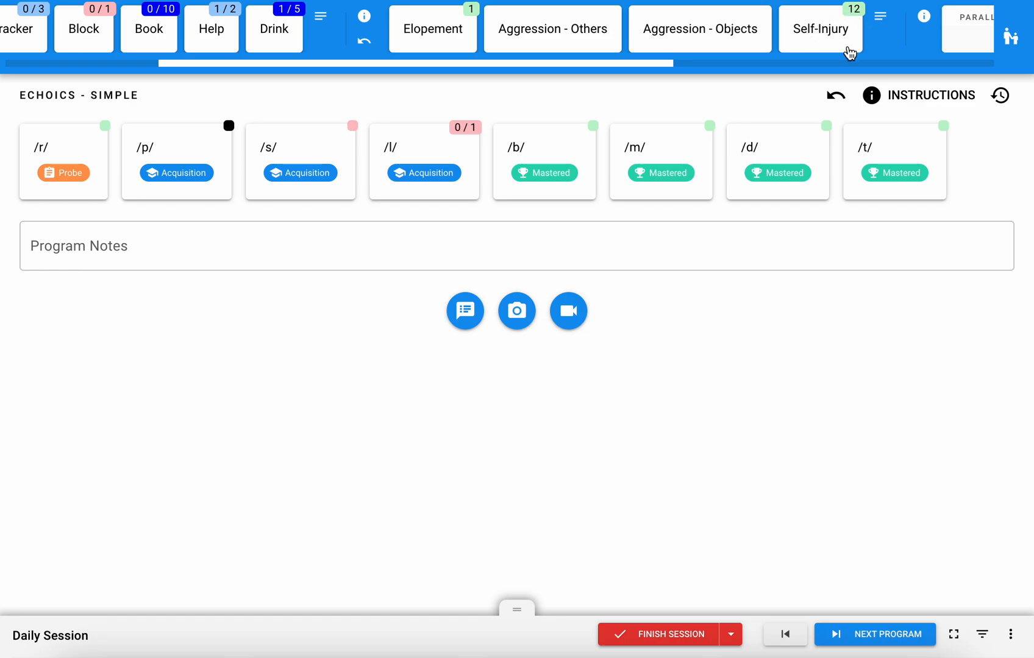
{"action": "mouse_move", "coordinate": [848, 39]}
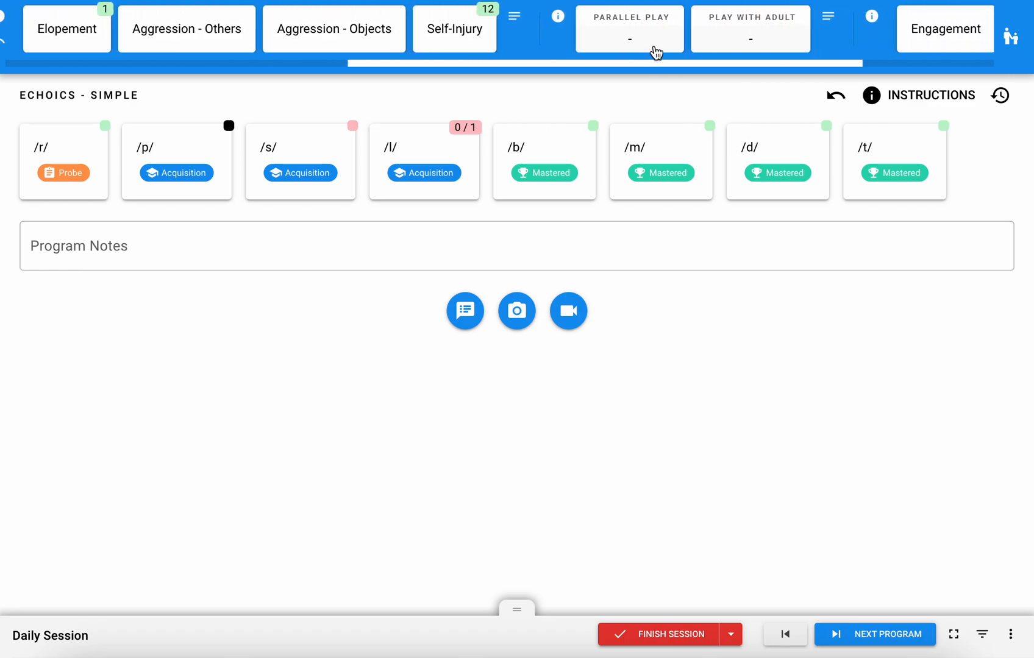
Time two Parallel Play intervals, accumulating 15 seconds total
{"action": "left_click", "coordinate": [629, 39]}
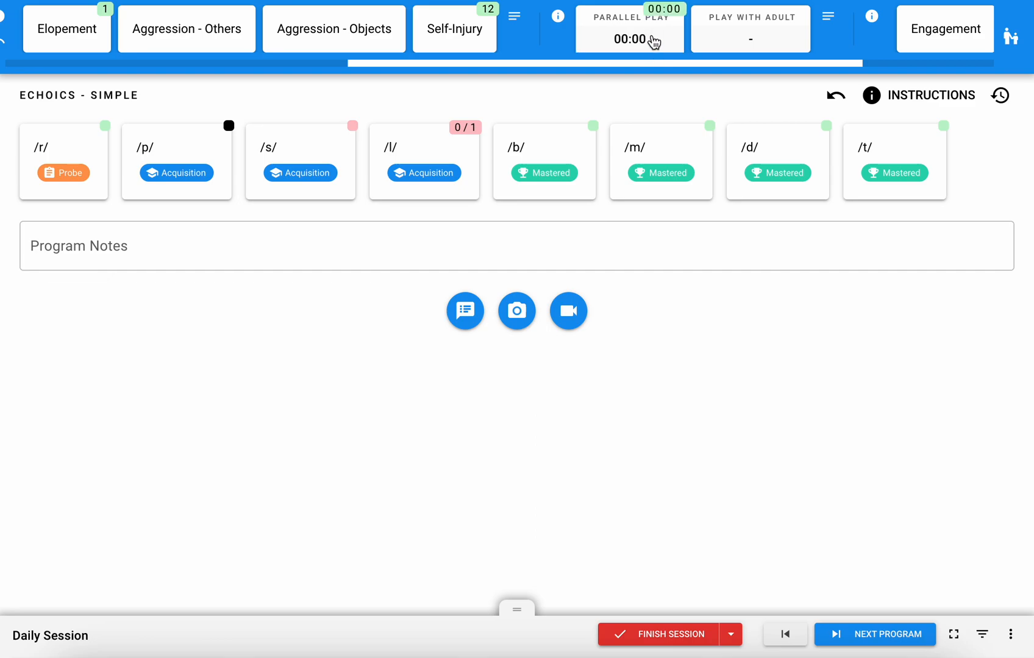
{"action": "left_click", "coordinate": [627, 39]}
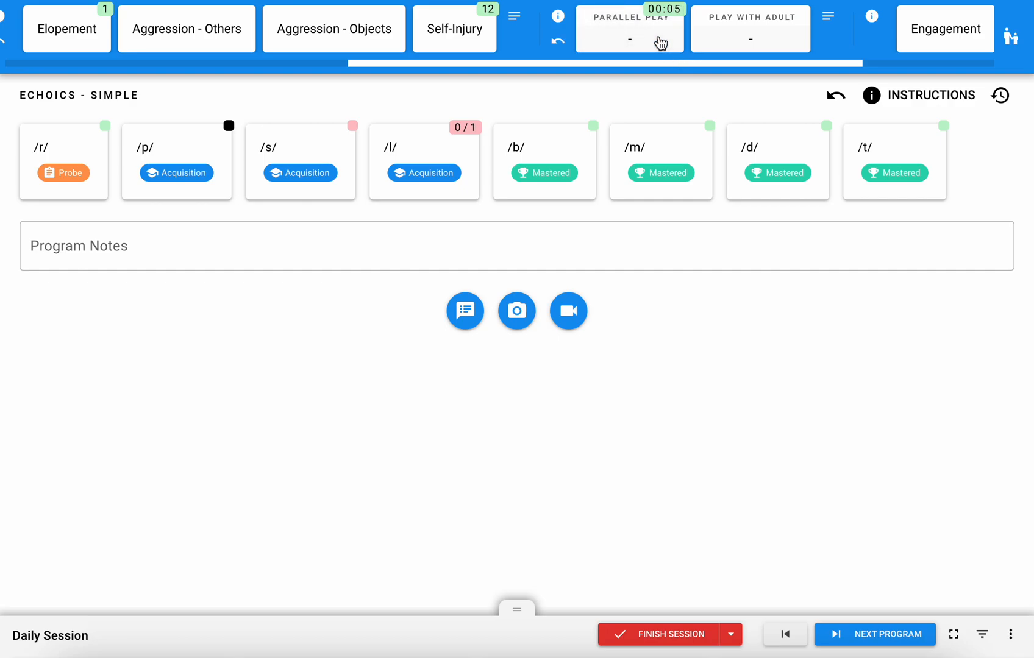
{"action": "mouse_move", "coordinate": [663, 44]}
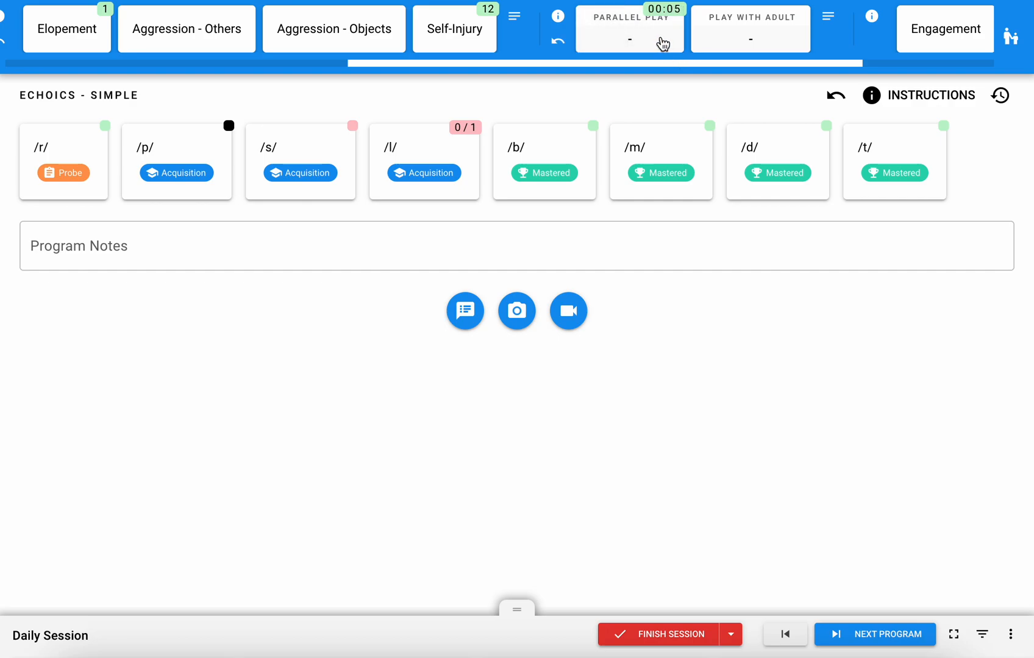
{"action": "left_click", "coordinate": [628, 39]}
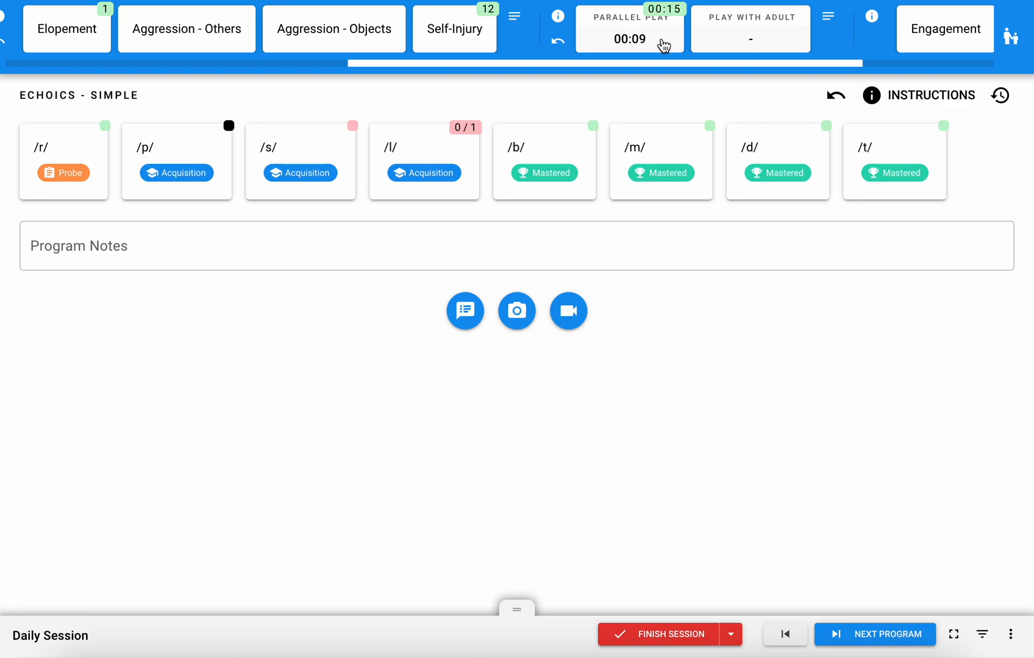
{"action": "left_click", "coordinate": [629, 37]}
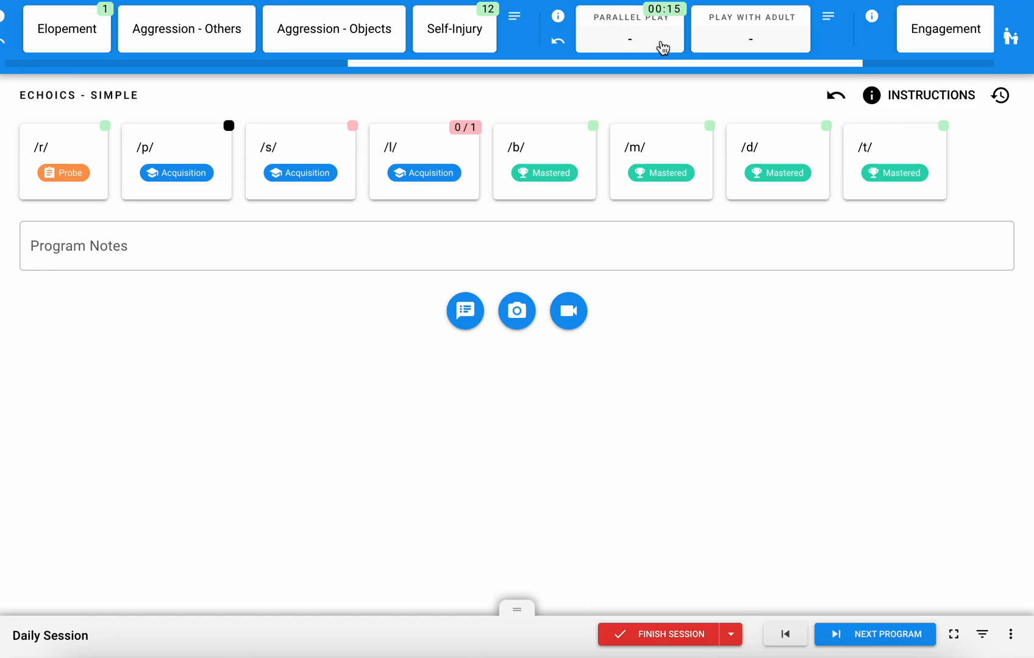
{"action": "mouse_move", "coordinate": [666, 25]}
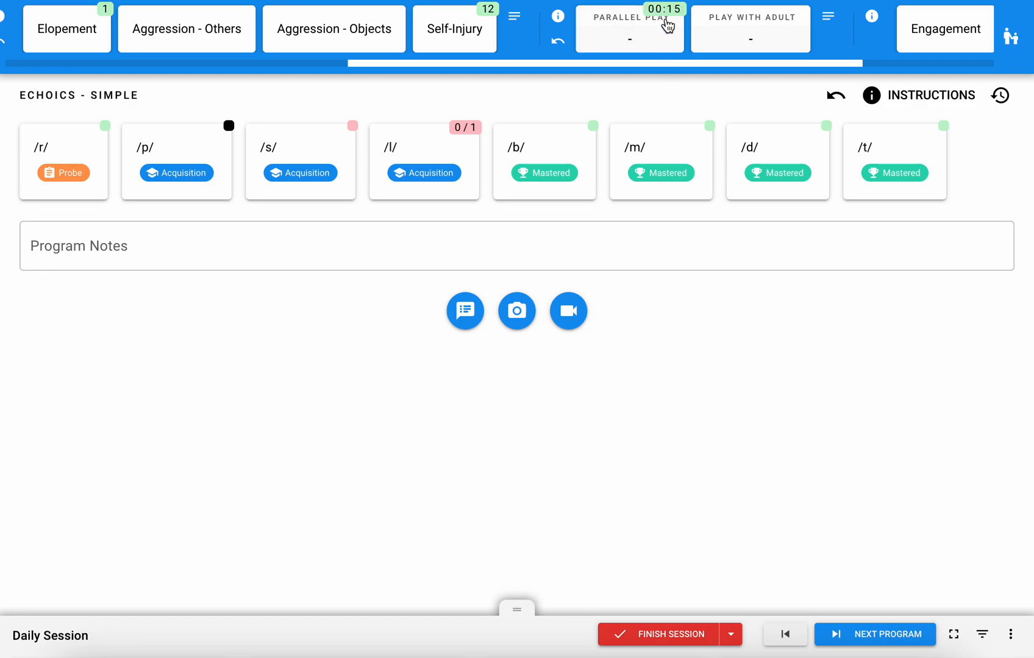
{"action": "mouse_move", "coordinate": [624, 86]}
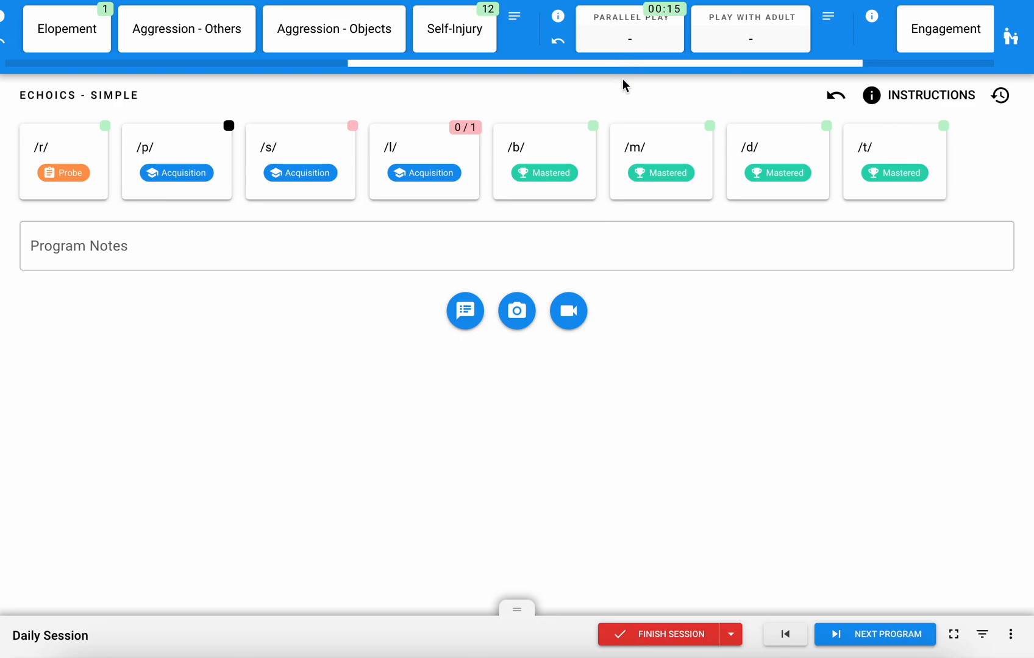
{"action": "mouse_move", "coordinate": [557, 18]}
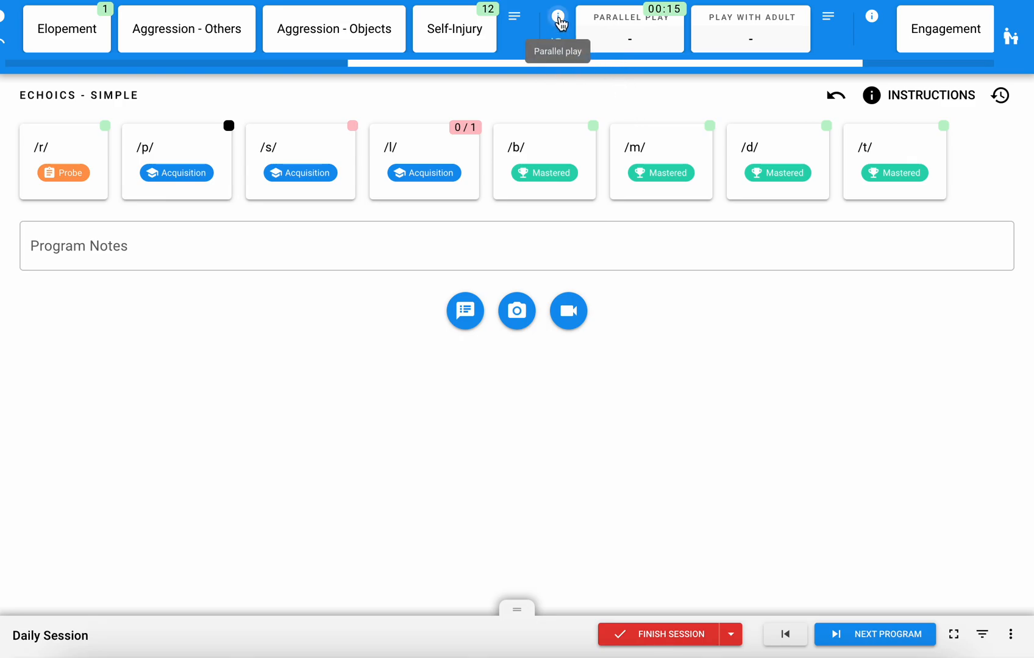
{"action": "left_click", "coordinate": [557, 17]}
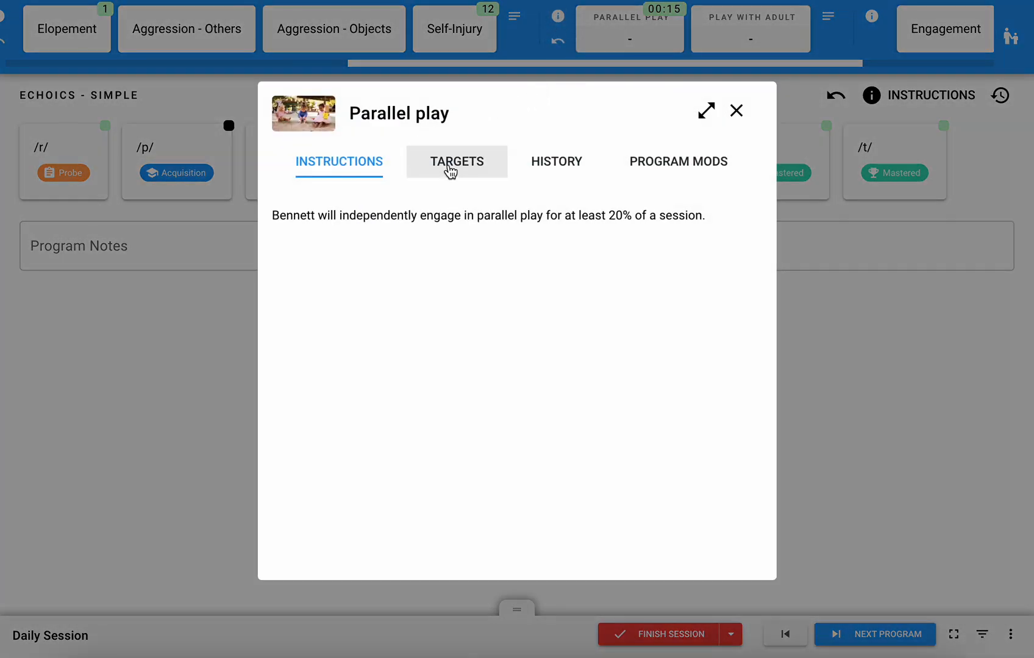
{"action": "left_click", "coordinate": [556, 161]}
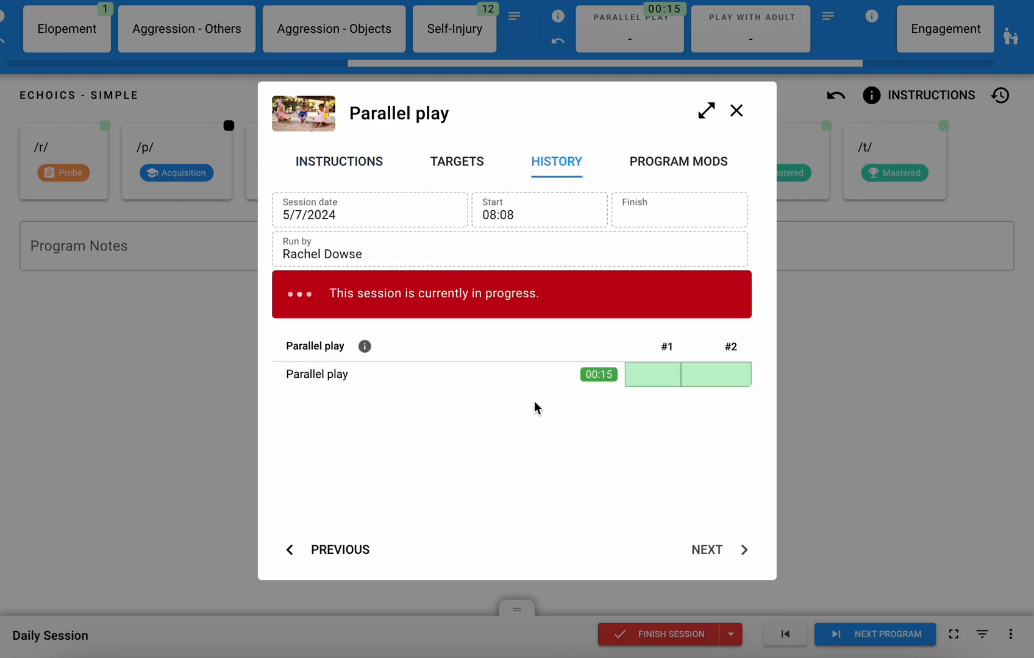
{"action": "mouse_move", "coordinate": [651, 375]}
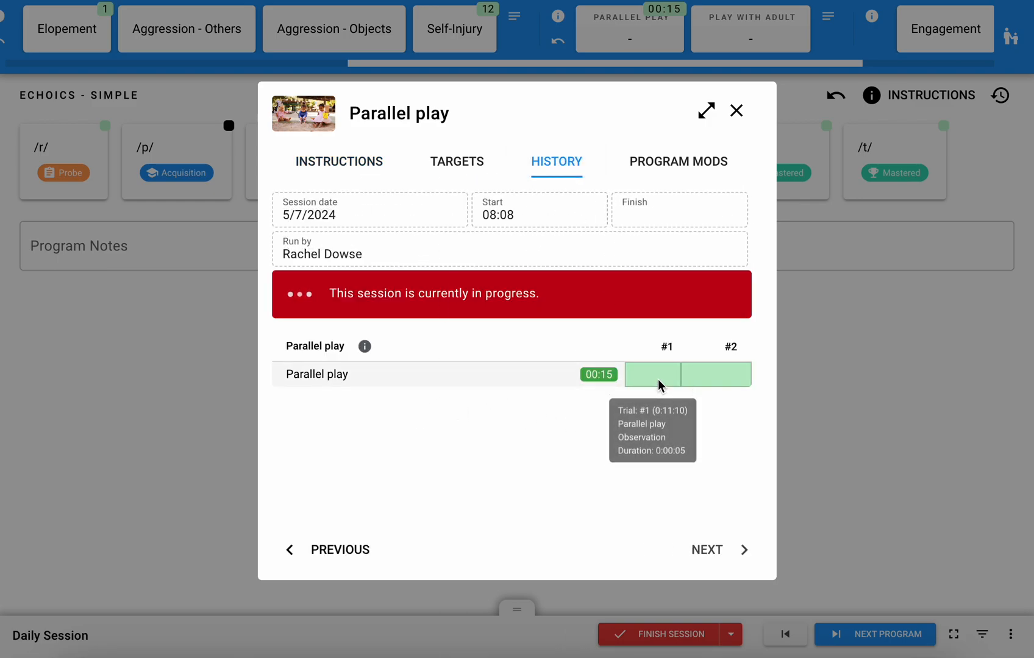
{"action": "mouse_move", "coordinate": [716, 374]}
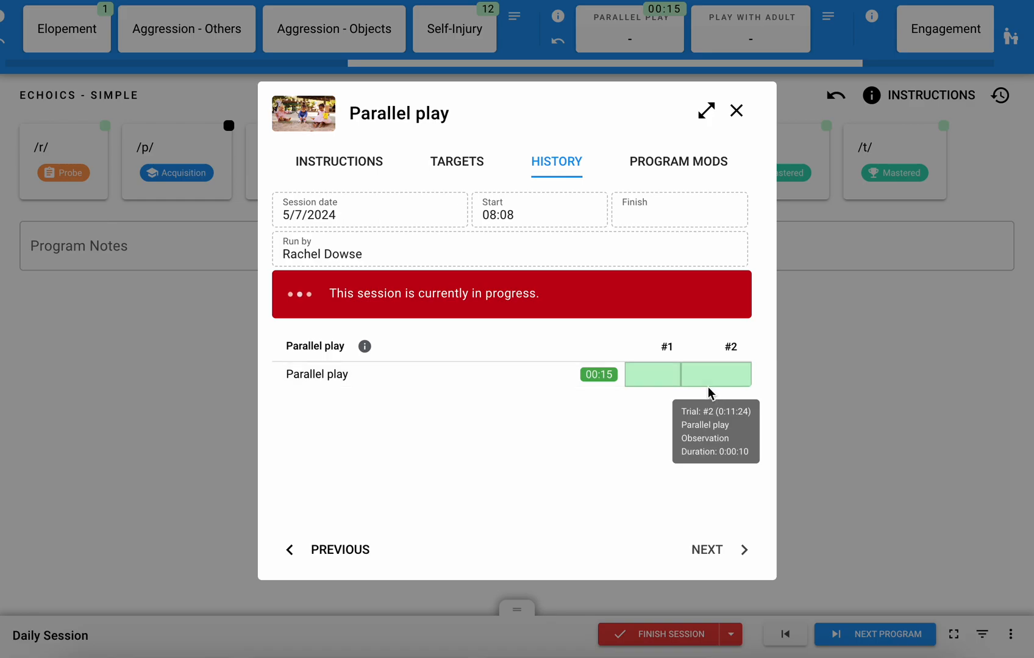
{"action": "mouse_move", "coordinate": [743, 360]}
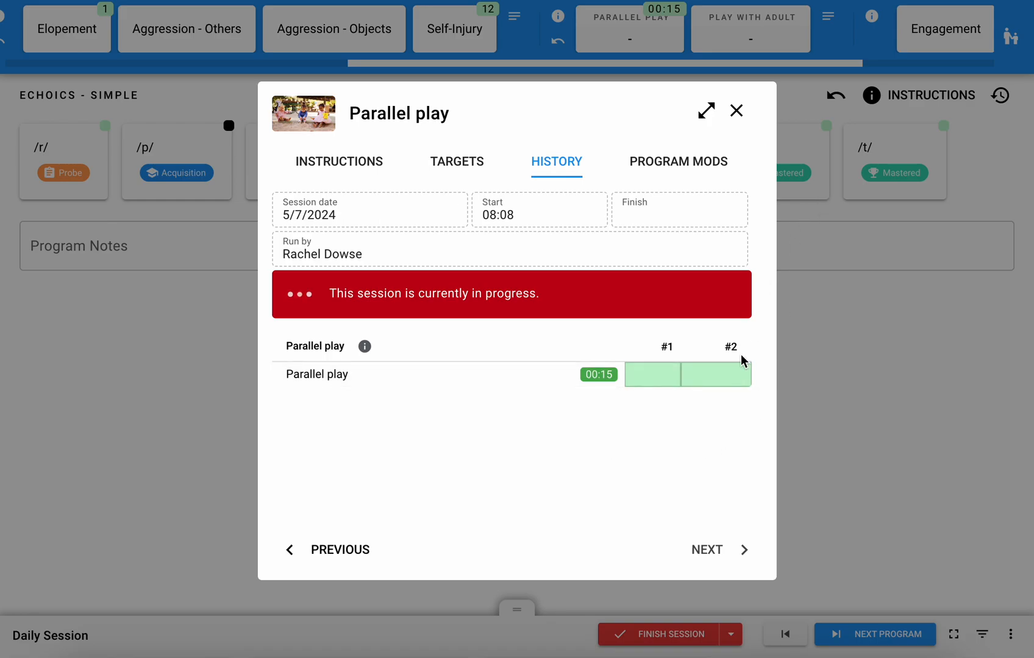
{"action": "mouse_move", "coordinate": [736, 110]}
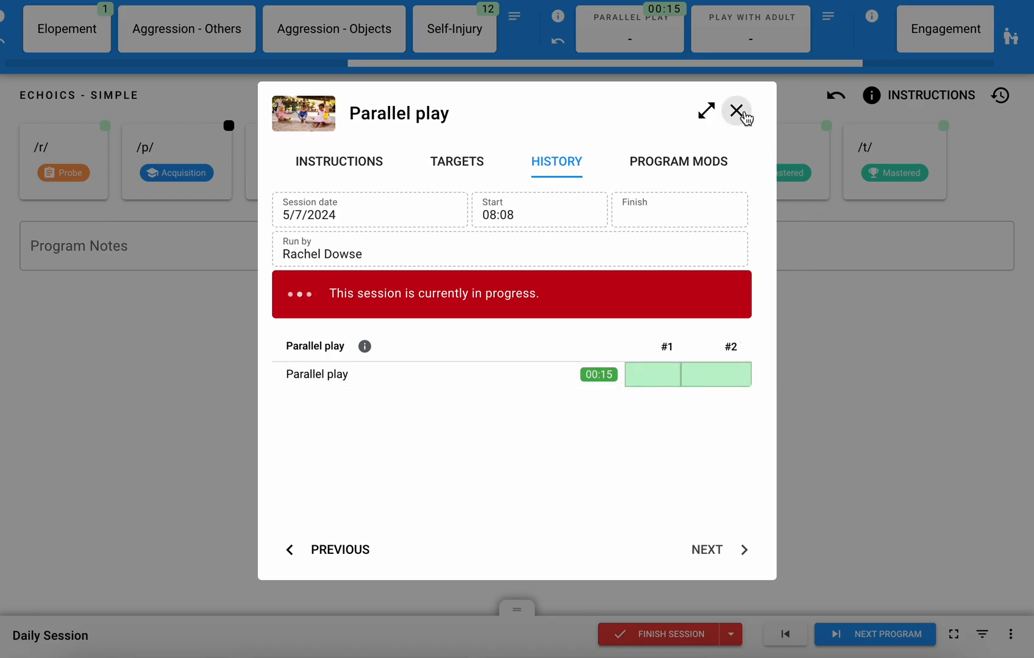
{"action": "left_click", "coordinate": [736, 111]}
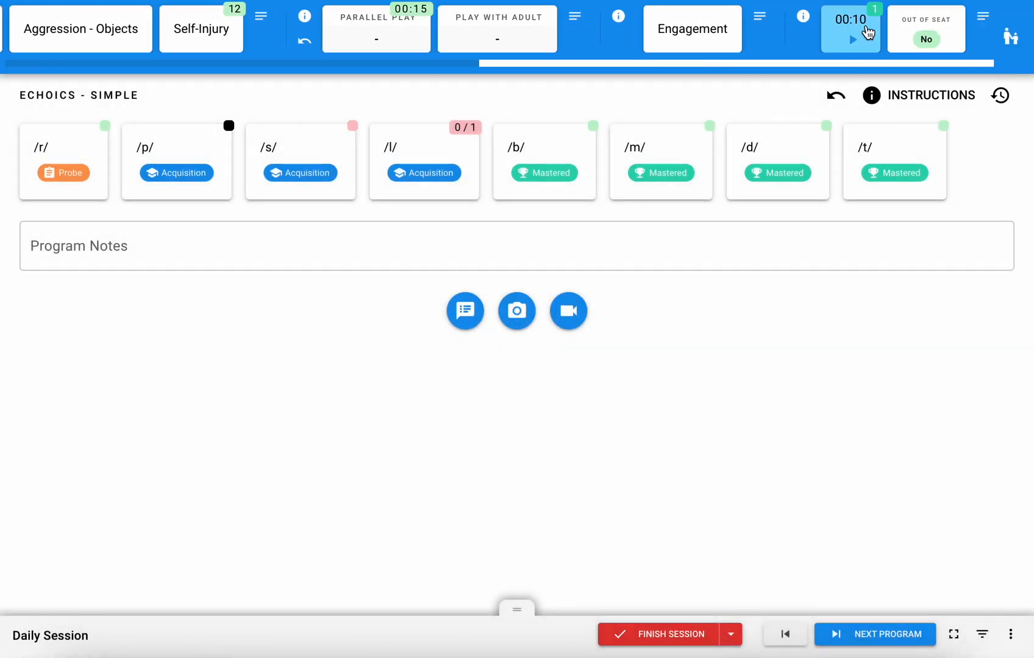
{"action": "mouse_move", "coordinate": [901, 42]}
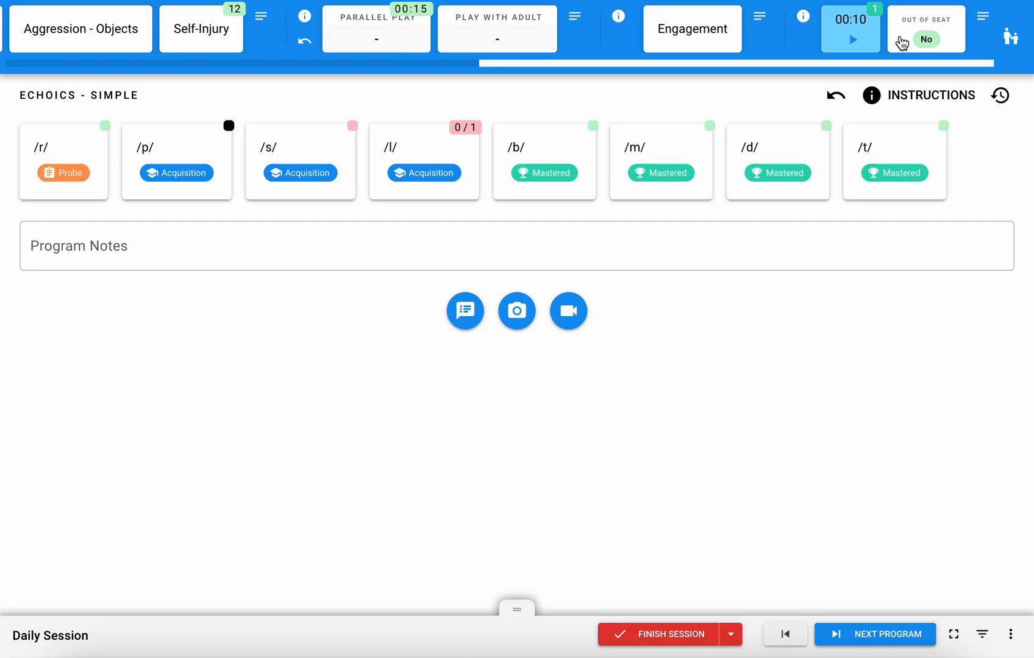
{"action": "mouse_move", "coordinate": [1010, 38]}
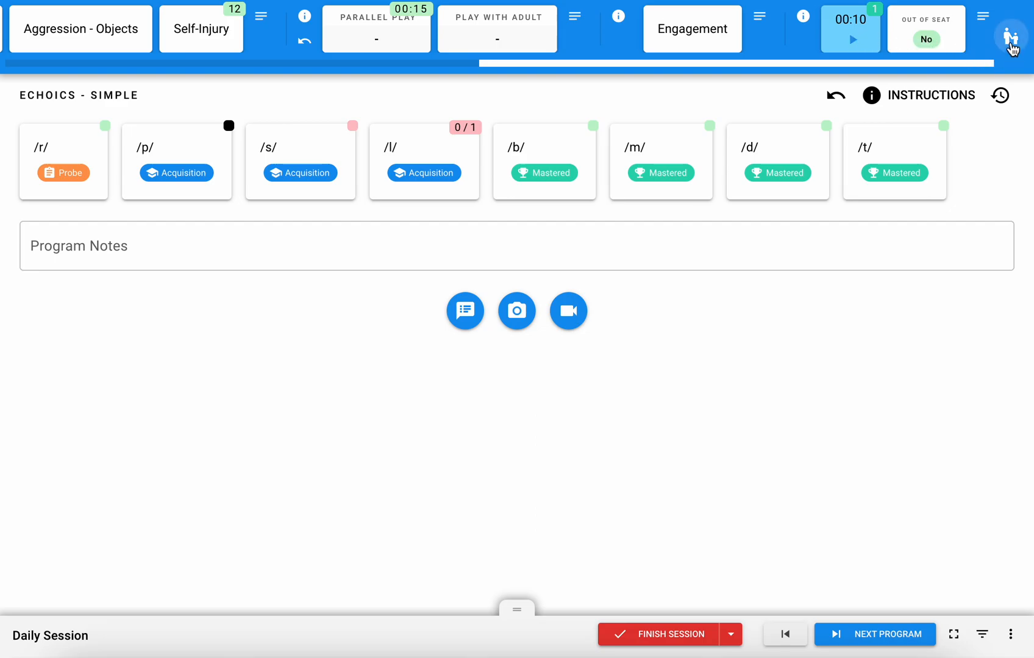
{"action": "left_click", "coordinate": [1009, 37]}
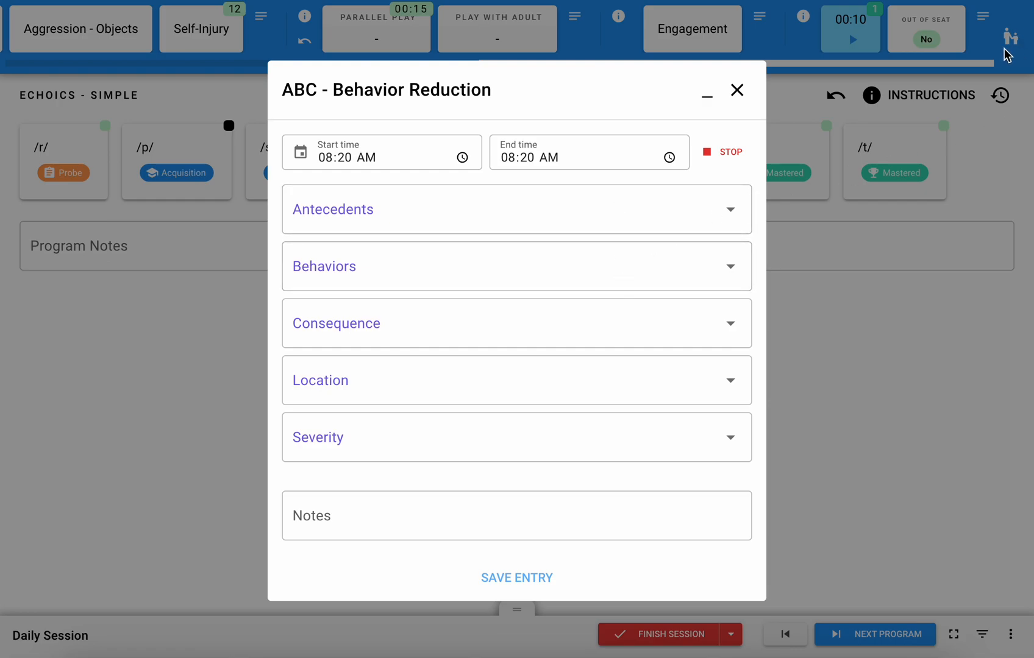
{"action": "mouse_move", "coordinate": [1011, 48]}
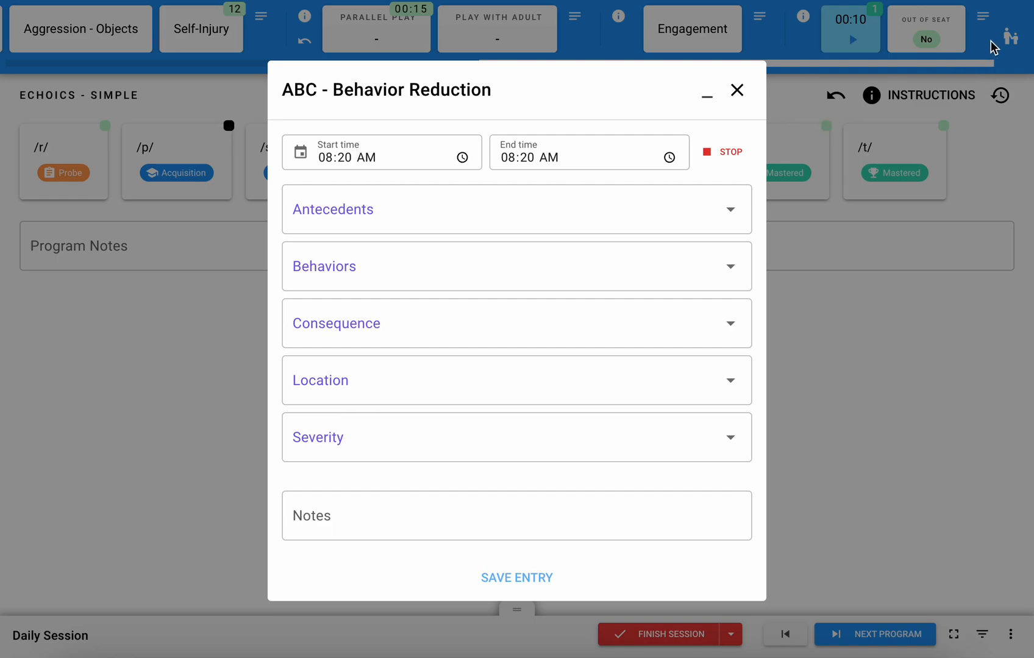
{"action": "mouse_move", "coordinate": [1021, 41]}
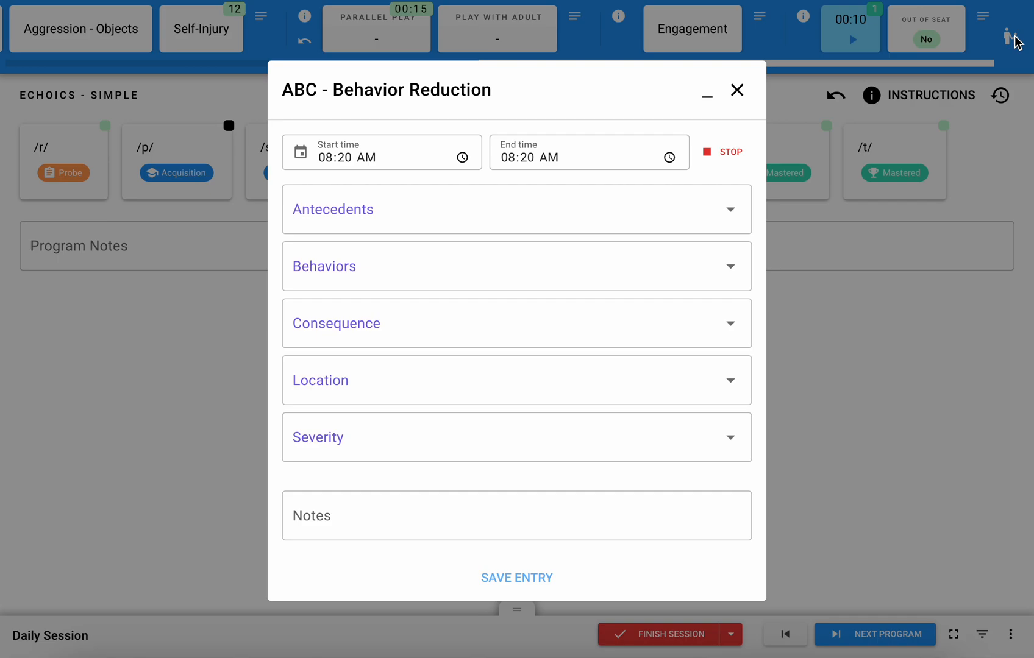
{"action": "mouse_move", "coordinate": [760, 156]}
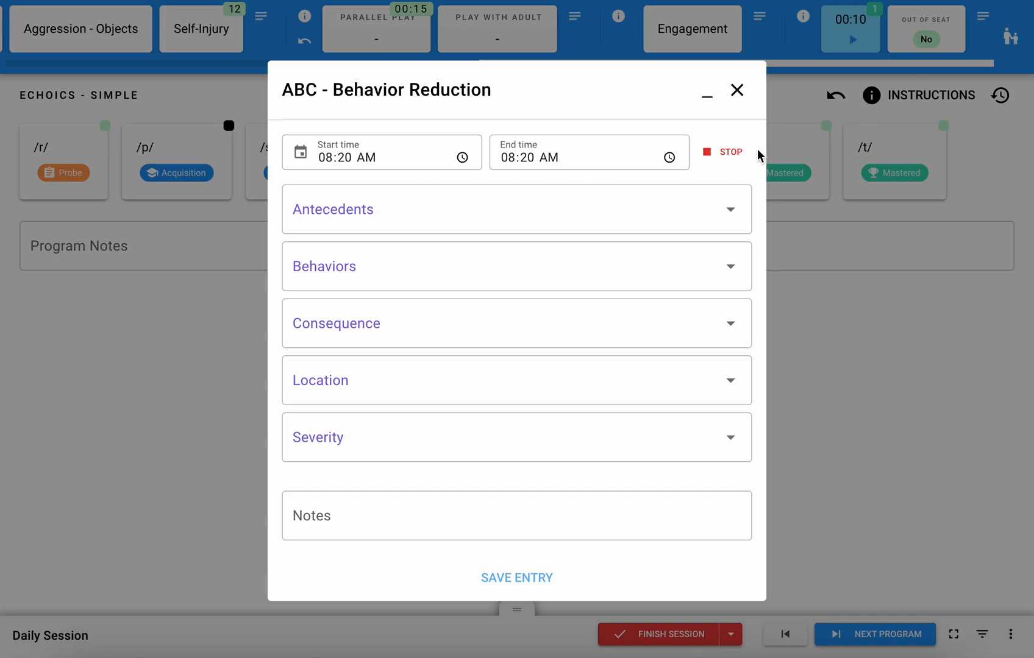
Stop the running clock on the new ABC Behavior Reduction entry at 8:20 AM
{"action": "left_click", "coordinate": [382, 155]}
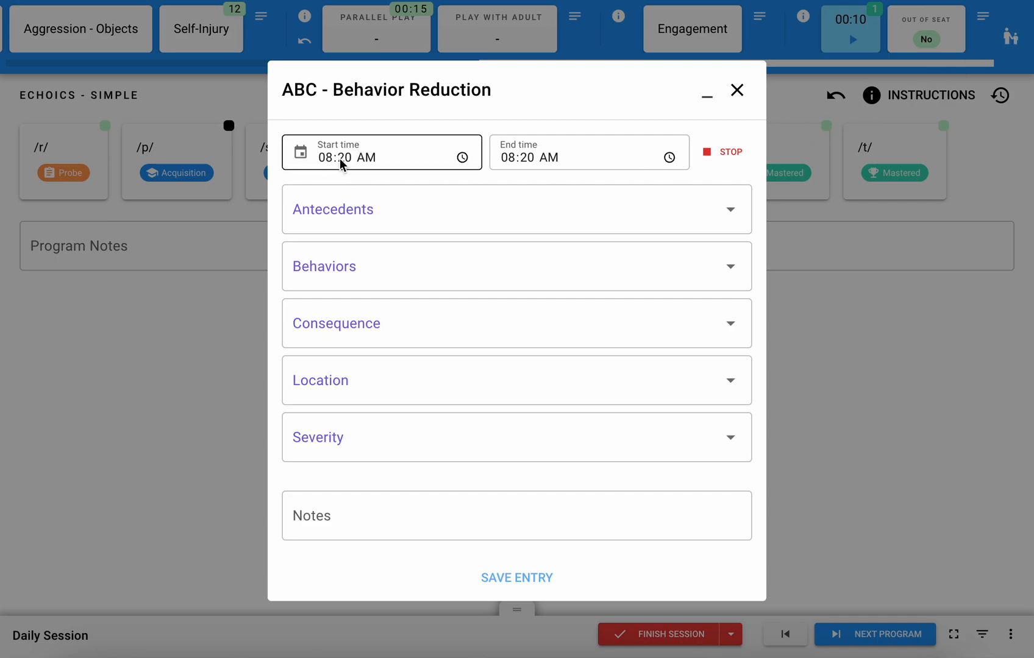
Set the ABC entry's start minutes to 00 and record Demand as the antecedent
{"action": "left_click", "coordinate": [349, 158]}
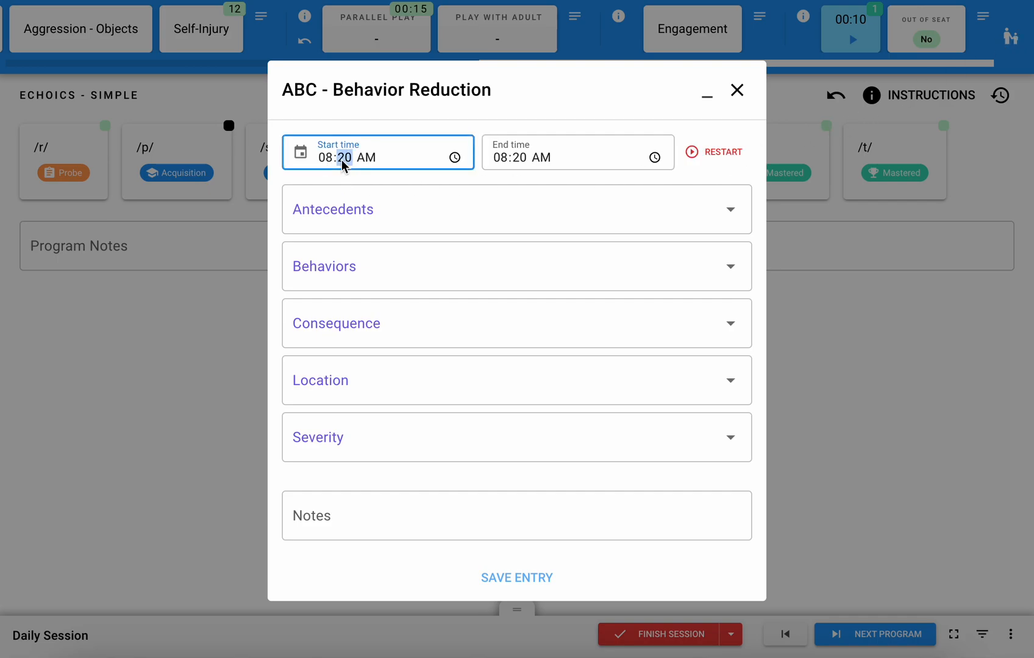
{"action": "type", "text": "00"}
{"action": "left_click", "coordinate": [577, 152]}
{"action": "type", "text": "5"}
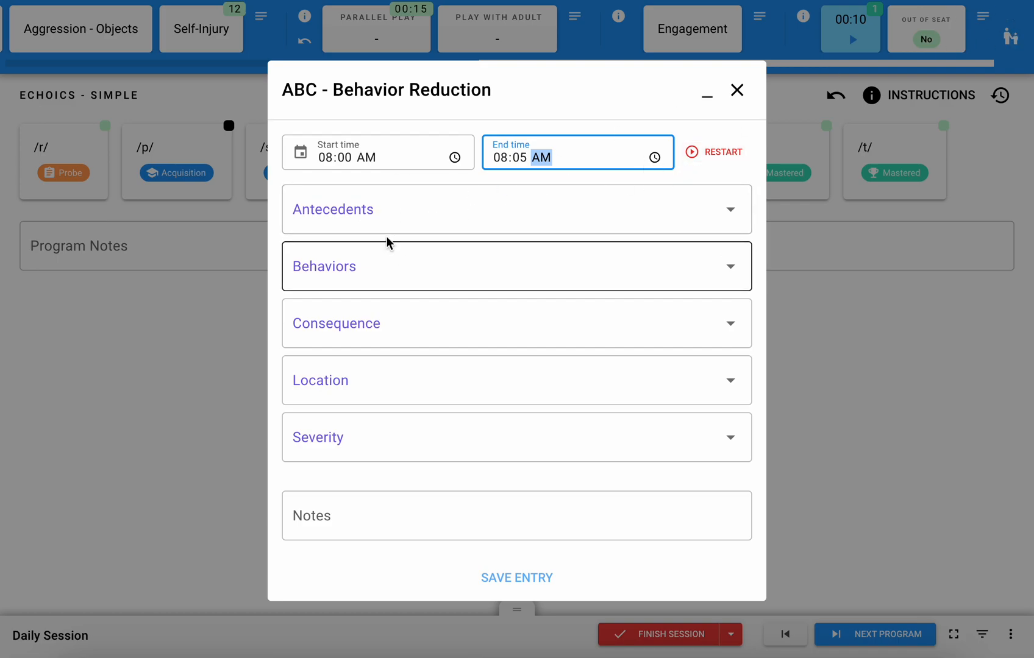
{"action": "left_click", "coordinate": [516, 209]}
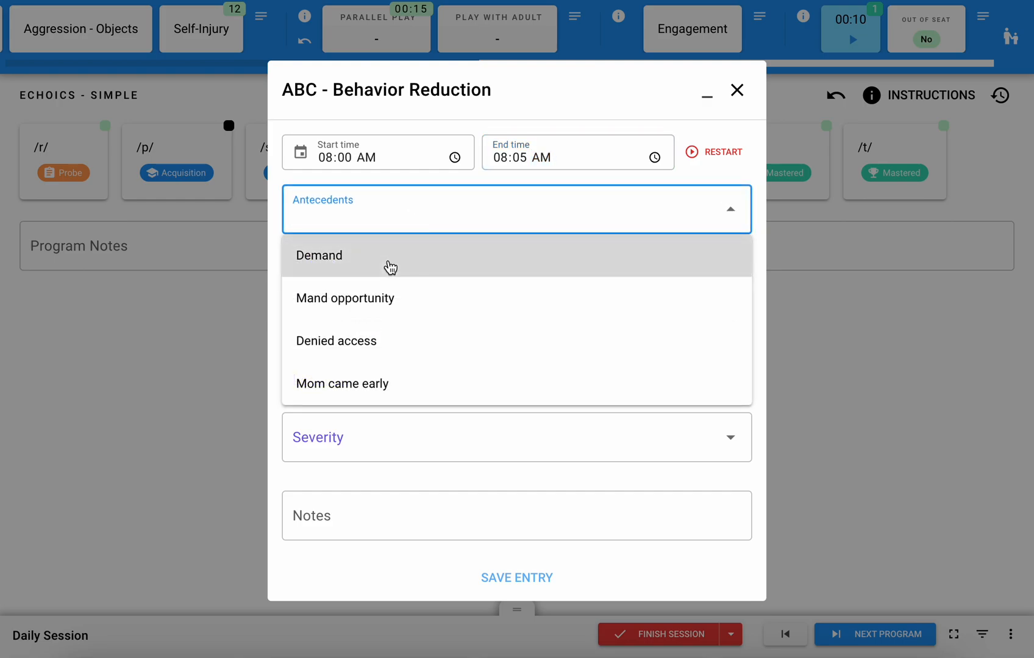
{"action": "left_click", "coordinate": [320, 254]}
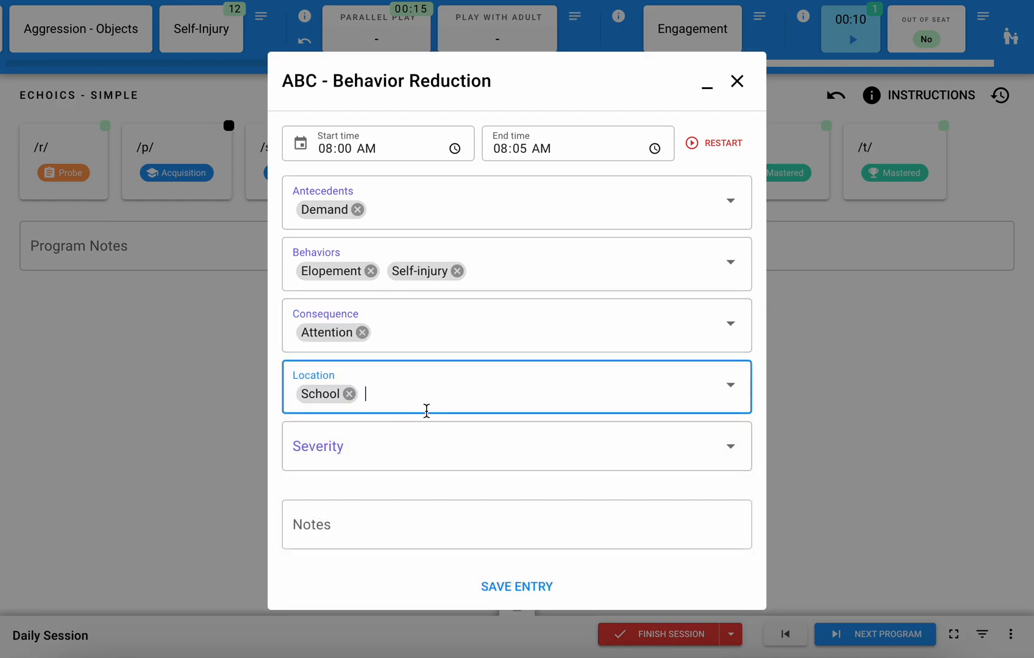
{"action": "mouse_move", "coordinate": [272, 451]}
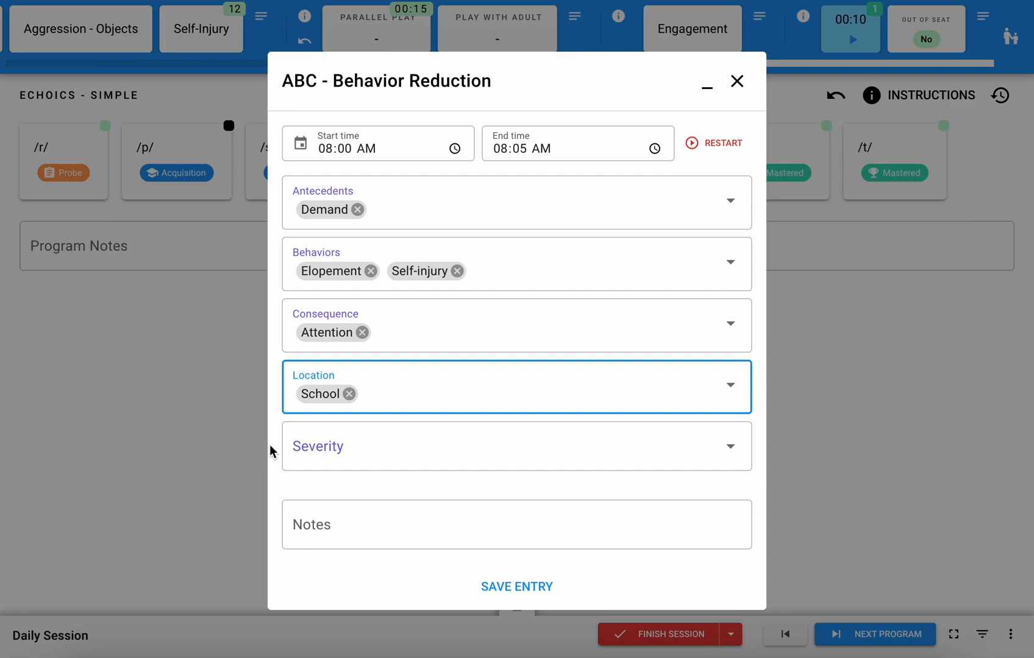
Enter the Library location and save the ABC behavior entry
{"action": "type", "text": "Liba"}
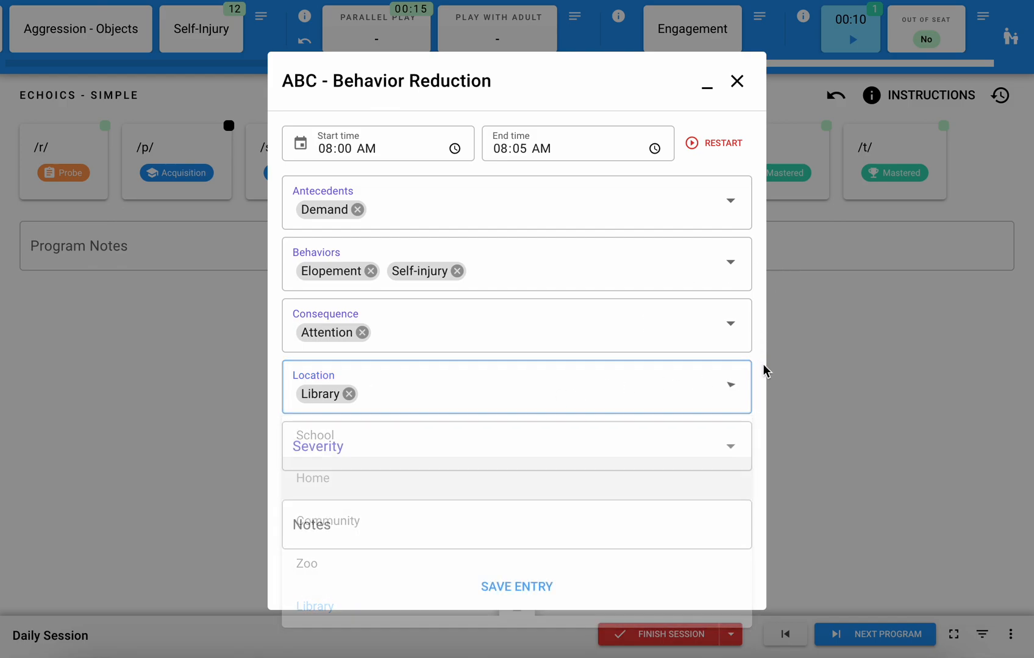
{"action": "left_click", "coordinate": [516, 524]}
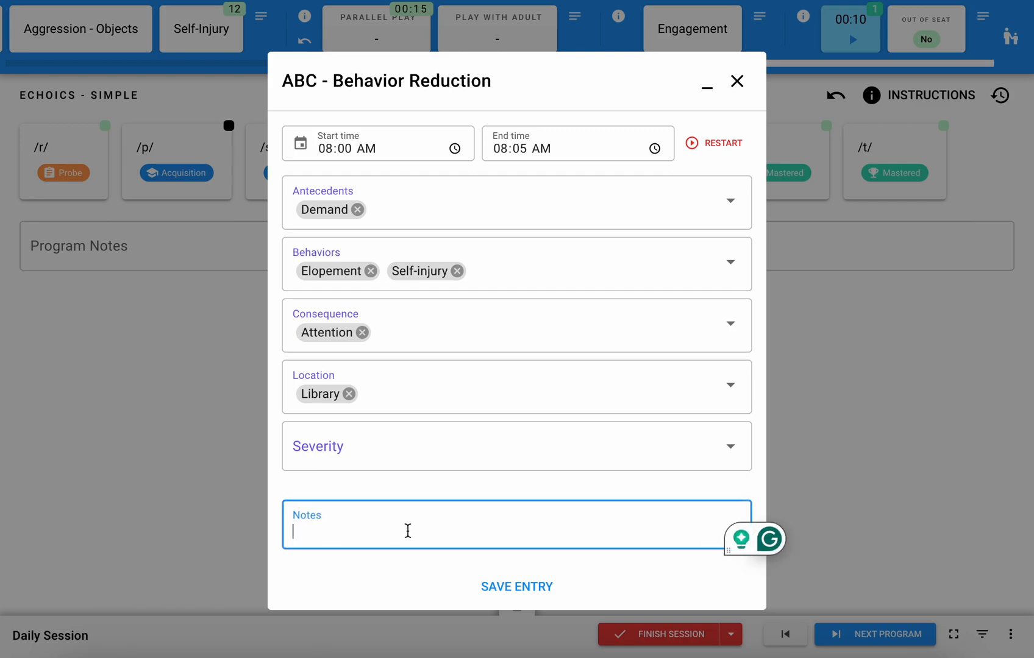
{"action": "mouse_move", "coordinate": [535, 582]}
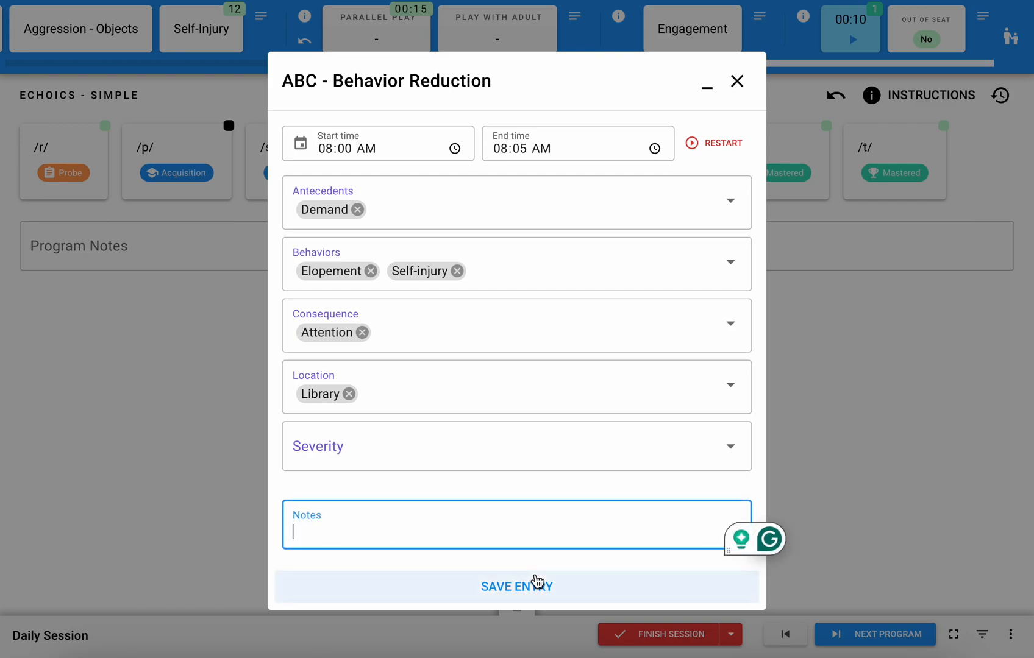
{"action": "mouse_move", "coordinate": [459, 373]}
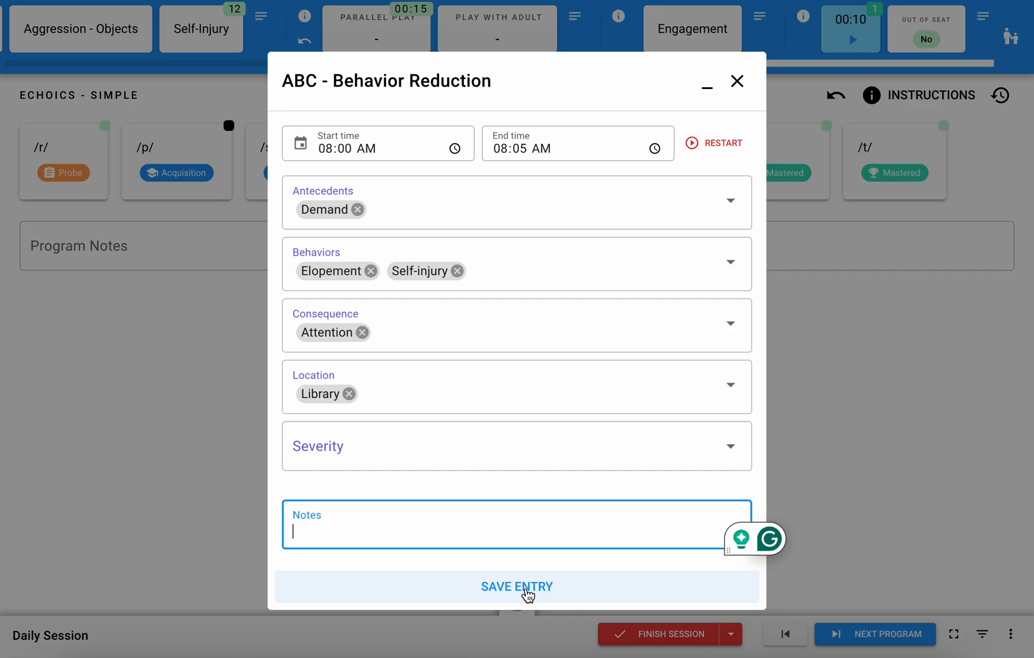
{"action": "left_click", "coordinate": [516, 586]}
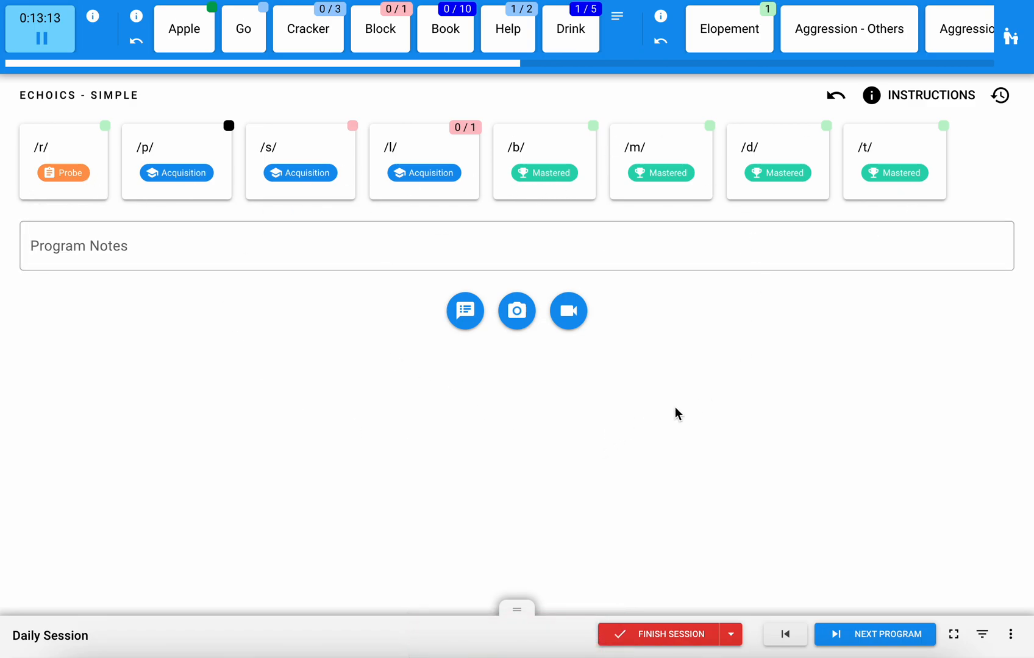
{"action": "mouse_move", "coordinate": [140, 202]}
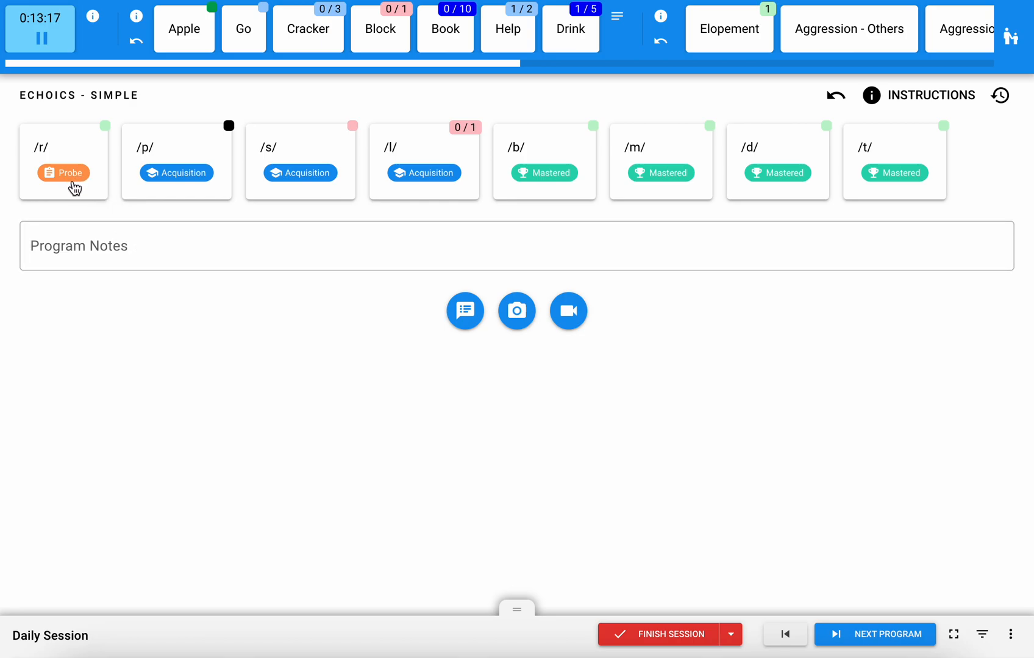
{"action": "mouse_move", "coordinate": [814, 184]}
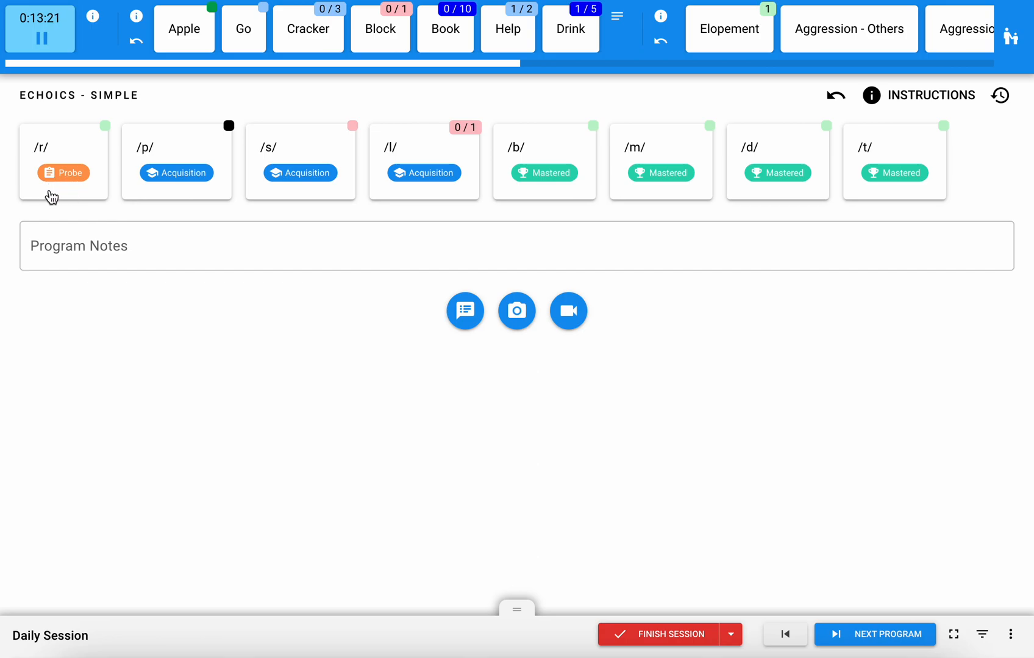
{"action": "mouse_move", "coordinate": [437, 188]}
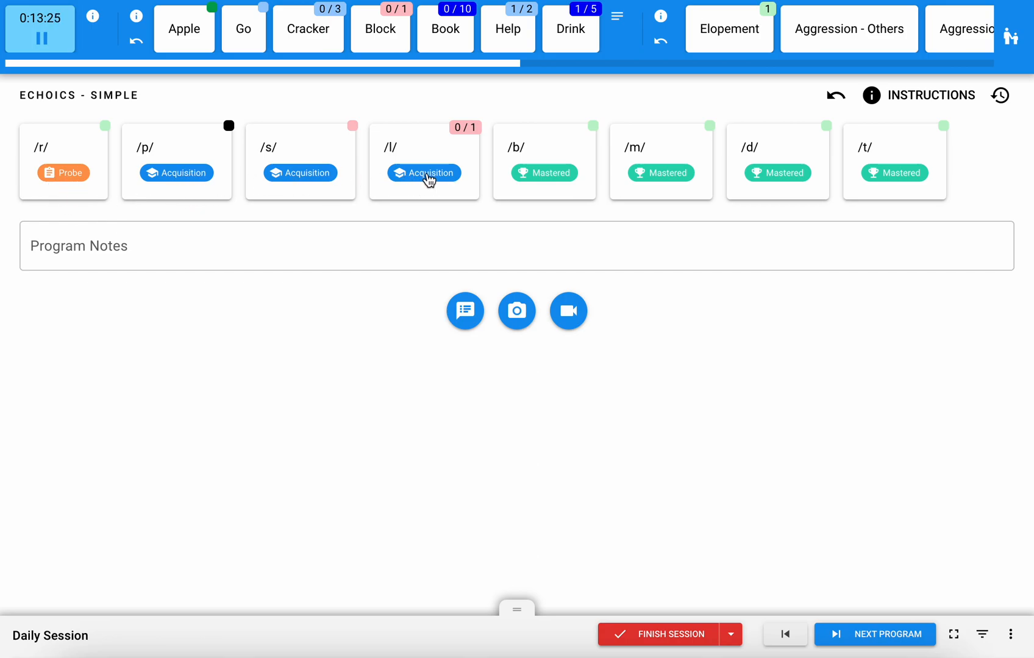
{"action": "mouse_move", "coordinate": [818, 190]}
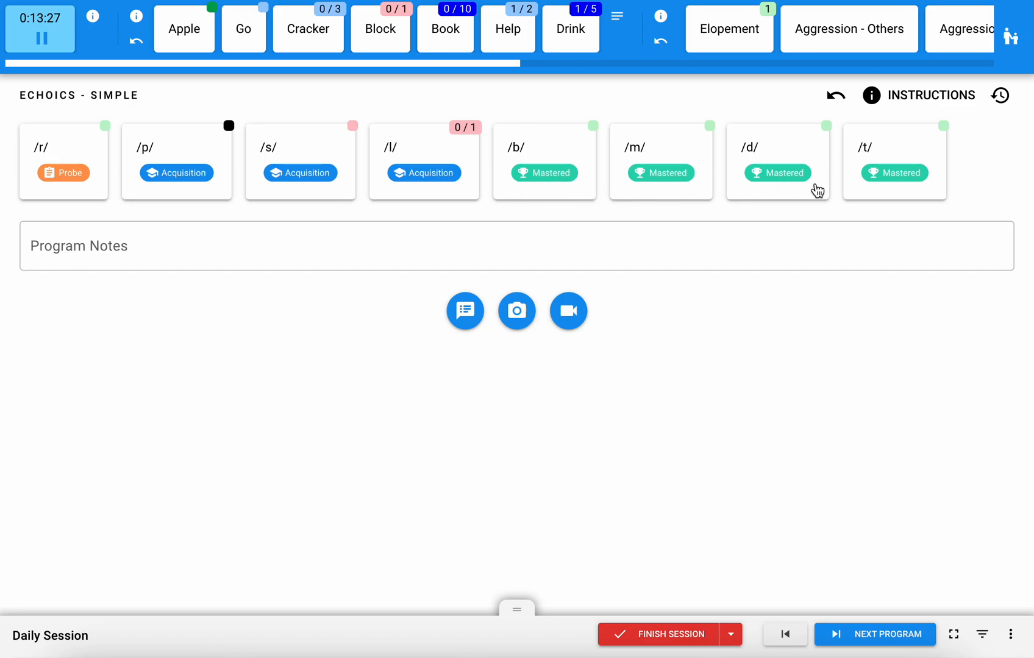
{"action": "mouse_move", "coordinate": [897, 183]}
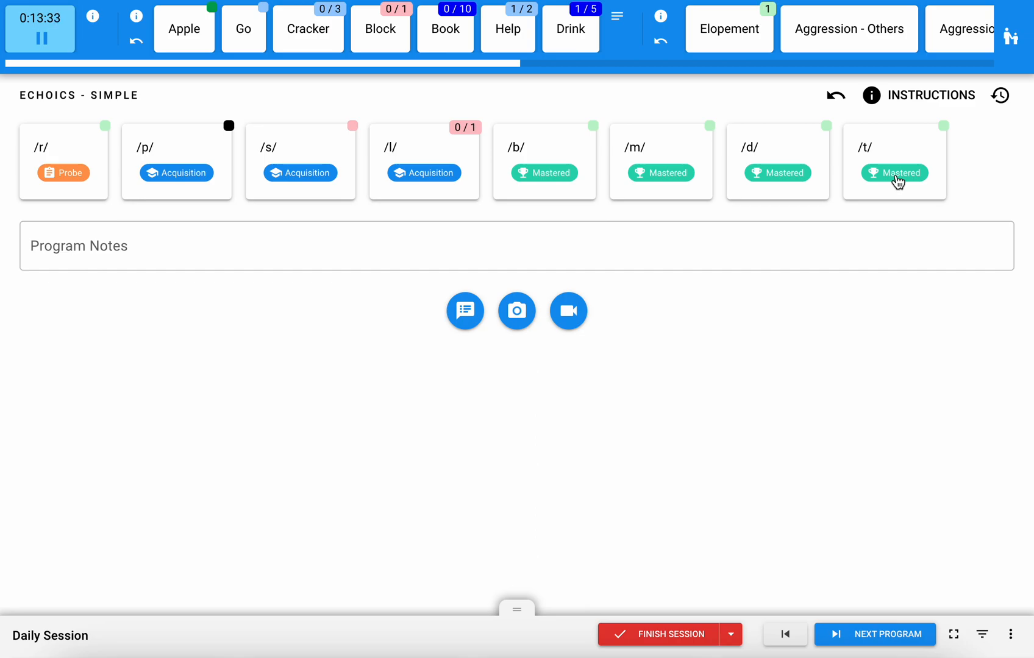
{"action": "mouse_move", "coordinate": [580, 183]}
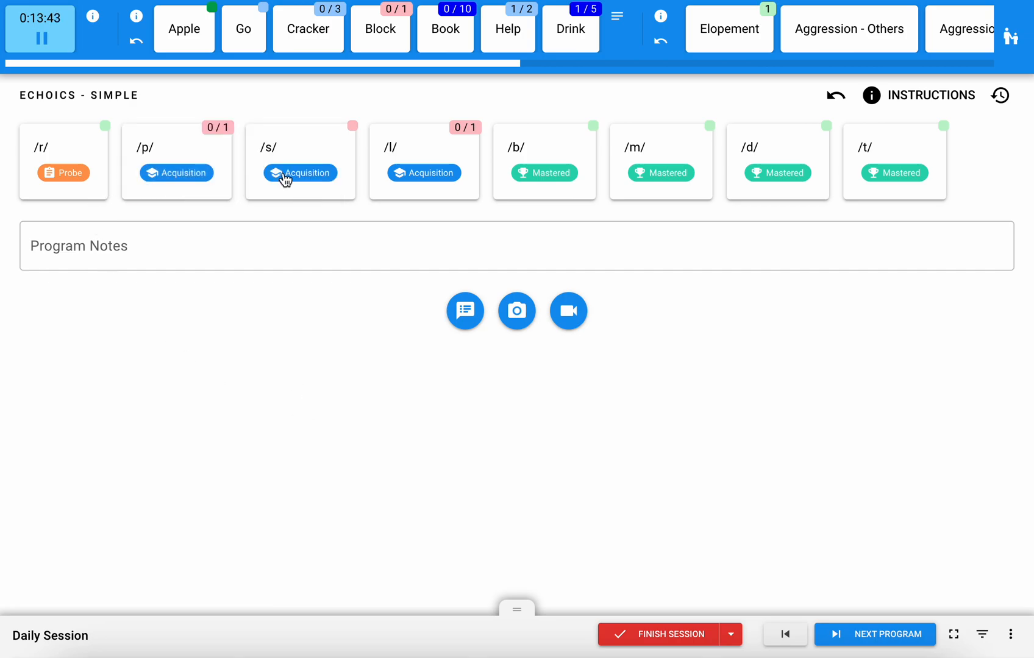
Score an independent response for the /s/ Echoics target
{"action": "left_click", "coordinate": [300, 173]}
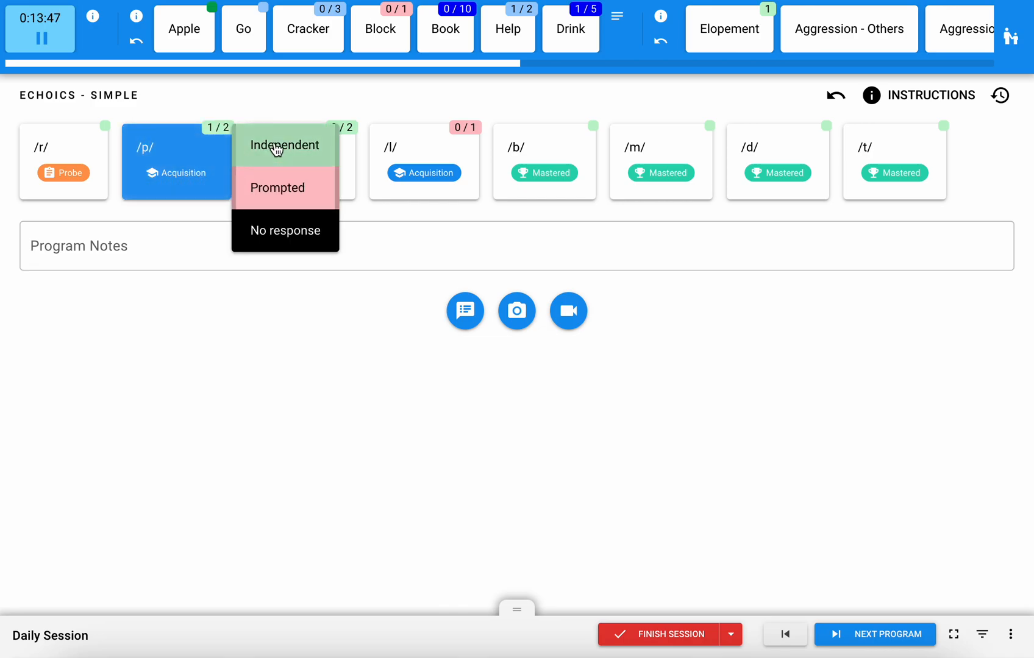
Score /p/ as independent (2 / 3) and move to the Echoics program notes
{"action": "left_click", "coordinate": [284, 144]}
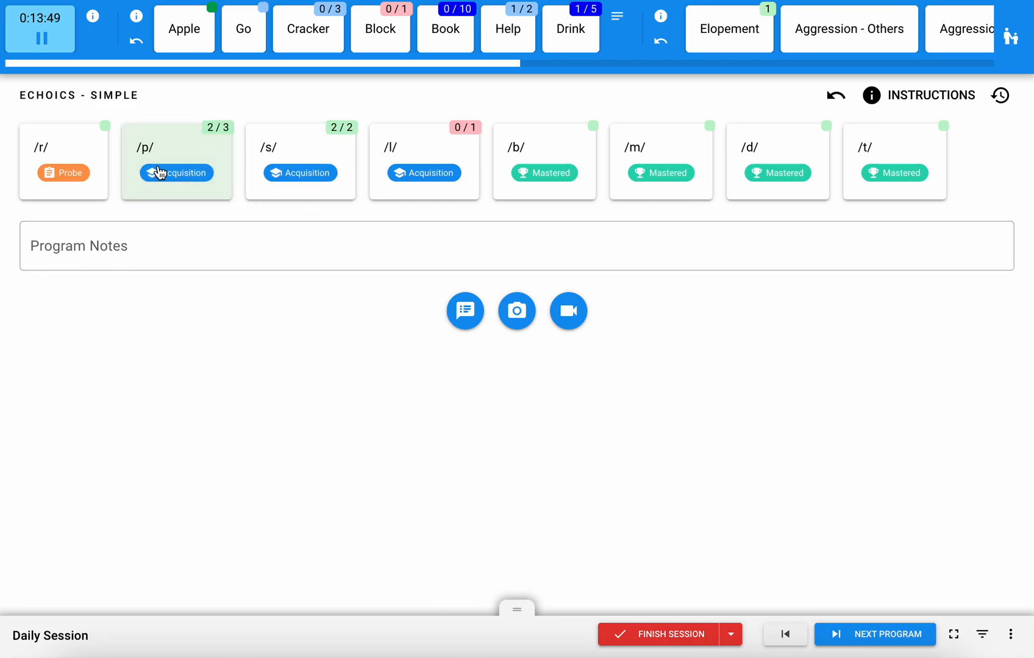
{"action": "mouse_move", "coordinate": [157, 197]}
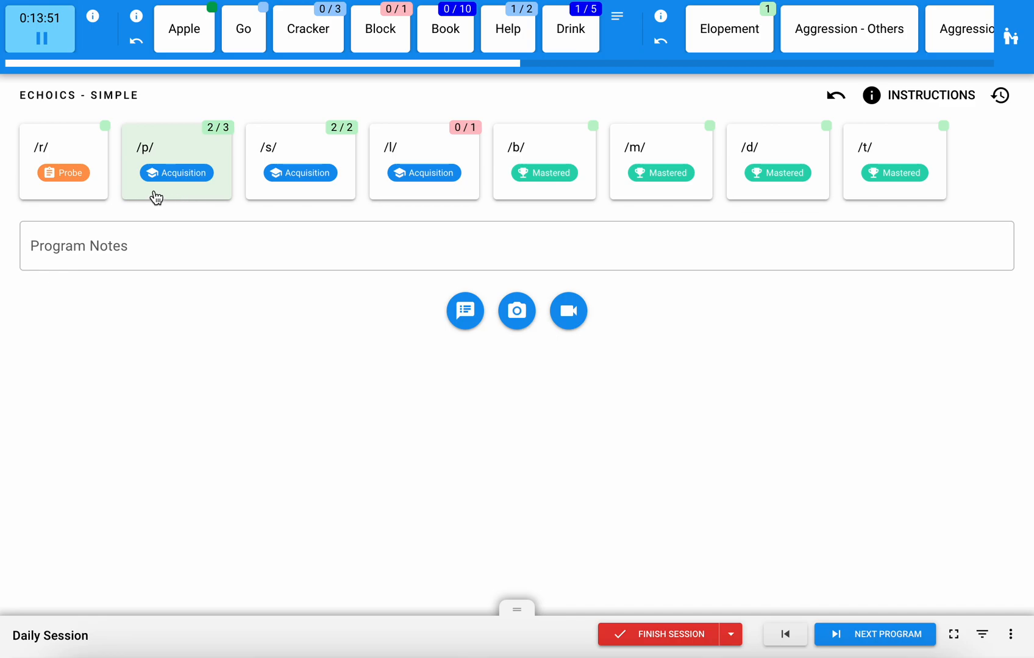
{"action": "mouse_move", "coordinate": [228, 163]}
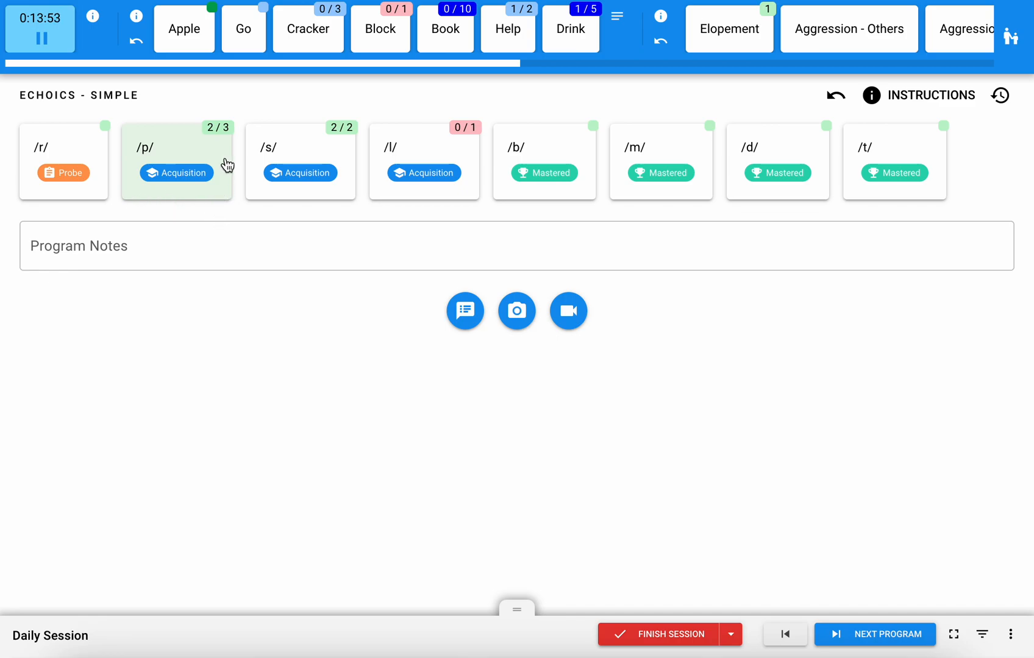
{"action": "mouse_move", "coordinate": [227, 193]}
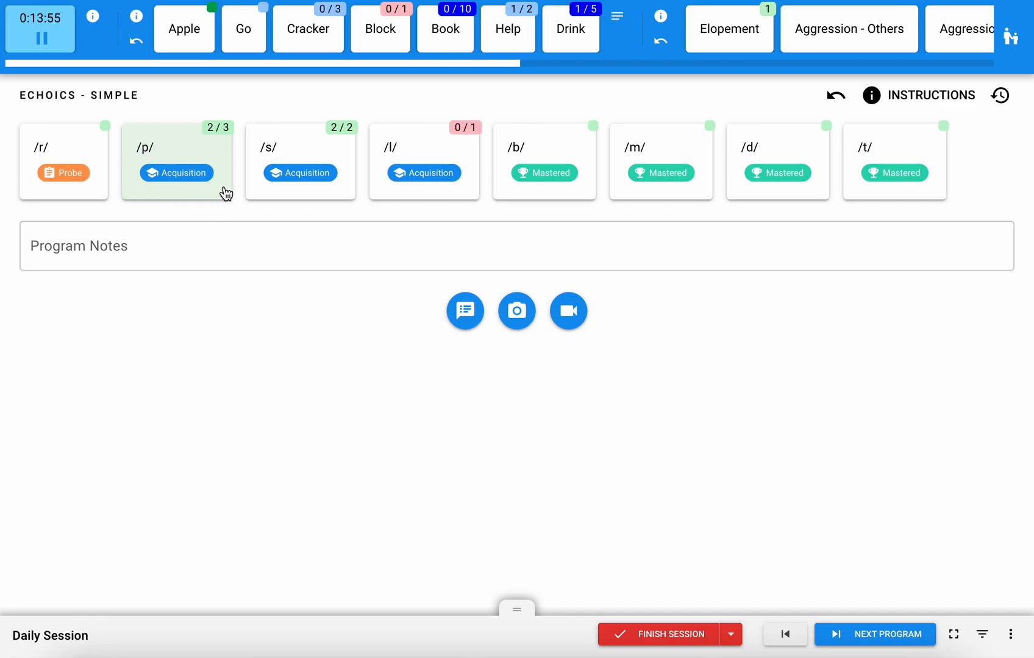
{"action": "mouse_move", "coordinate": [212, 206]}
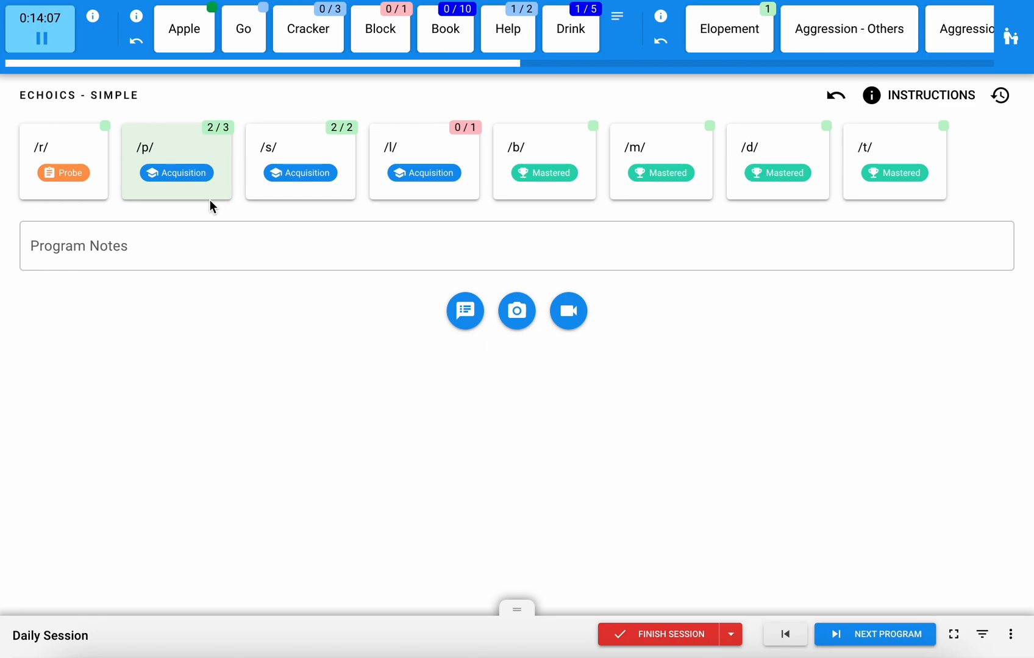
{"action": "mouse_move", "coordinate": [239, 167]}
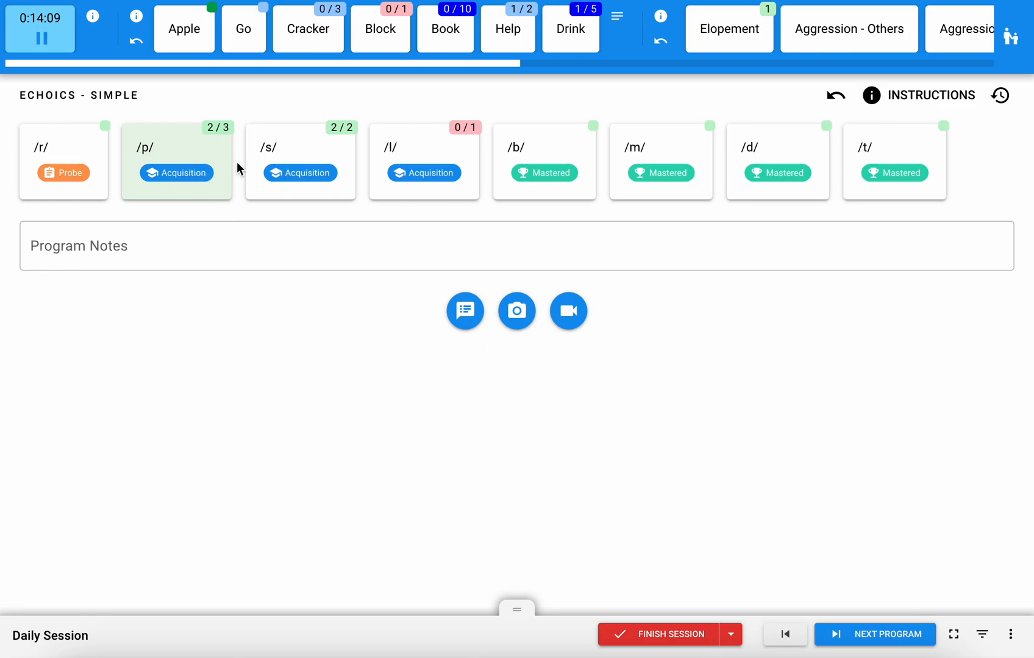
{"action": "mouse_move", "coordinate": [231, 175]}
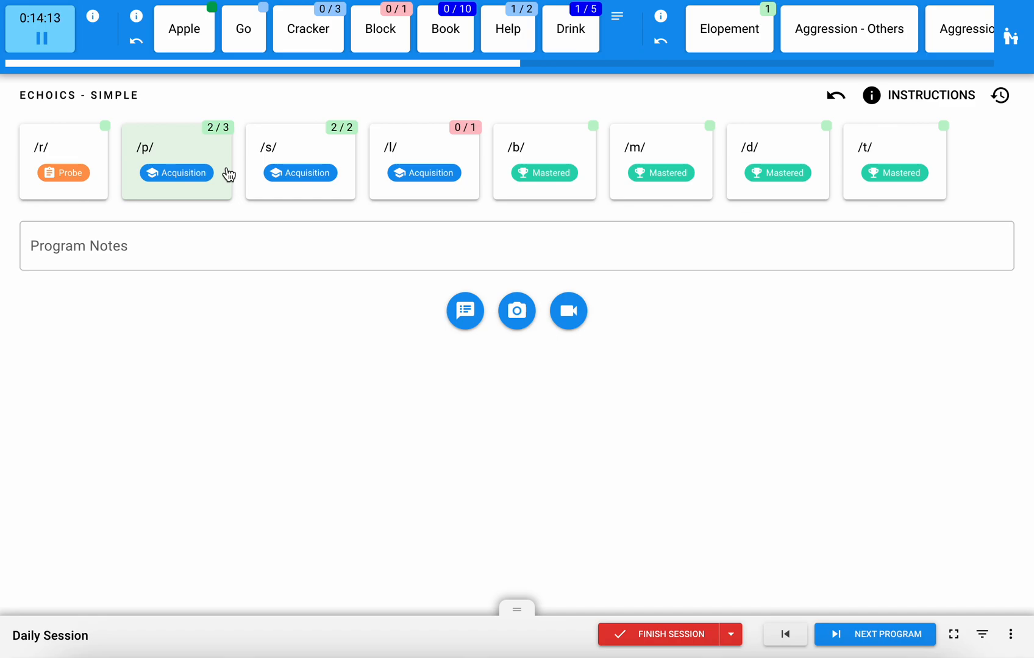
{"action": "left_click", "coordinate": [258, 245]}
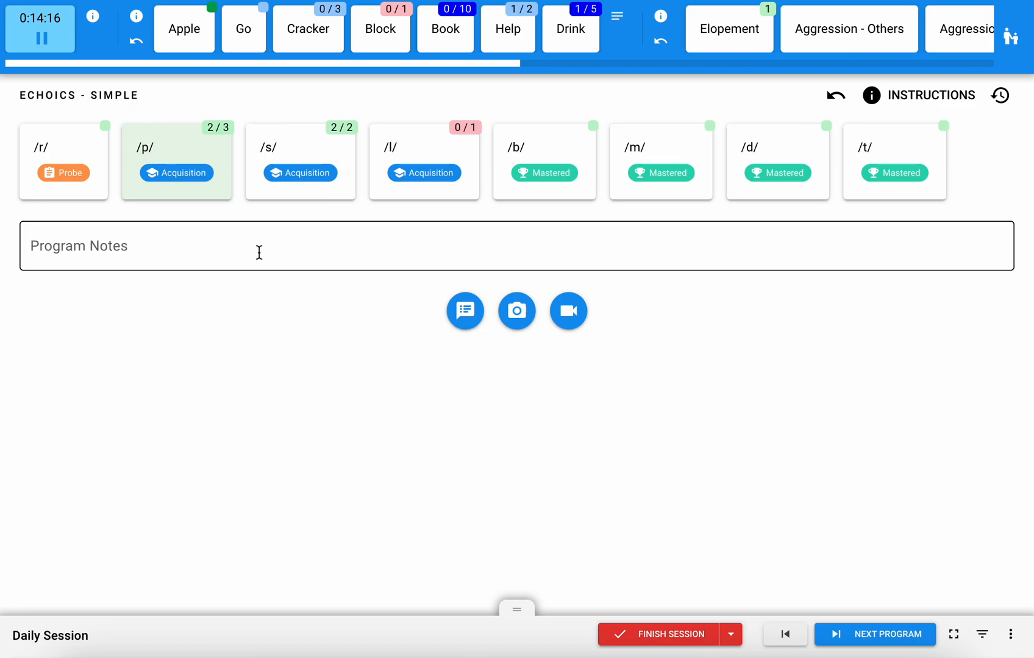
Write 'Loose tooth' in the Echoics program notes
{"action": "left_click", "coordinate": [258, 245]}
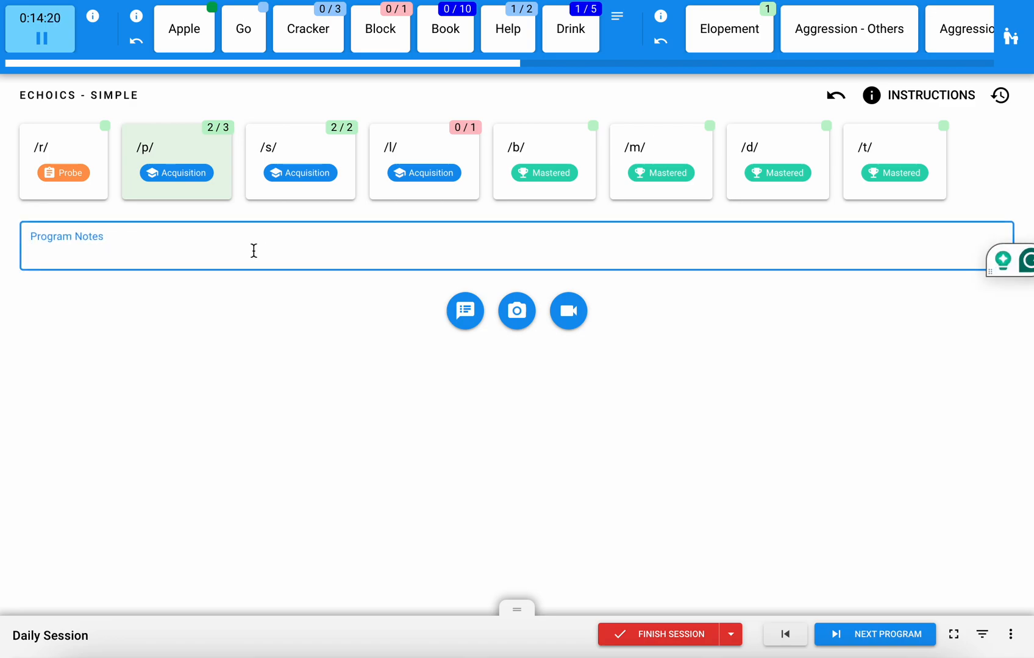
{"action": "type", "text": "Loose"}
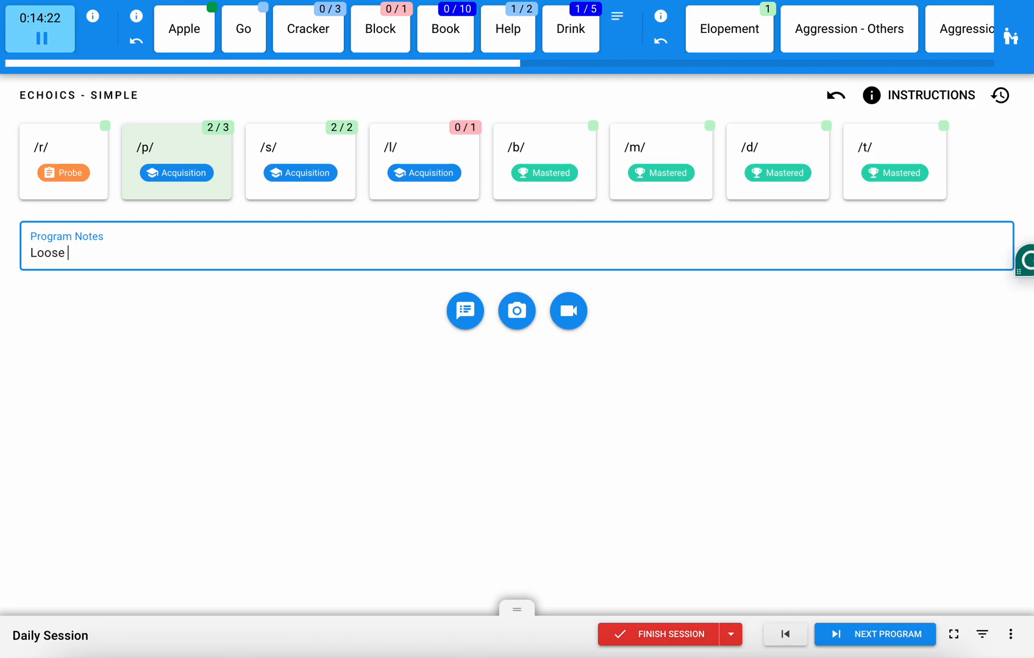
{"action": "type", "text": "tooth"}
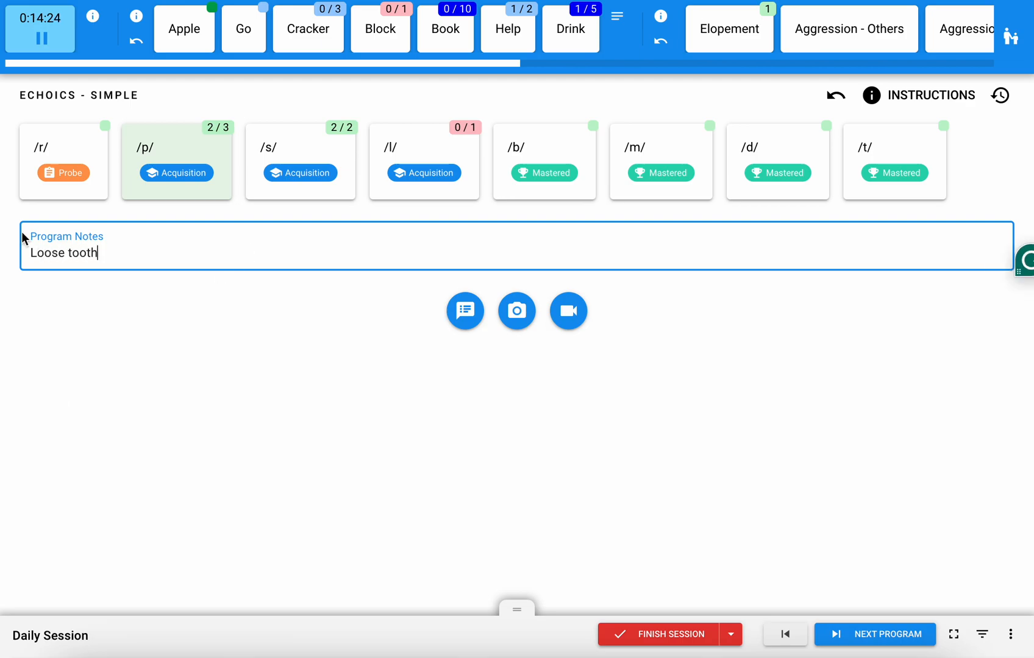
{"action": "mouse_move", "coordinate": [124, 339]}
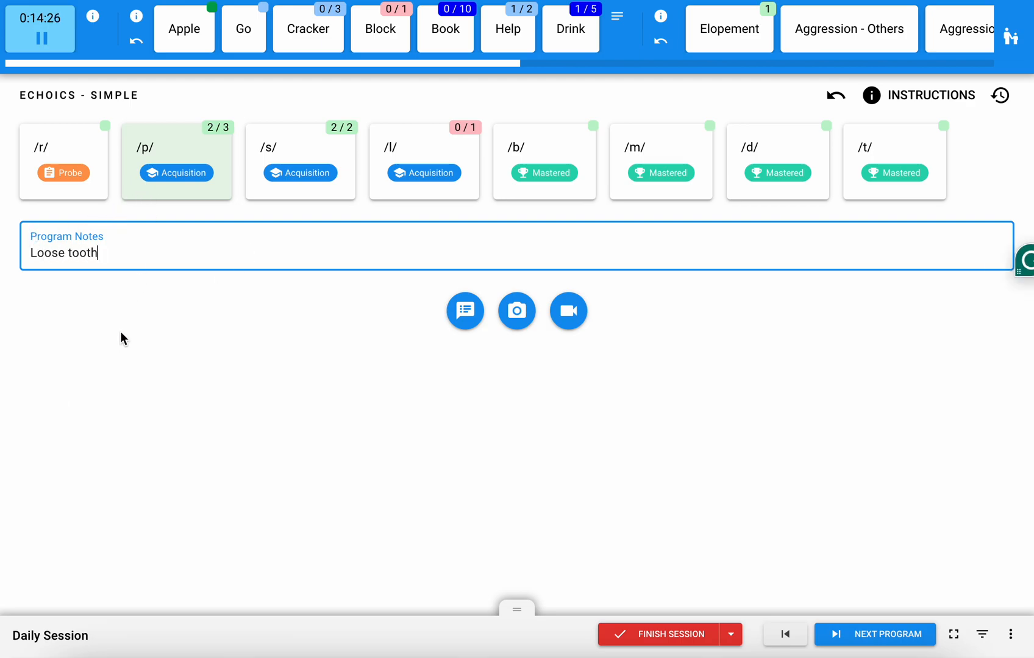
{"action": "mouse_move", "coordinate": [472, 474]}
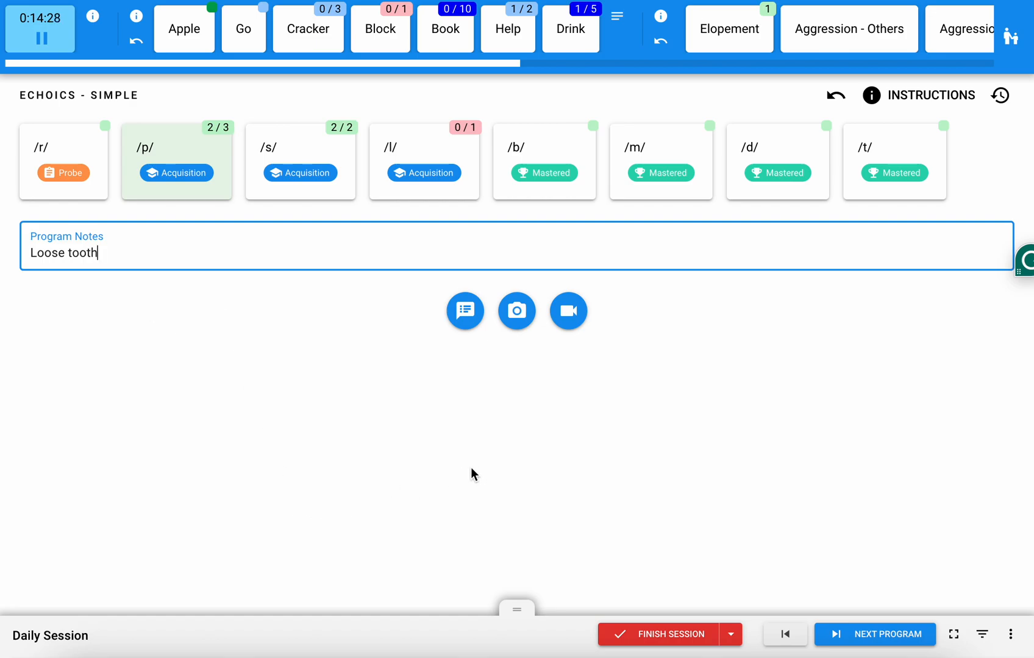
{"action": "mouse_move", "coordinate": [516, 310]}
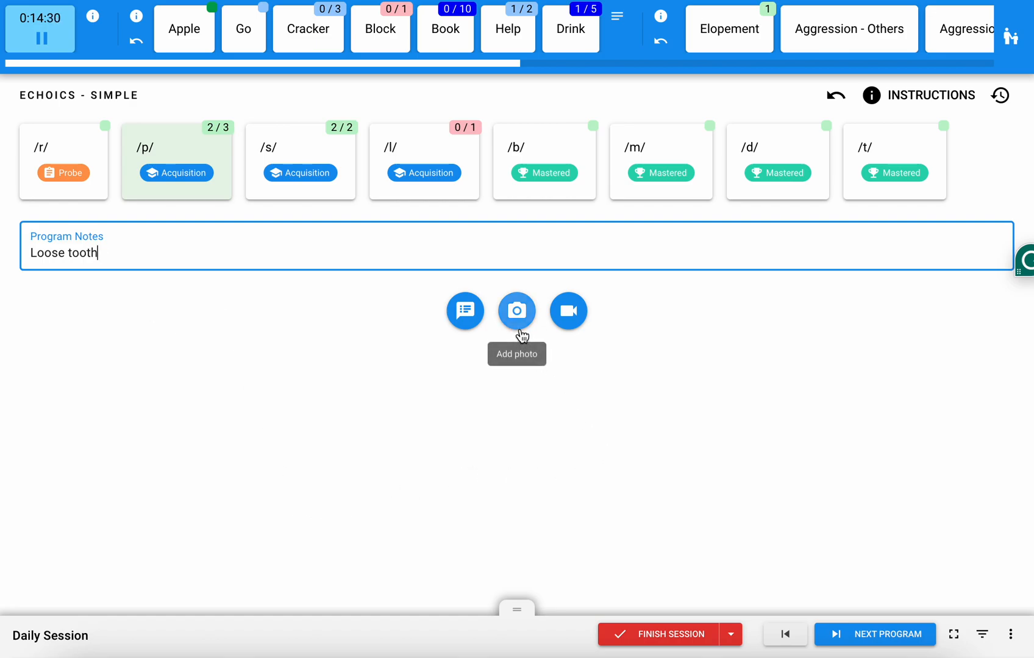
{"action": "mouse_move", "coordinate": [573, 355]}
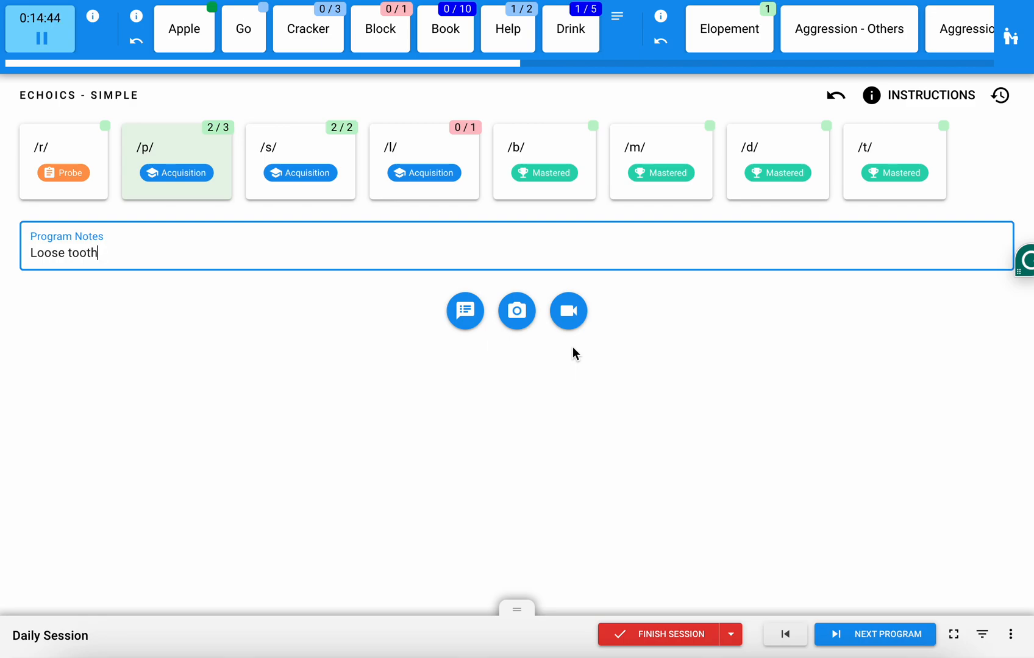
{"action": "mouse_move", "coordinate": [465, 311]}
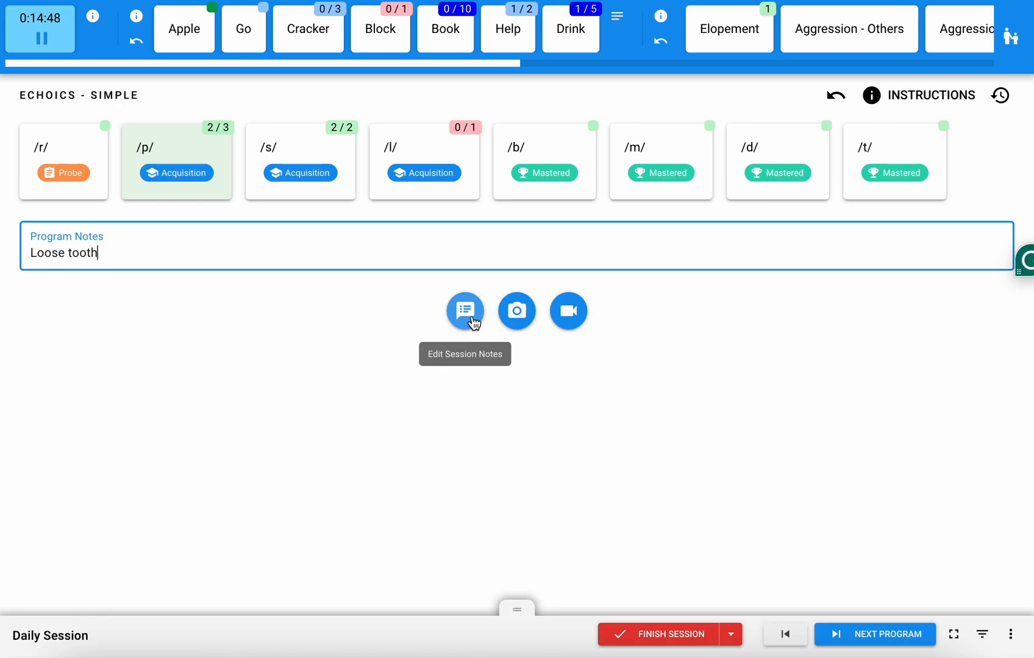
Start the session note form and mark the client as present
{"action": "left_click", "coordinate": [464, 310]}
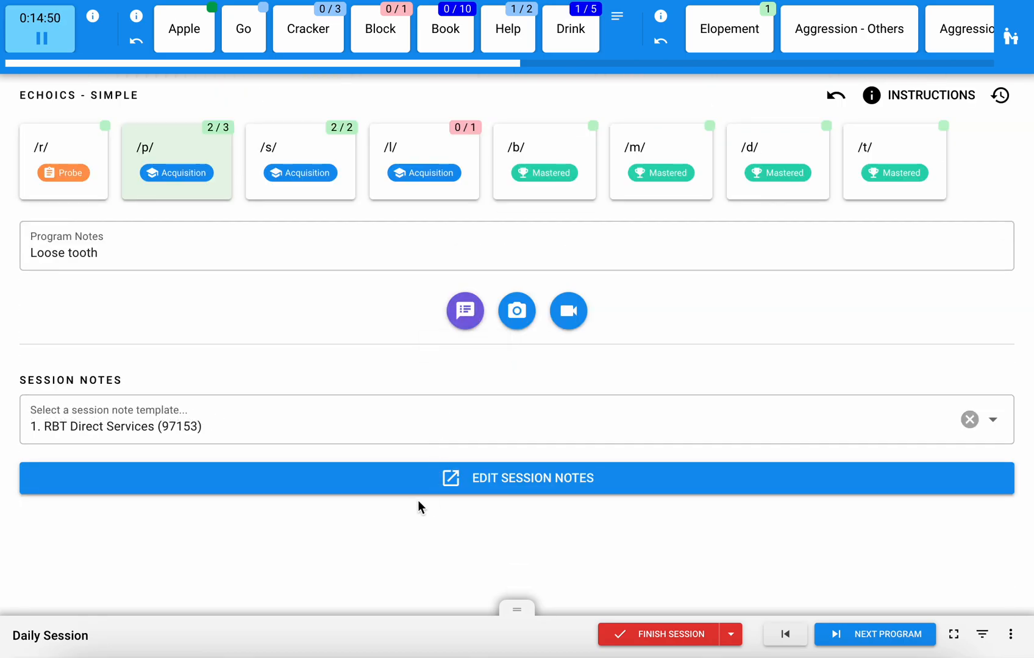
{"action": "mouse_move", "coordinate": [473, 493]}
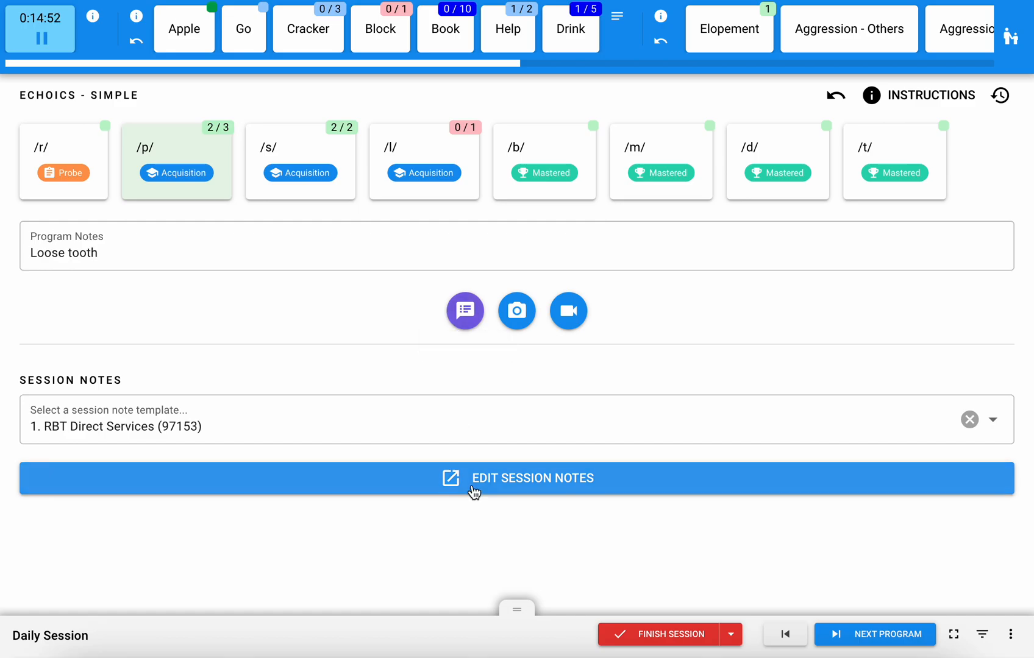
{"action": "left_click", "coordinate": [518, 478]}
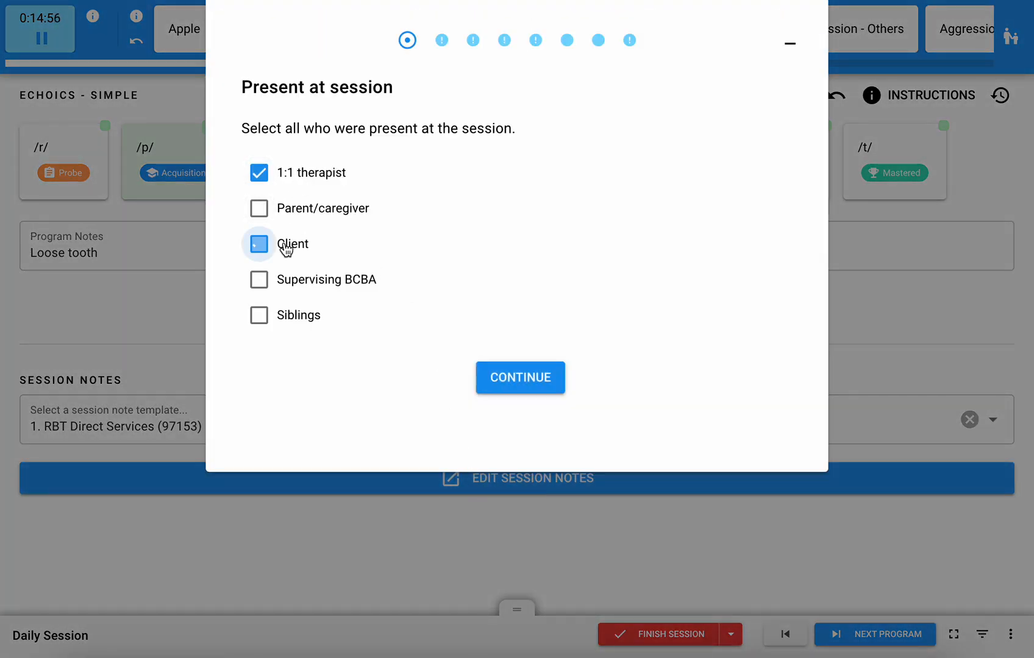
{"action": "left_click", "coordinate": [520, 377]}
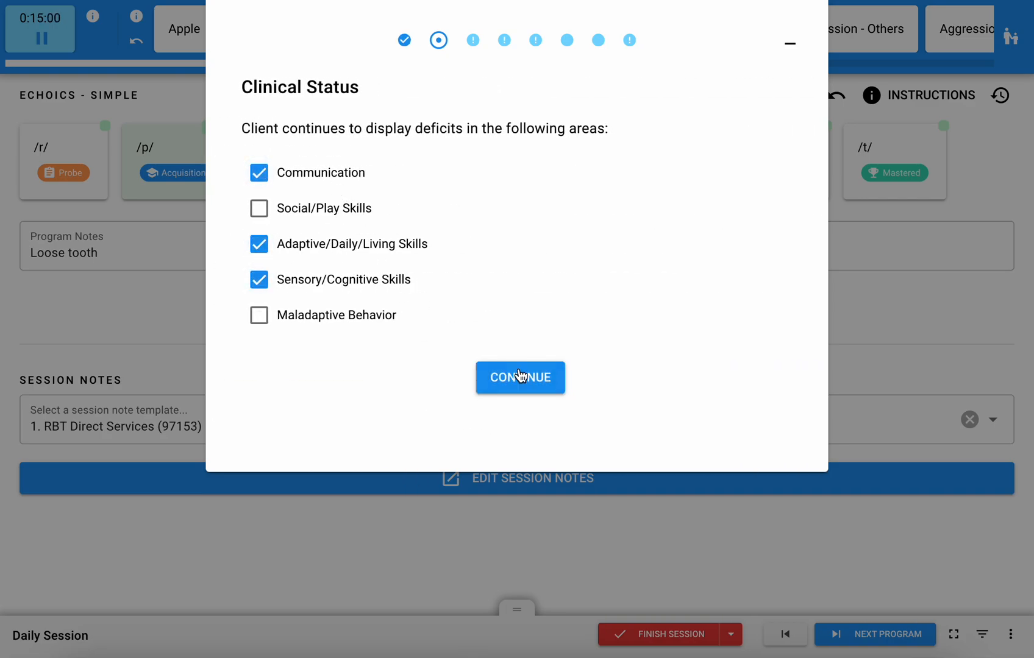
Enter 'Start summary here...' in the summary and save the note as a draft
{"action": "left_click", "coordinate": [520, 376]}
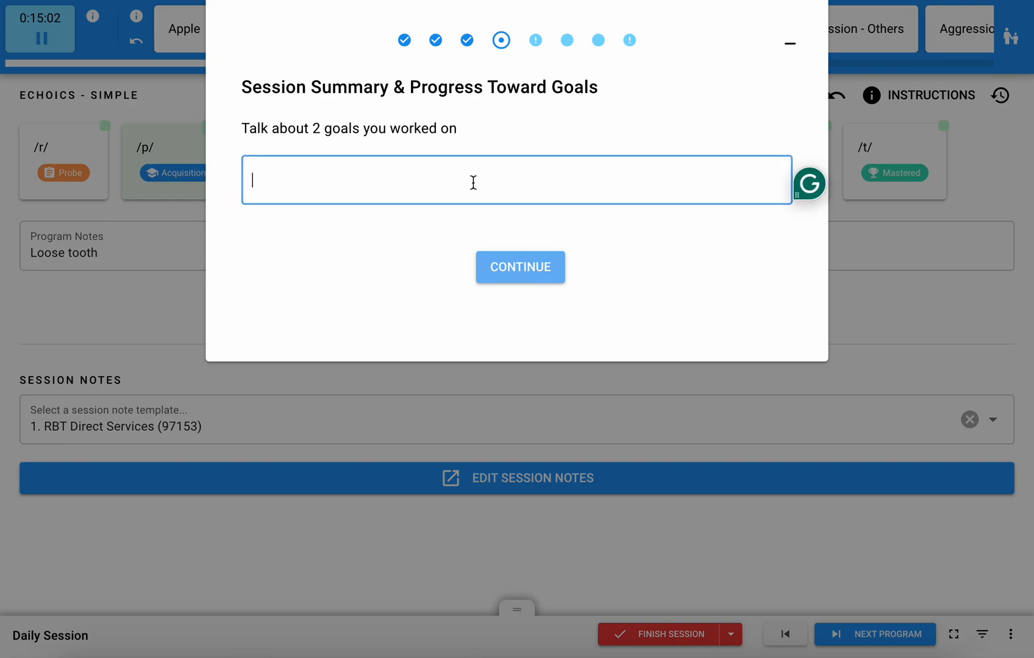
{"action": "type", "text": "Start summary here."}
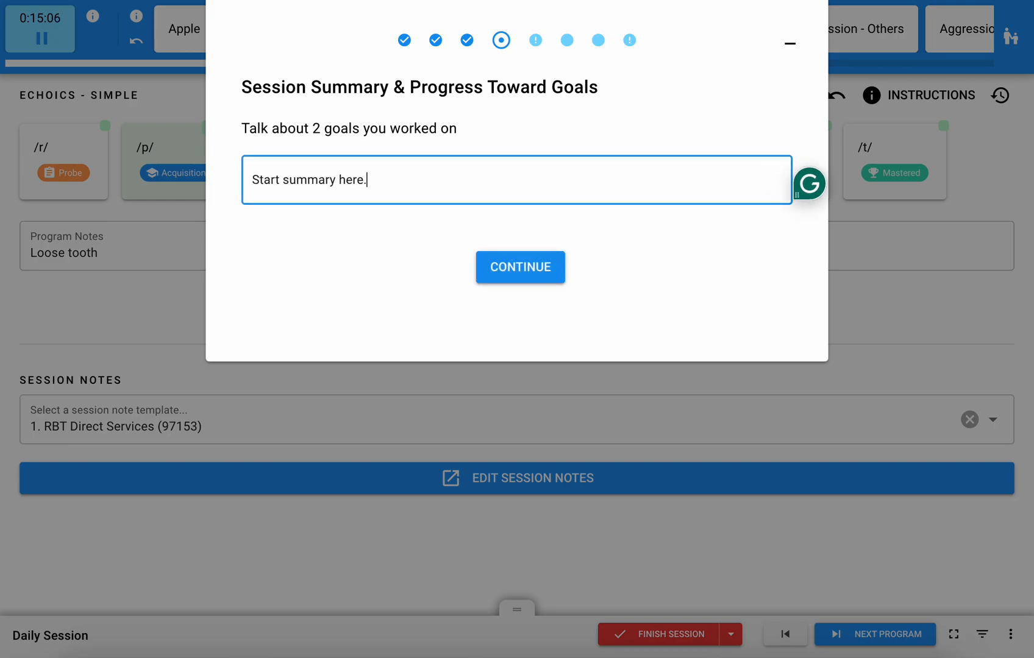
{"action": "mouse_move", "coordinate": [789, 35]}
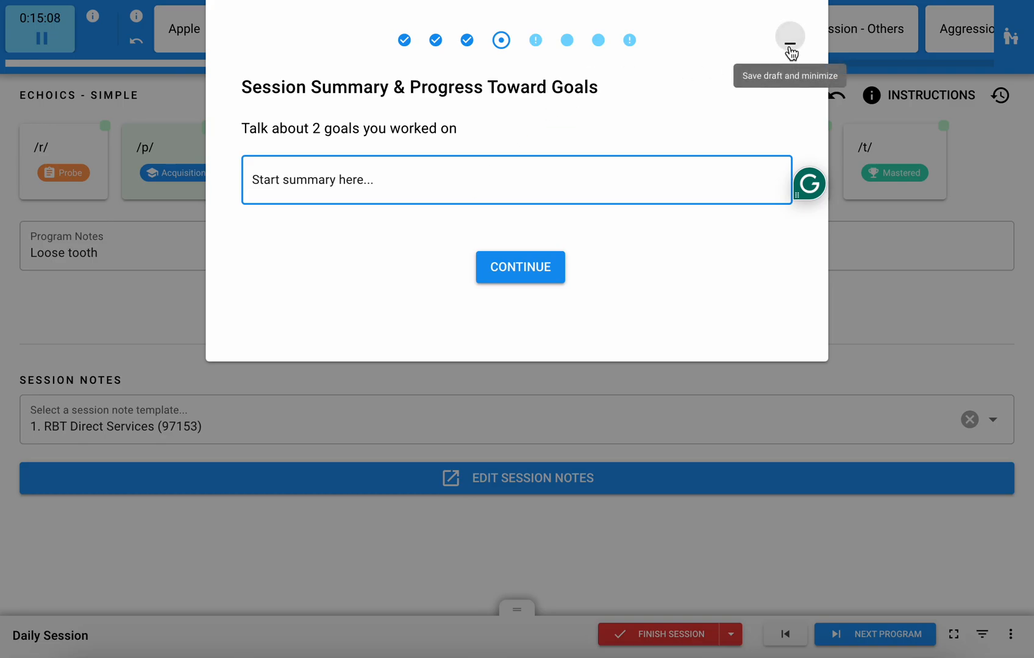
{"action": "left_click", "coordinate": [789, 36]}
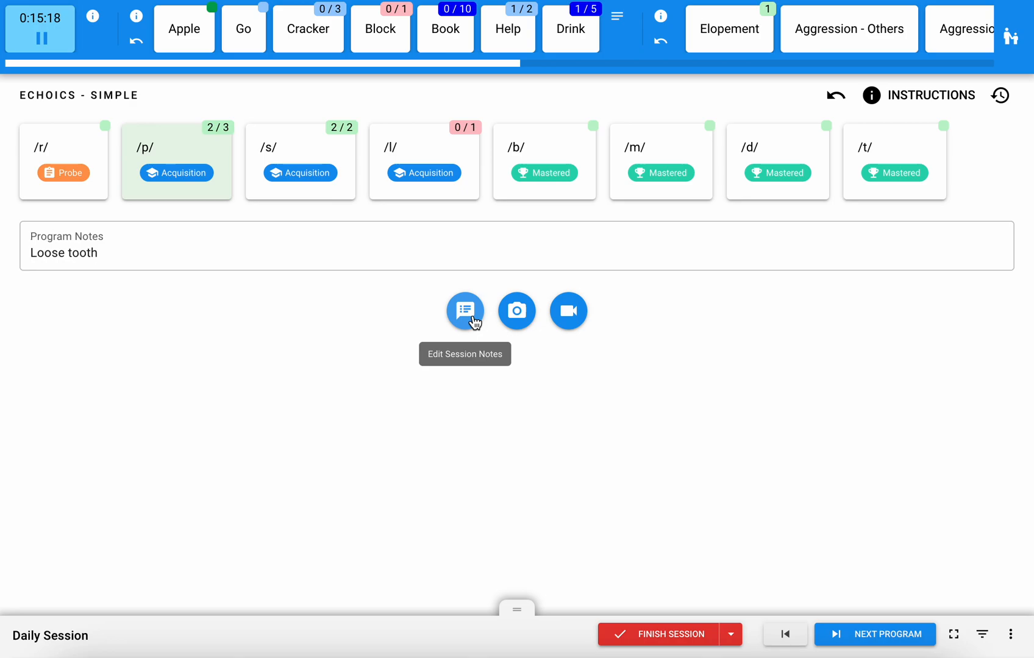
{"action": "mouse_move", "coordinate": [753, 309]}
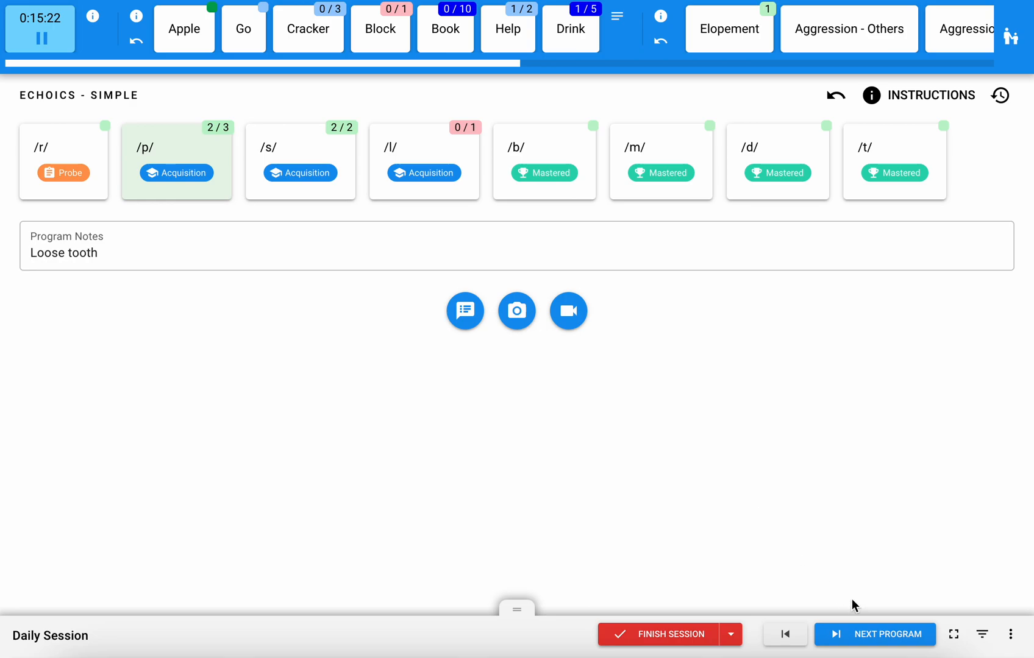
{"action": "mouse_move", "coordinate": [558, 371]}
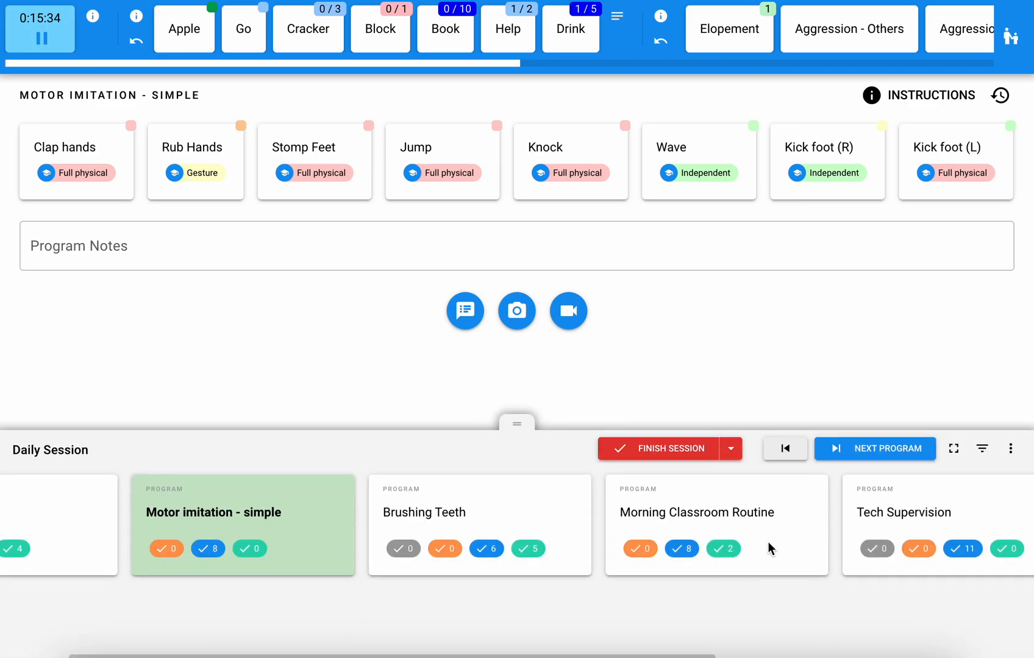
Advance from Echoics to the Motor imitation - simple program
{"action": "left_click", "coordinate": [696, 512]}
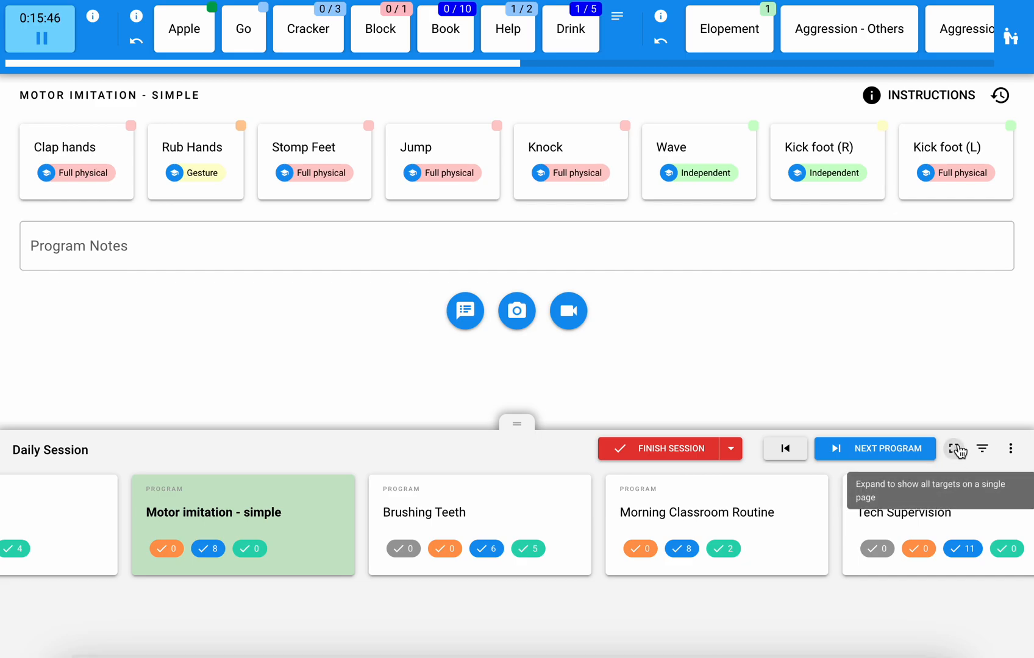
View all targets on one page; record Wave at 0/1 and Kick foot (R) Independent at 1/1
{"action": "left_click", "coordinate": [955, 448]}
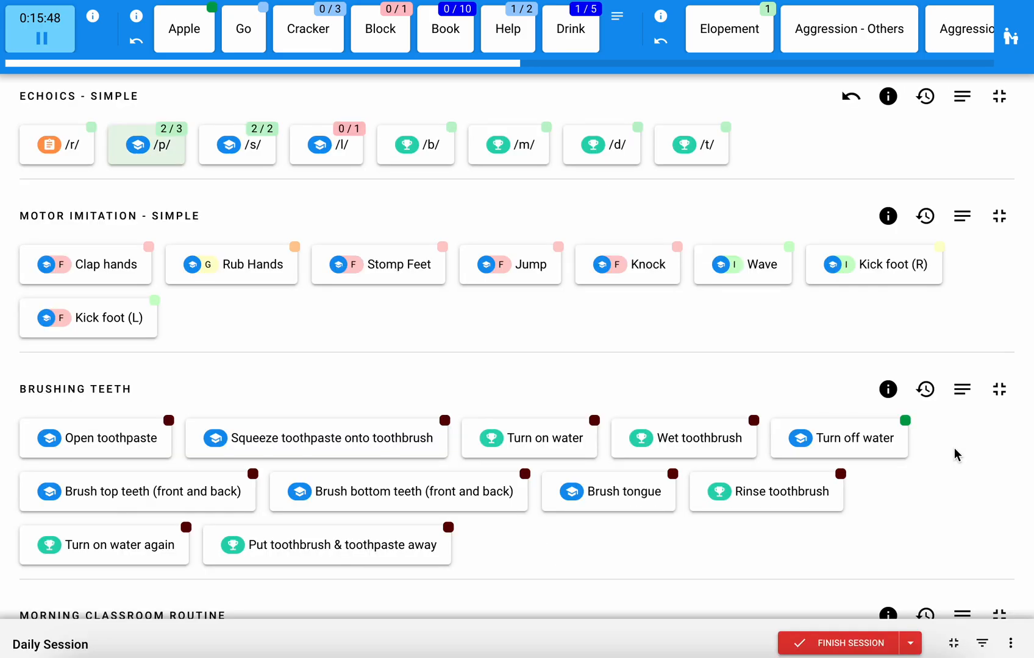
{"action": "mouse_move", "coordinate": [677, 445]}
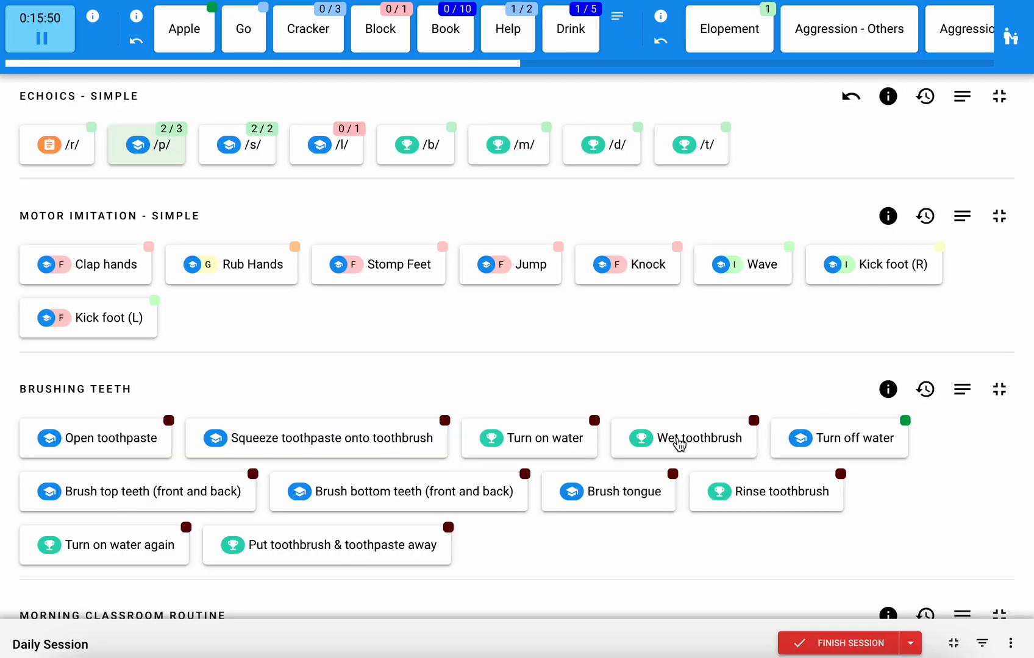
{"action": "scroll", "scroll_direction": "down", "scroll_amount": 3}
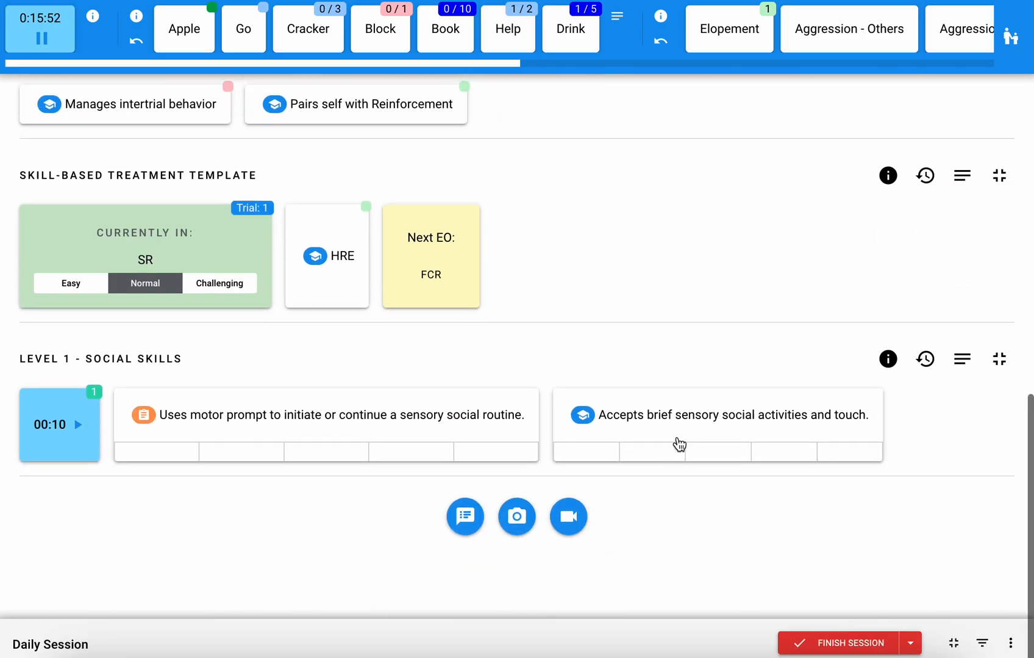
{"action": "scroll", "scroll_direction": "down", "scroll_amount": 3}
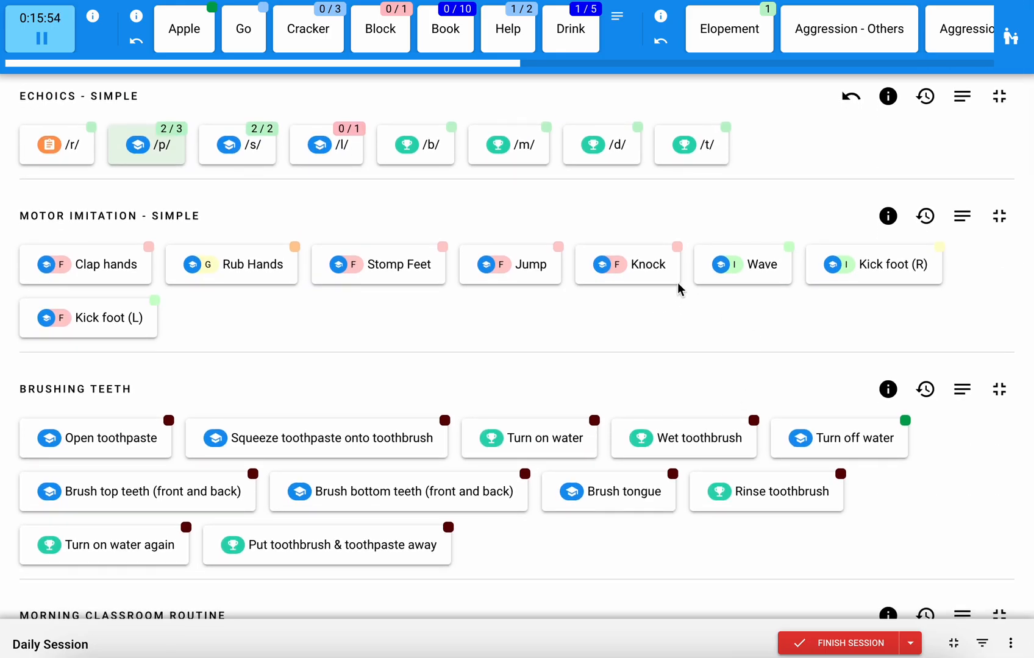
{"action": "left_click", "coordinate": [742, 265]}
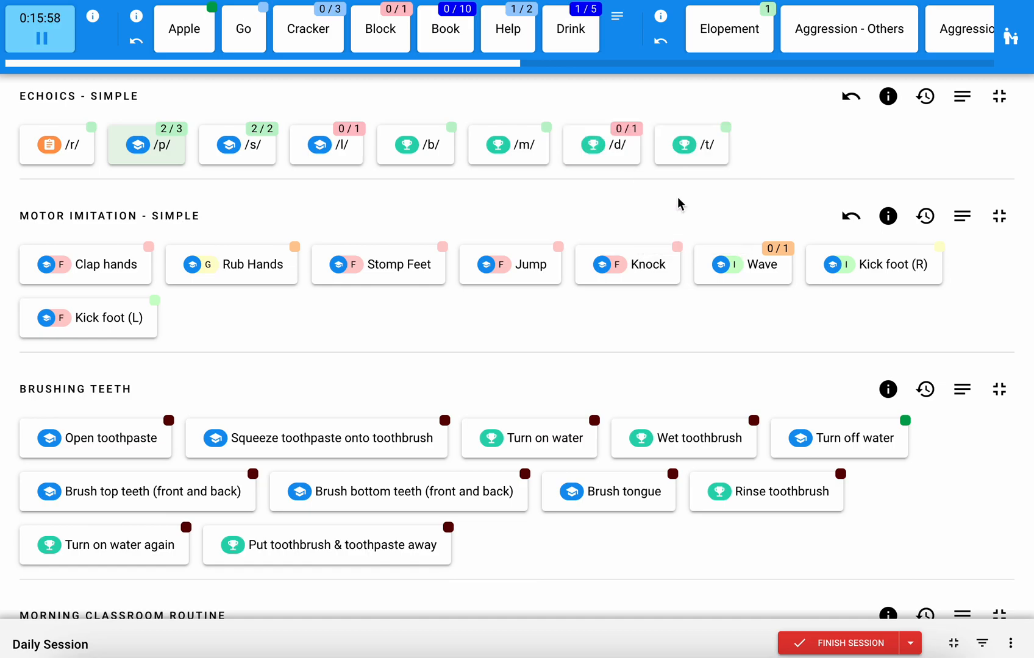
{"action": "left_click", "coordinate": [742, 265]}
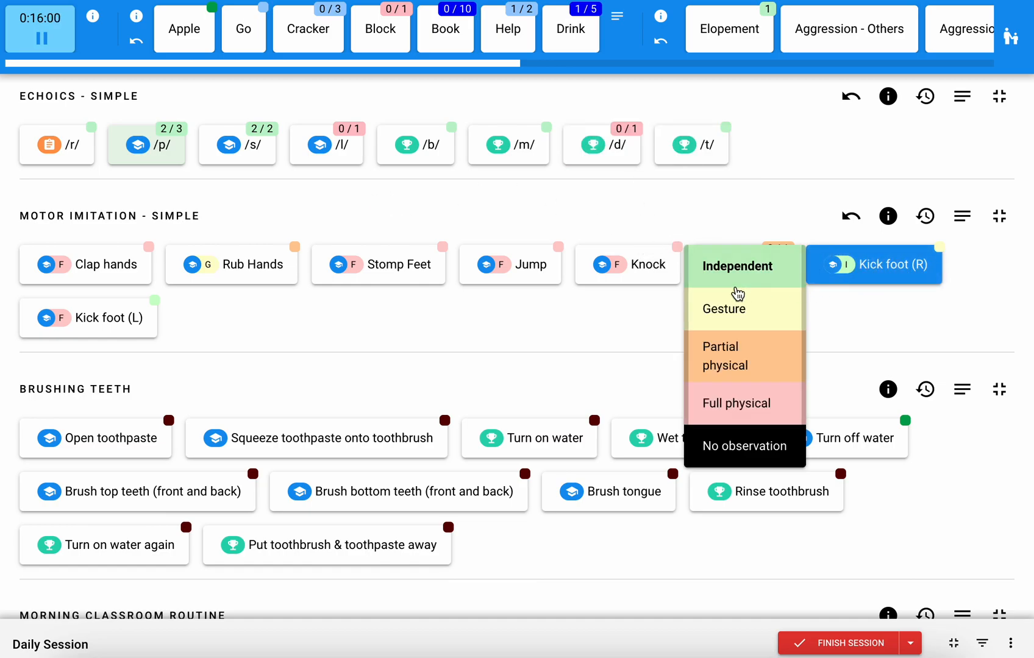
{"action": "left_click", "coordinate": [736, 266]}
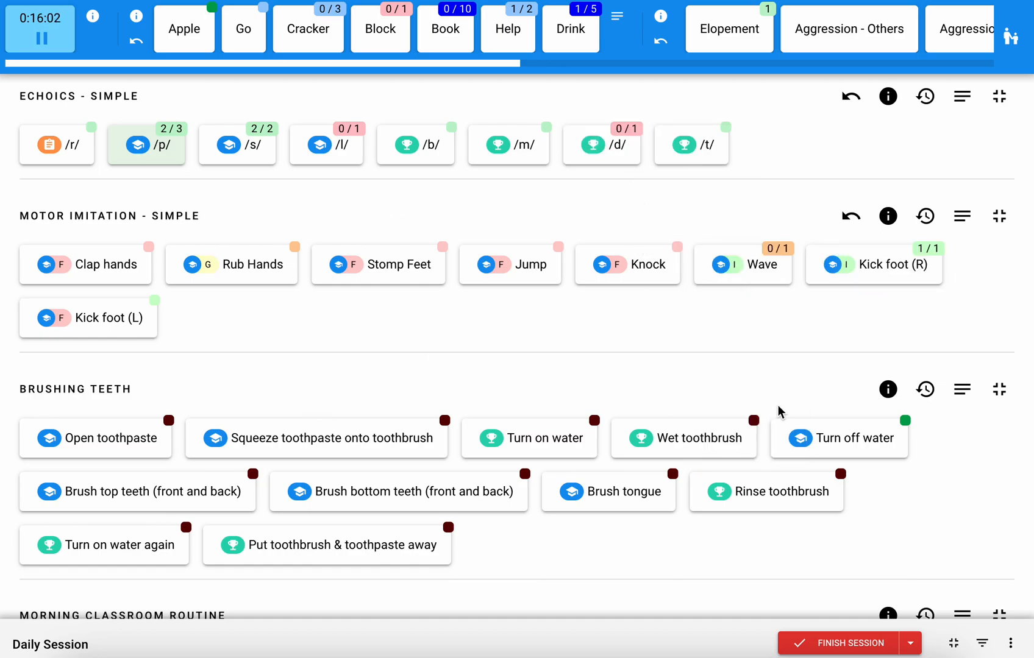
{"action": "scroll", "scroll_direction": "down", "scroll_amount": 3}
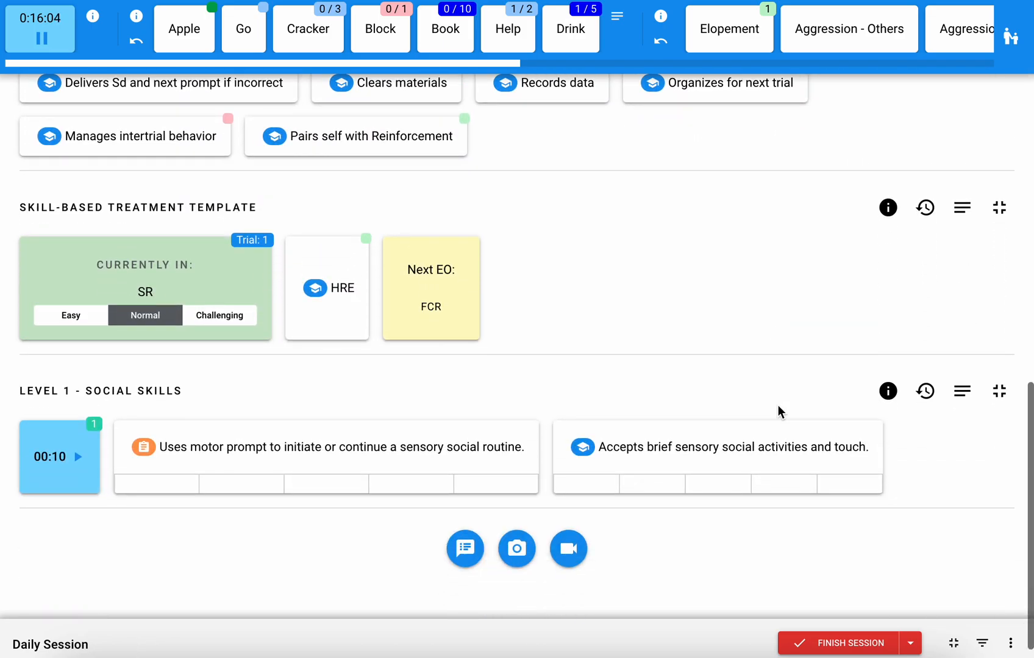
{"action": "scroll", "scroll_direction": "down", "scroll_amount": 3}
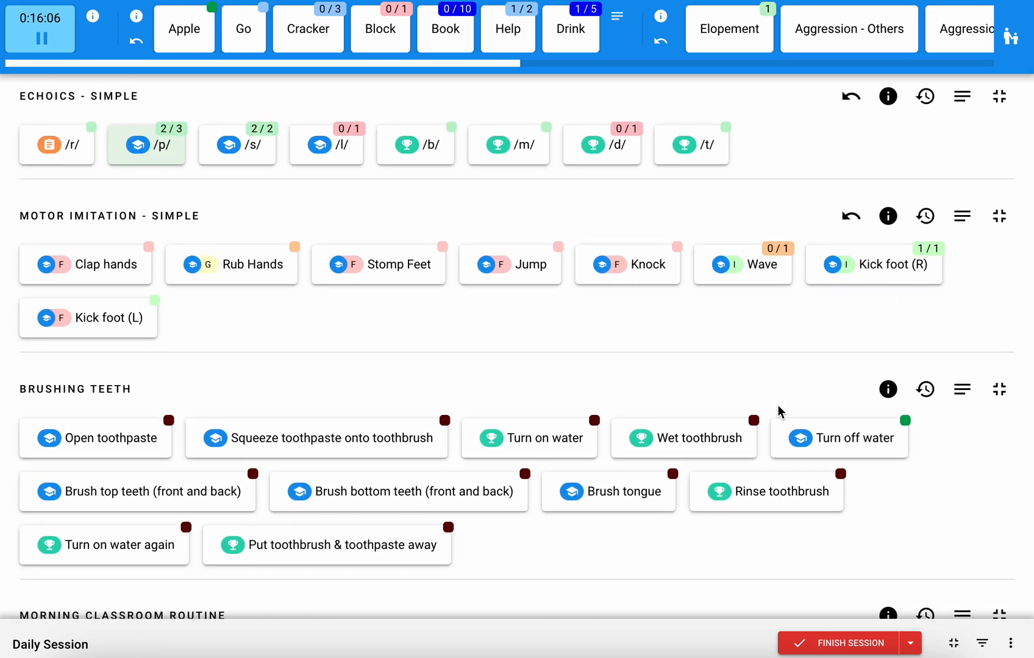
{"action": "mouse_move", "coordinate": [882, 317]}
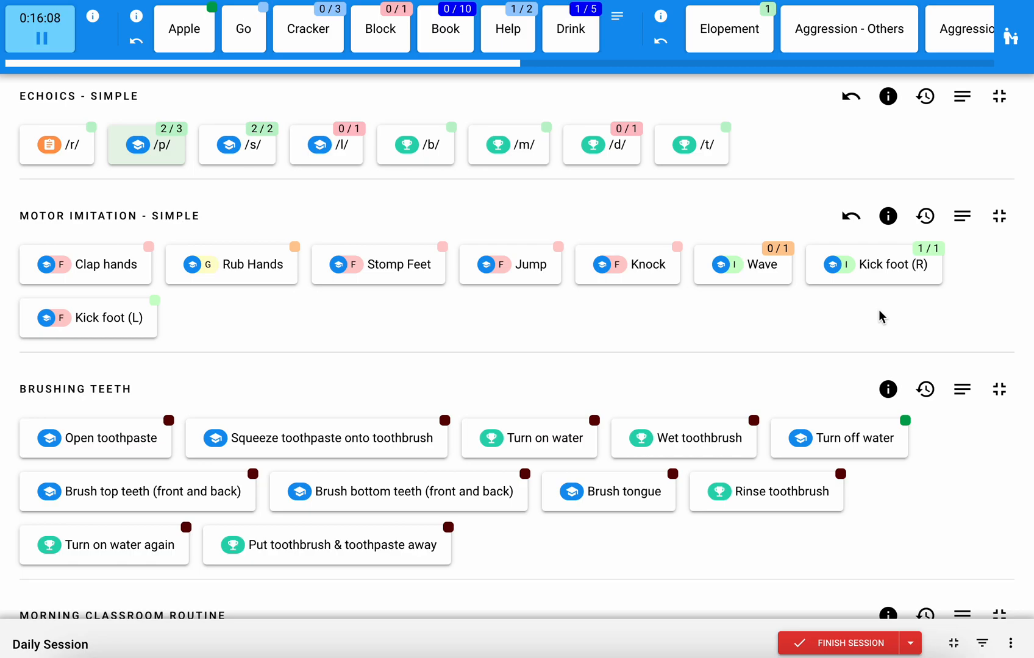
{"action": "mouse_move", "coordinate": [998, 216]}
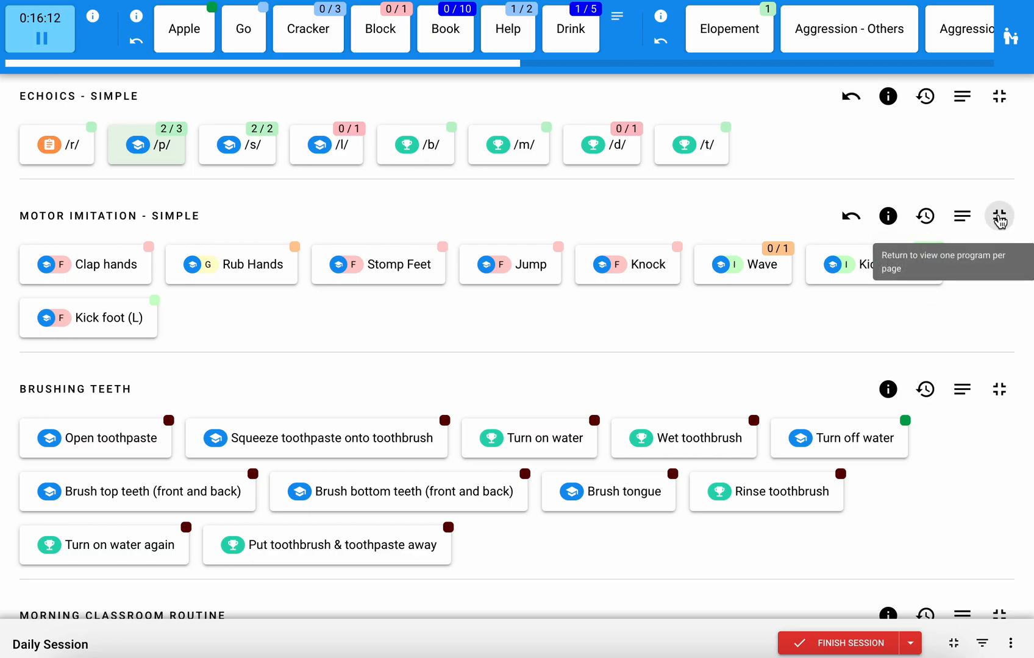
Return to one program per page showing Motor imitation - simple
{"action": "left_click", "coordinate": [998, 216]}
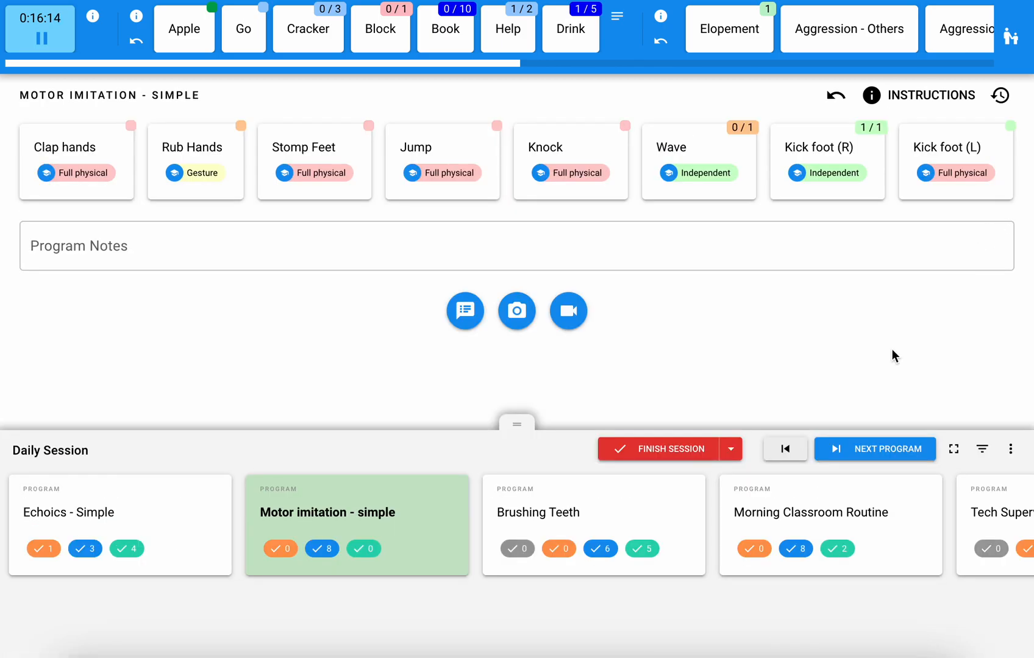
{"action": "mouse_move", "coordinate": [517, 429]}
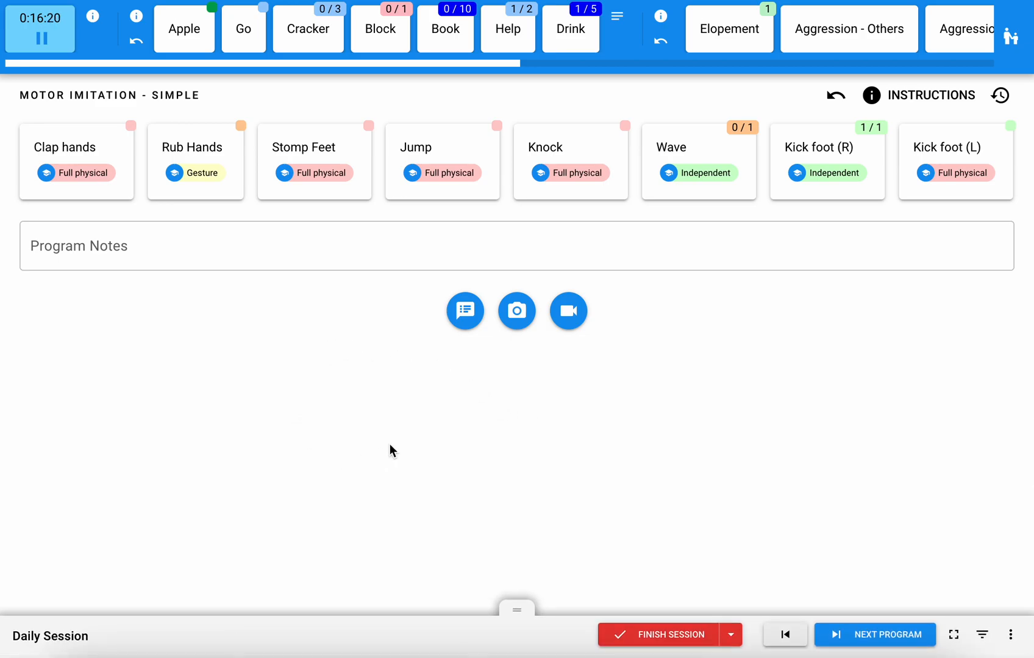
{"action": "mouse_move", "coordinate": [753, 429]}
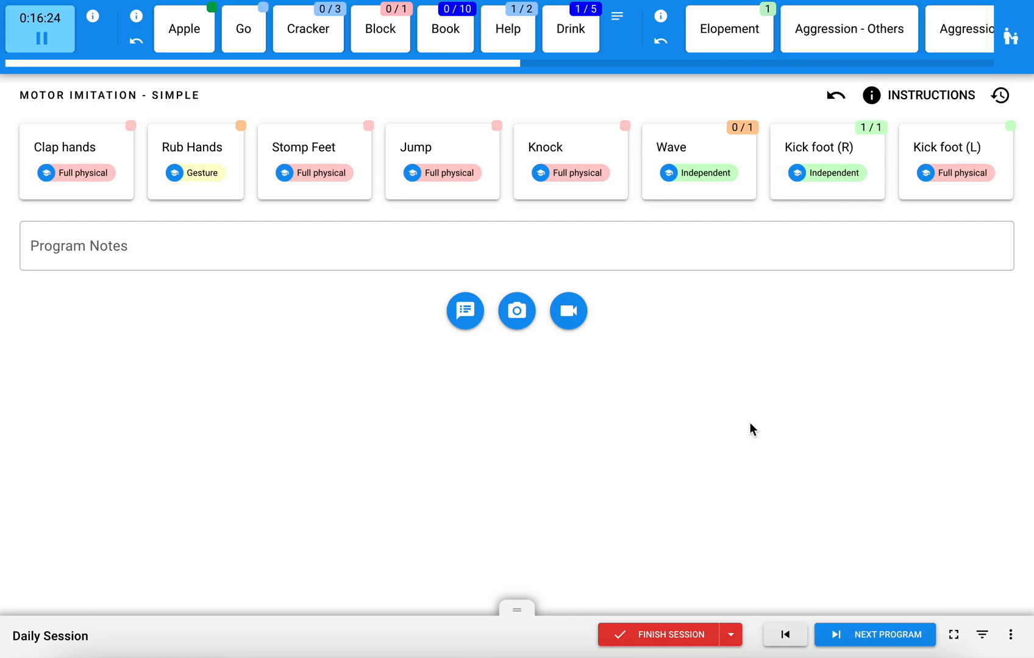
{"action": "mouse_move", "coordinate": [668, 634]}
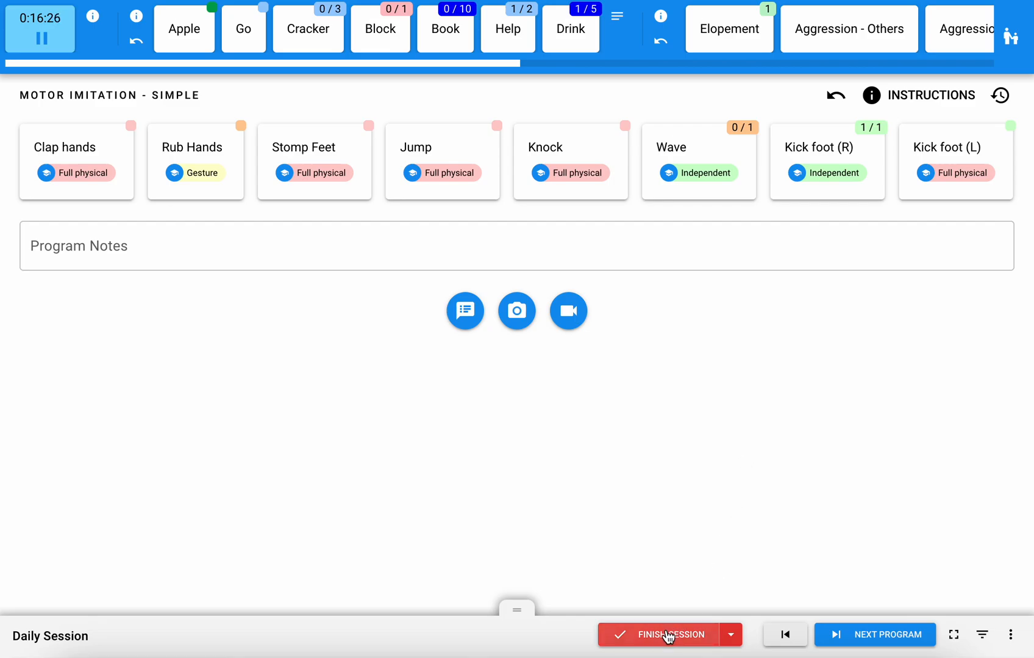
Bring up the Finish Session dialog
{"action": "left_click", "coordinate": [666, 635]}
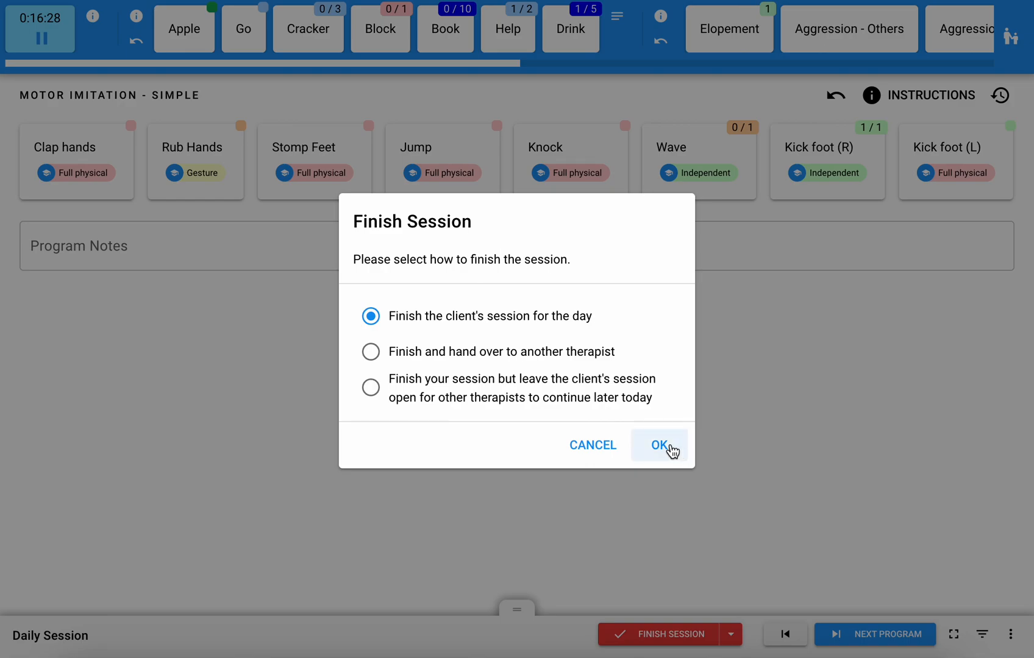
{"action": "mouse_move", "coordinate": [586, 326]}
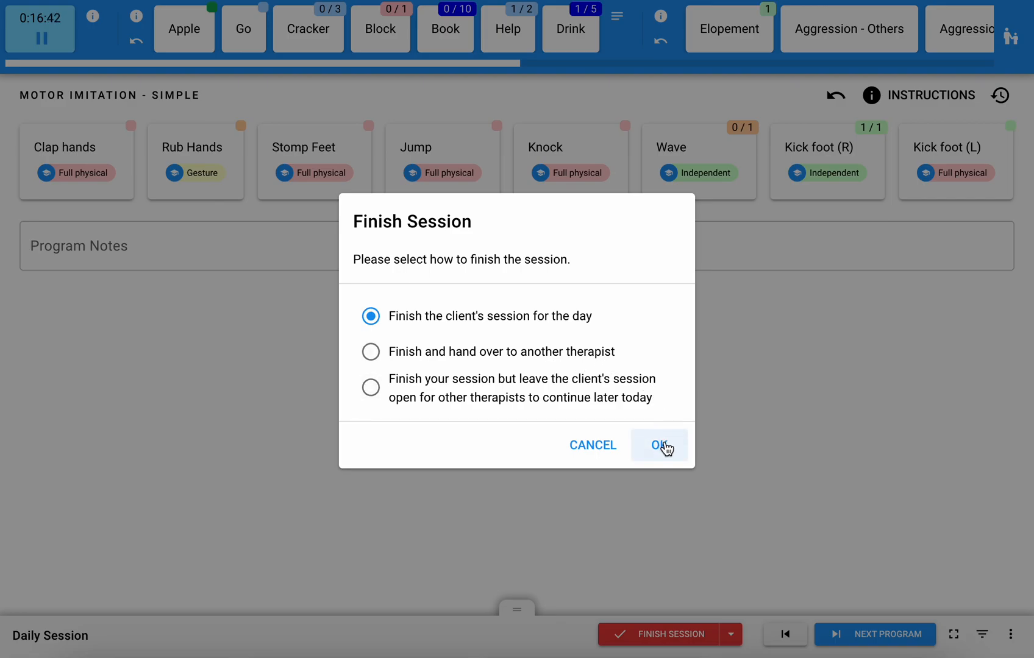
Confirm finishing the client's session for the day and continue typing the summary
{"action": "left_click", "coordinate": [659, 445]}
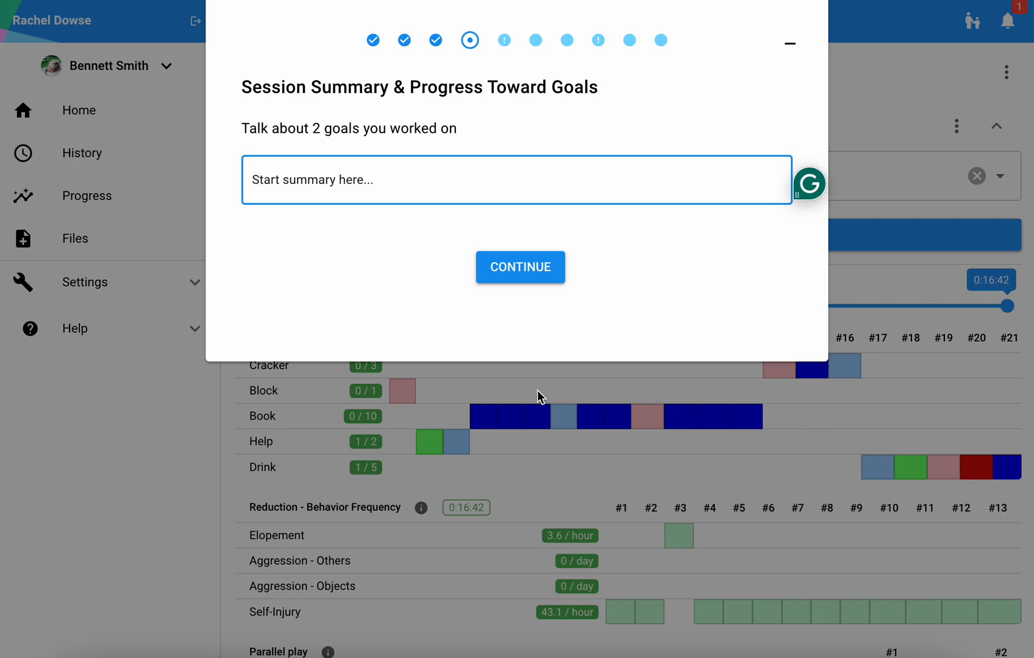
{"action": "type", "text": "fin"}
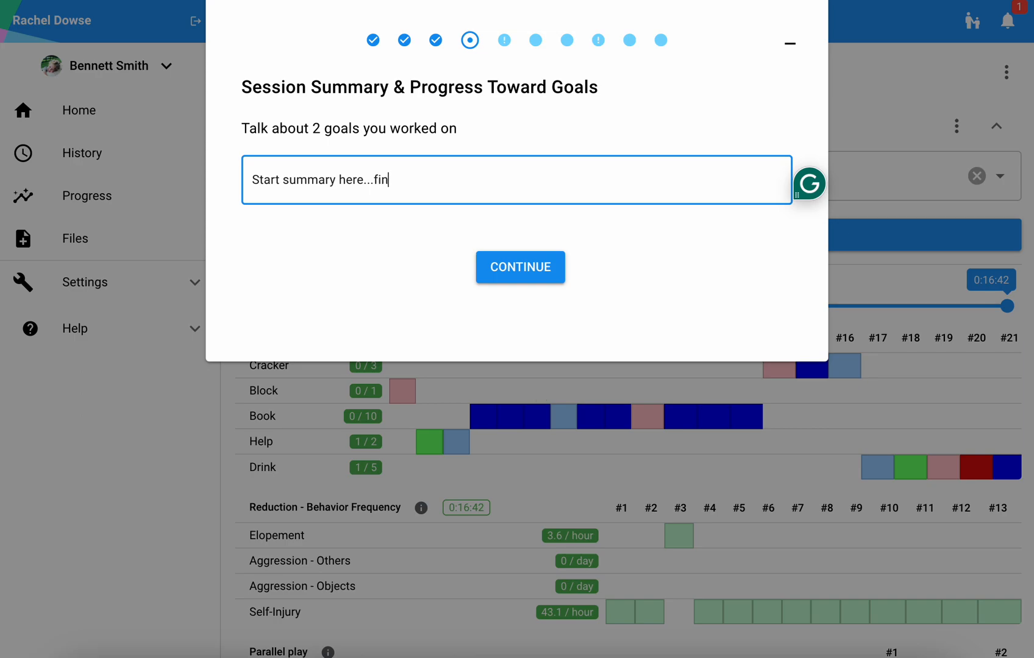